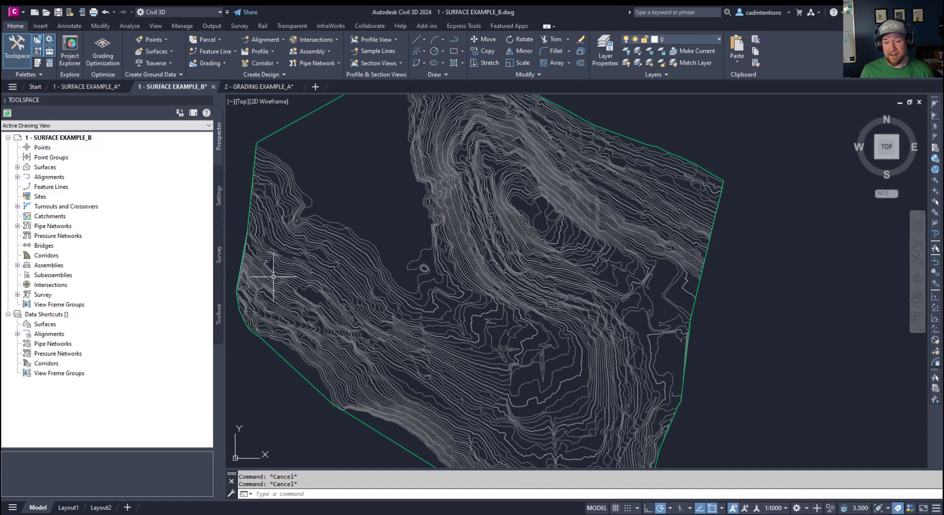
{"action": "mouse_move", "coordinate": [339, 260]}
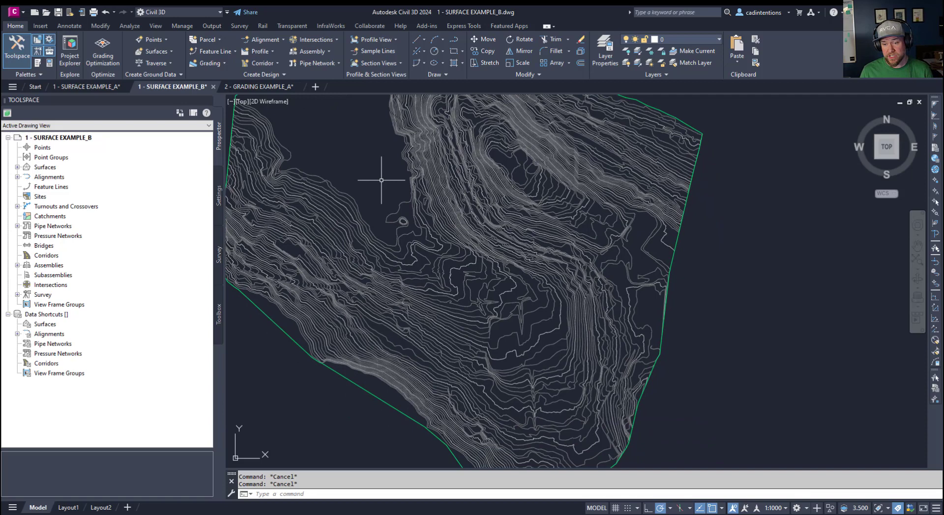
{"action": "mouse_move", "coordinate": [377, 179]}
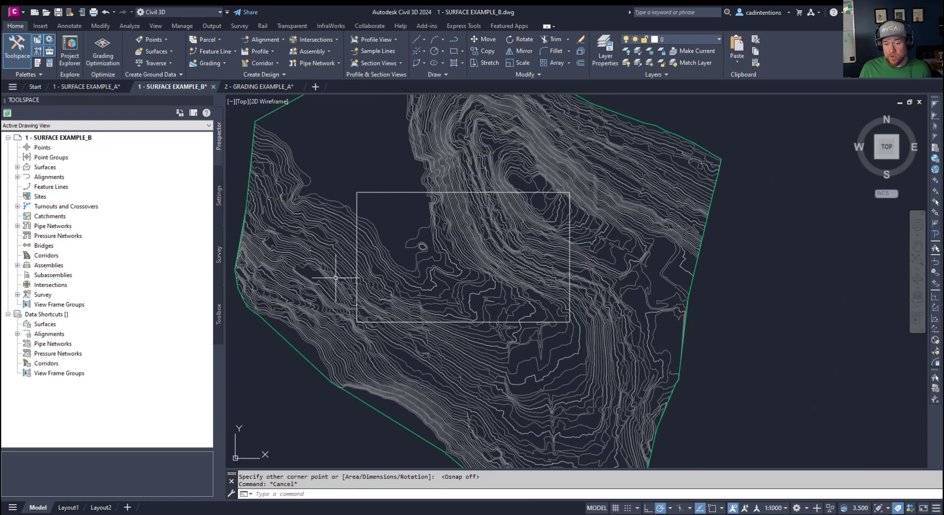
{"action": "mouse_move", "coordinate": [366, 334]}
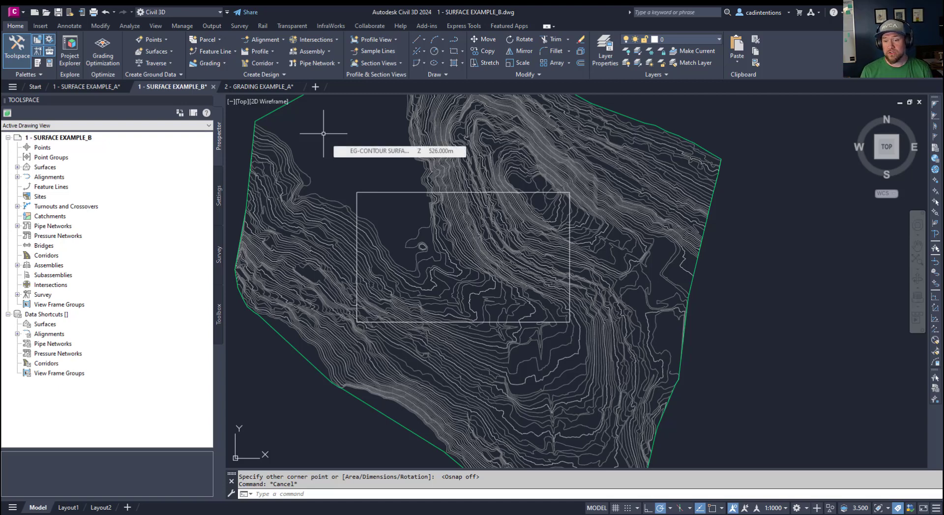
{"action": "mouse_move", "coordinate": [339, 193]}
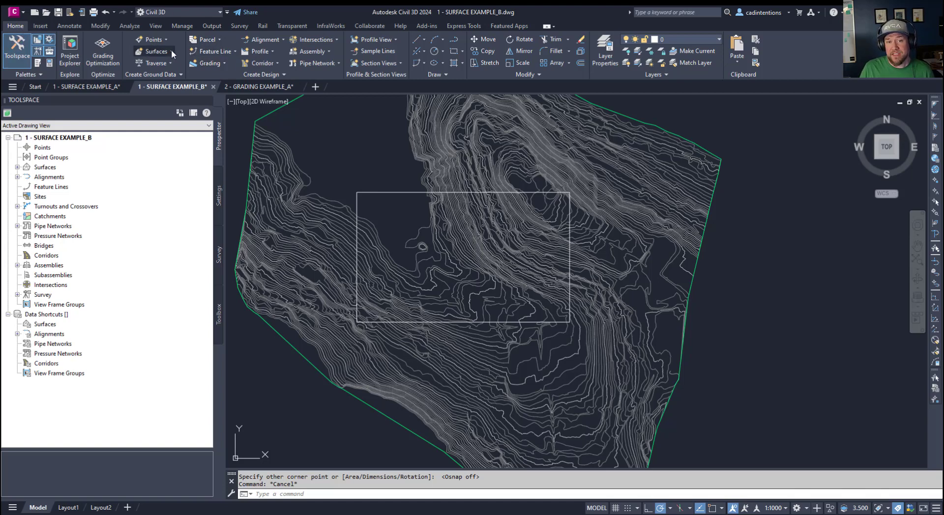
Step: Start Create Cropped Surface from the Home tab's Surfaces dropdown
{"action": "left_click", "coordinate": [156, 52]}
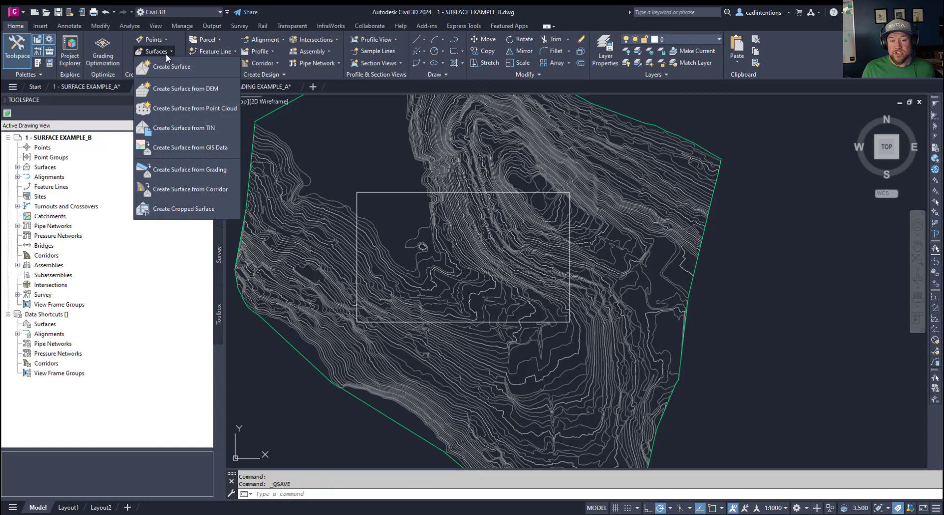
{"action": "mouse_move", "coordinate": [184, 209]}
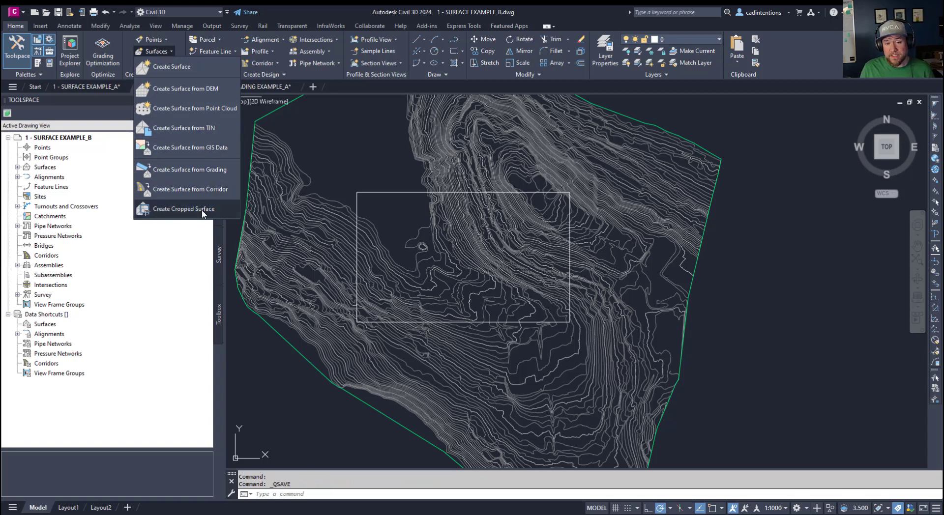
{"action": "left_click", "coordinate": [183, 209]}
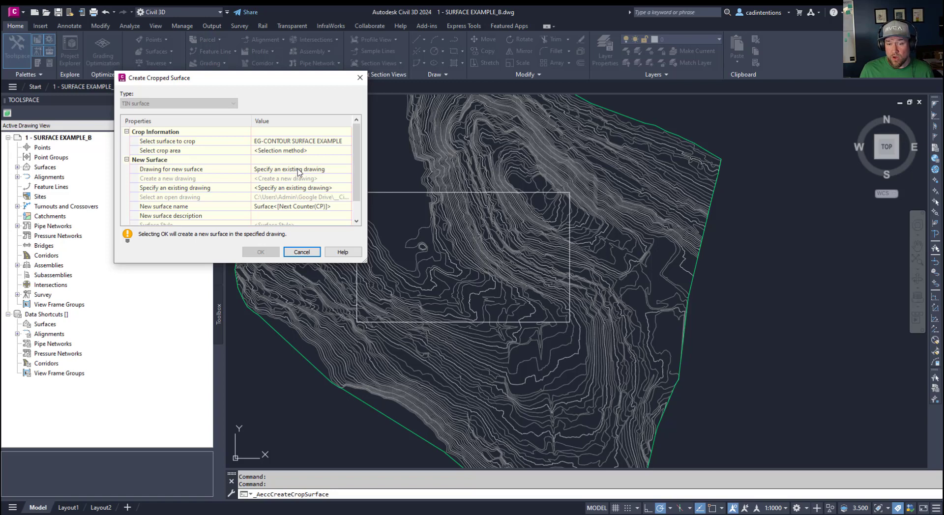
{"action": "mouse_move", "coordinate": [312, 172]}
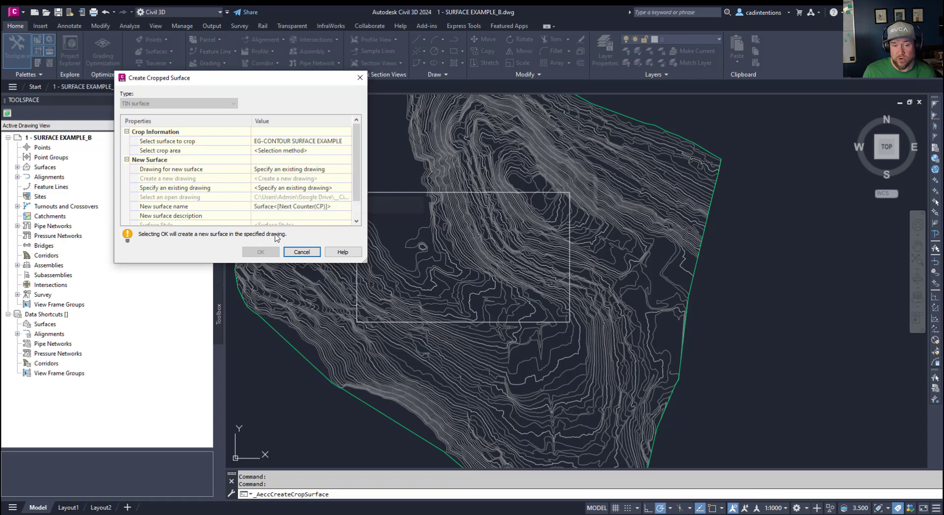
Step: Scroll the view while picking the rectangle as the crop boundary object
{"action": "scroll", "scroll_direction": "down", "scroll_amount": 3}
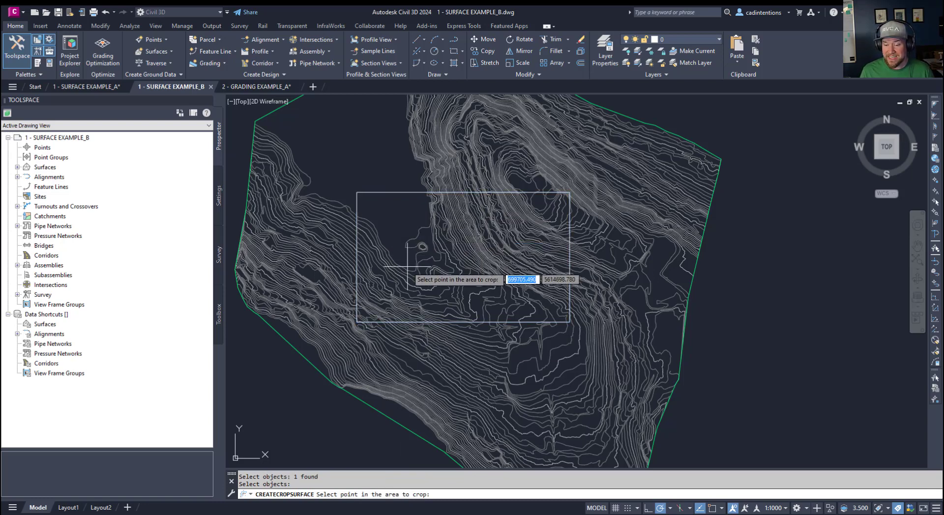
{"action": "mouse_move", "coordinate": [434, 283]}
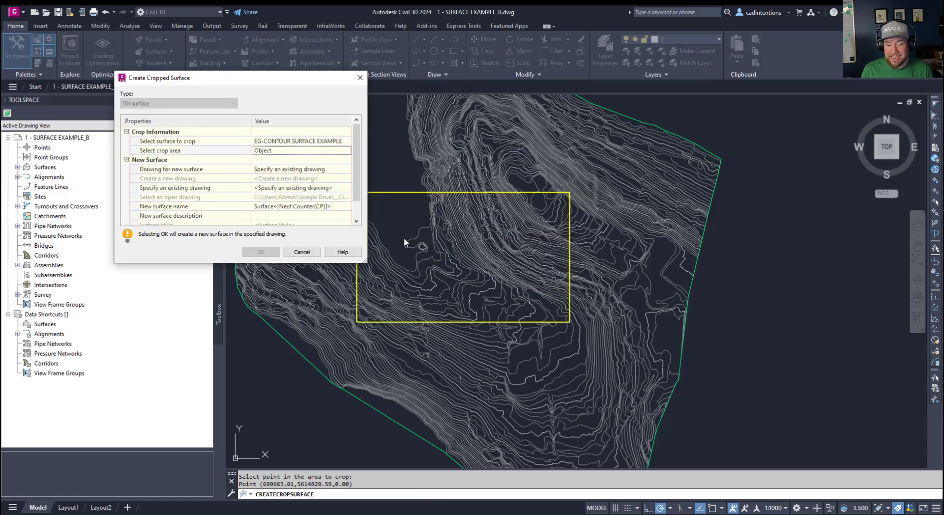
Step: Set Drawing for new surface to Create a new drawing
{"action": "left_click", "coordinate": [170, 169]}
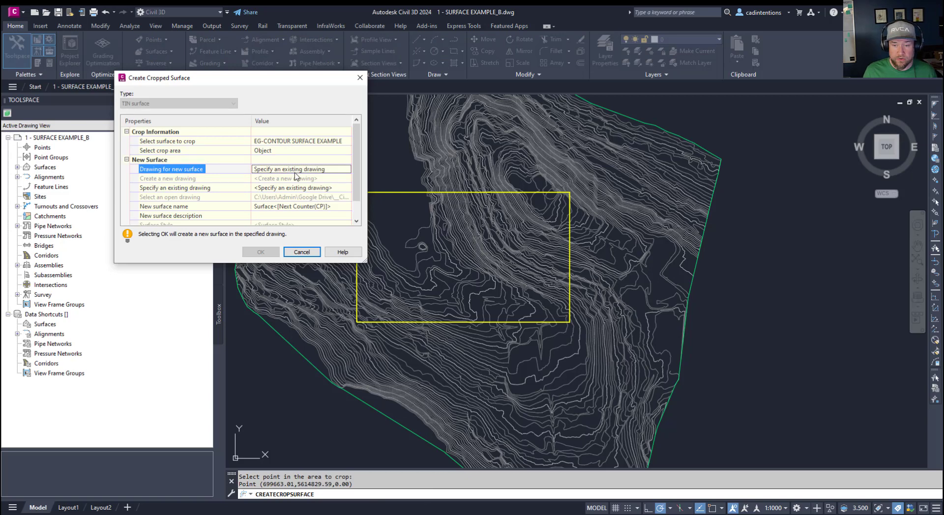
{"action": "mouse_move", "coordinate": [332, 174]}
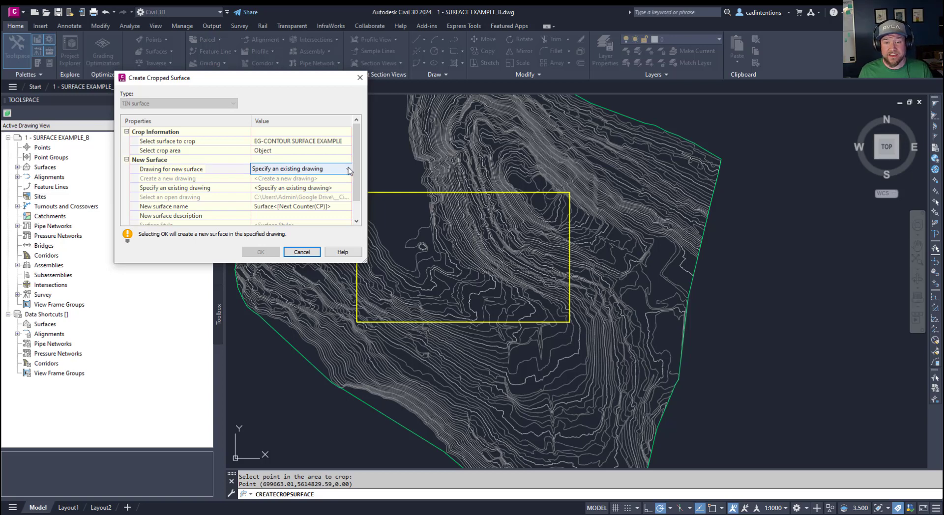
{"action": "left_click", "coordinate": [348, 170]}
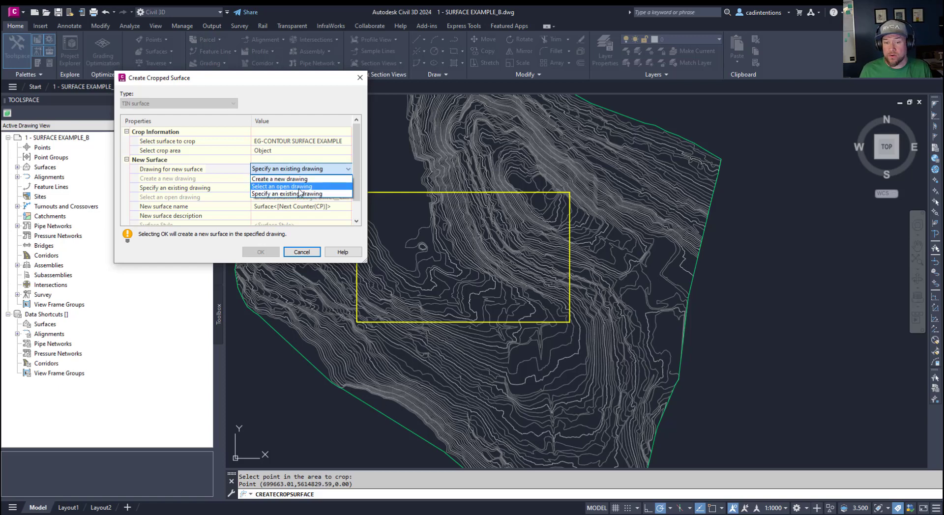
{"action": "mouse_move", "coordinate": [279, 179]}
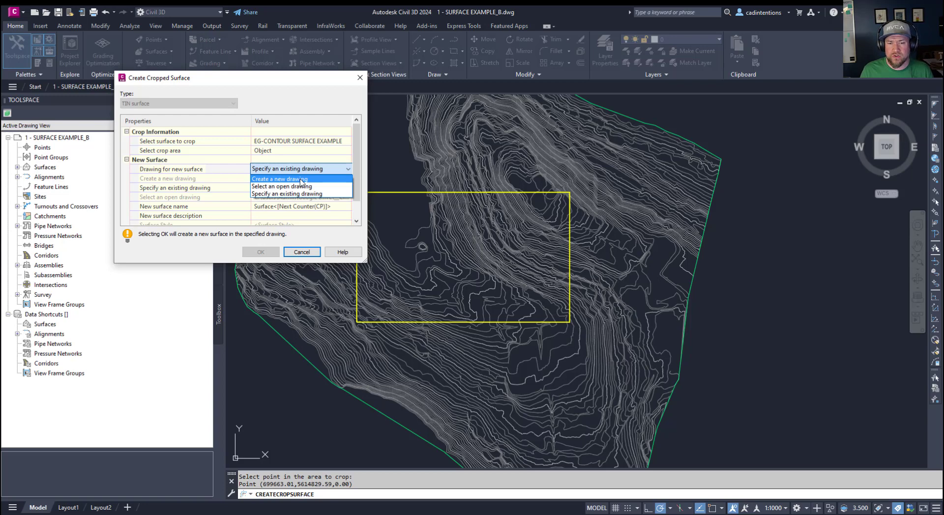
{"action": "left_click", "coordinate": [279, 178]}
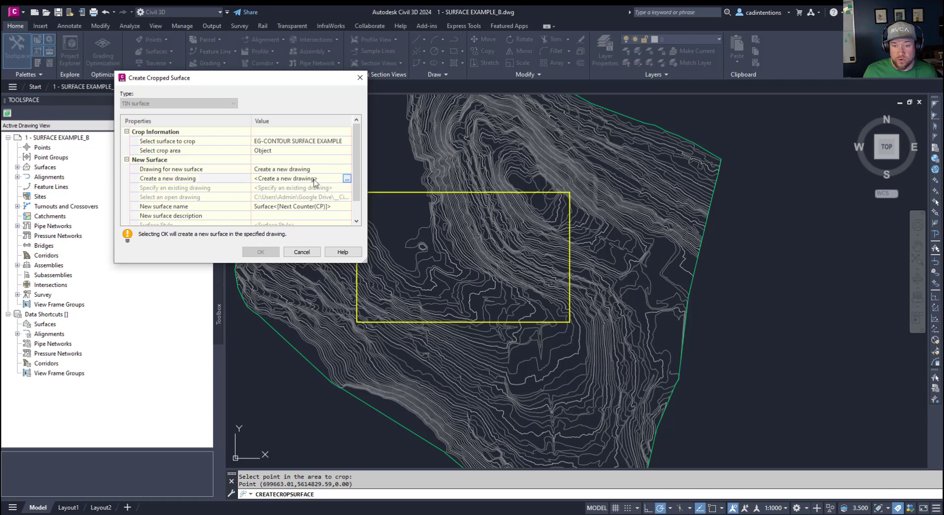
Step: Choose _Autodesk Civil 3D (Metric) NCS.dwt as the template for the new drawing
{"action": "left_click", "coordinate": [346, 179]}
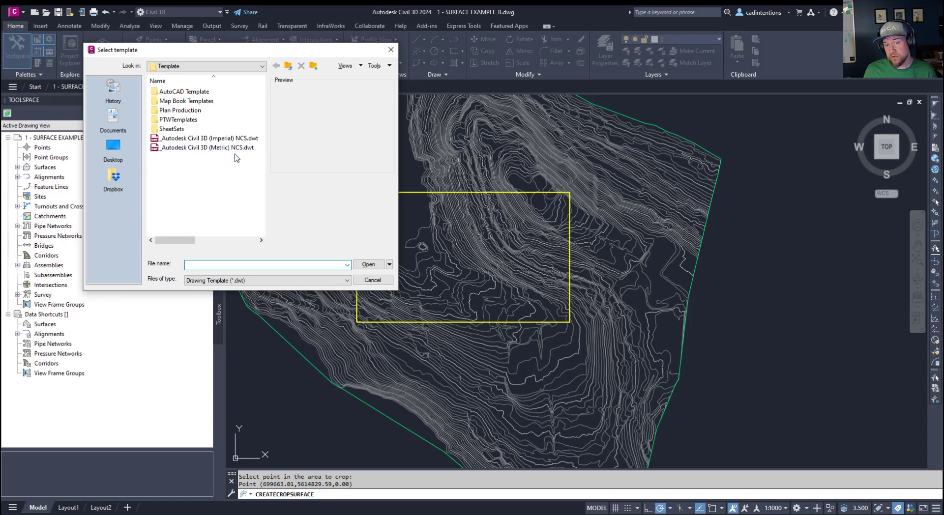
{"action": "left_click", "coordinate": [208, 147]}
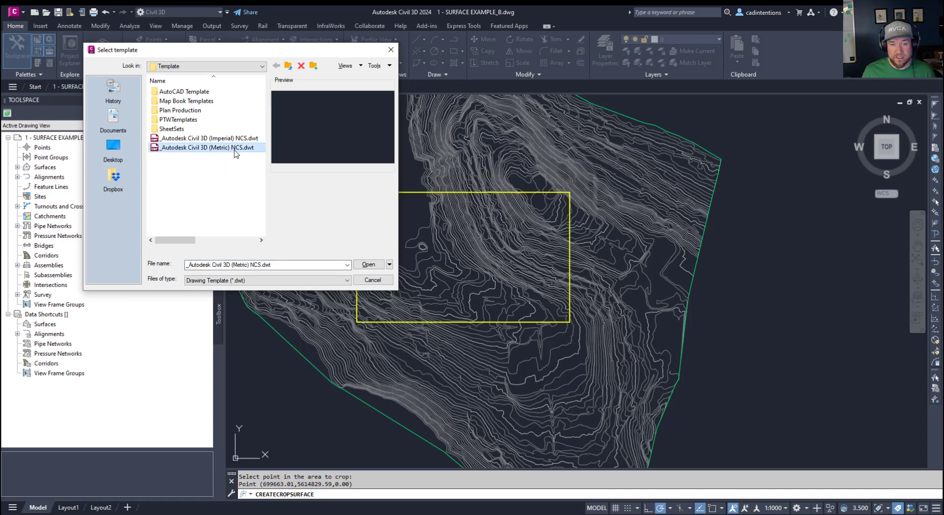
{"action": "left_click", "coordinate": [368, 265]}
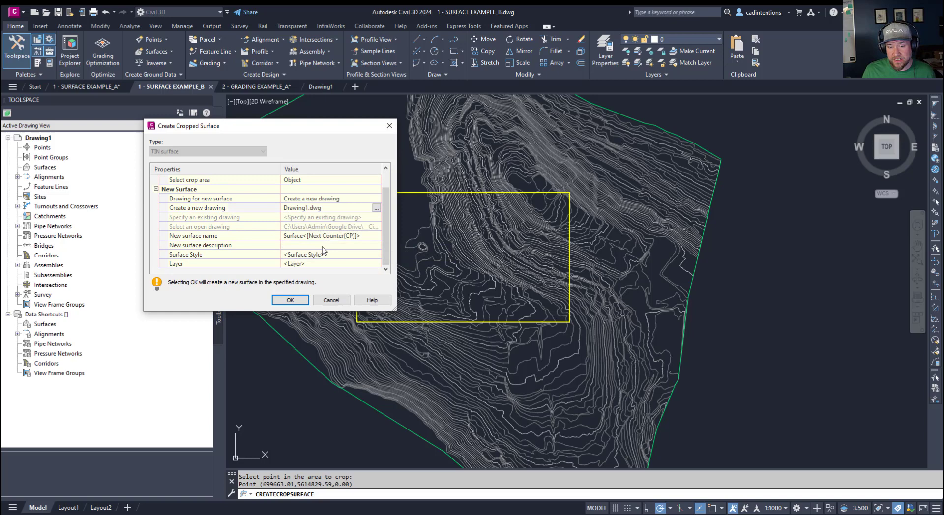
Step: Name the new surface SURFACE EXAMPLE B - AOI
{"action": "left_click", "coordinate": [318, 235]}
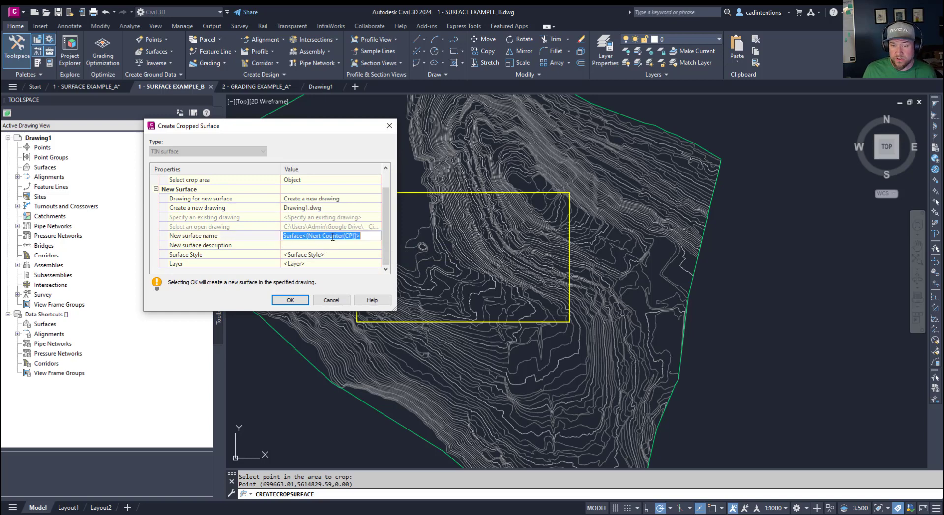
{"action": "type", "text": "SURFACE EXAMPLE_B"}
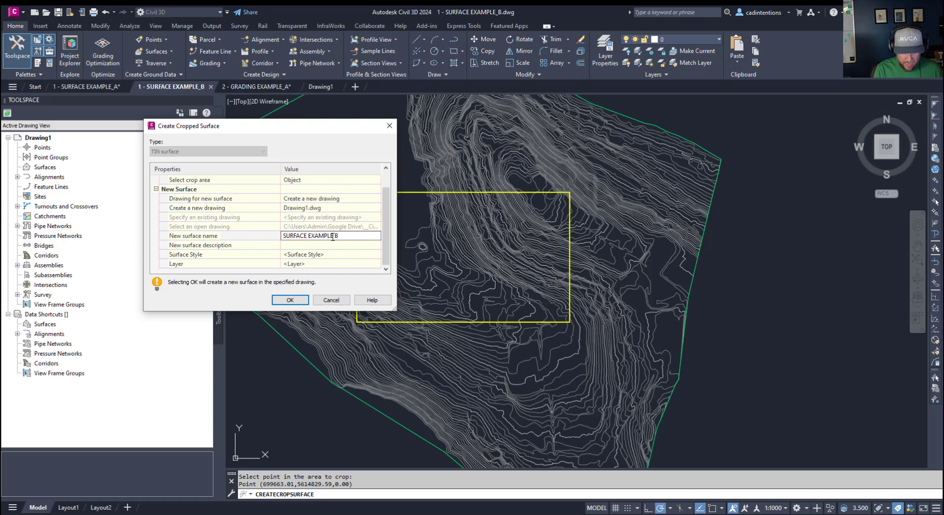
{"action": "type", "text": "- AOI"}
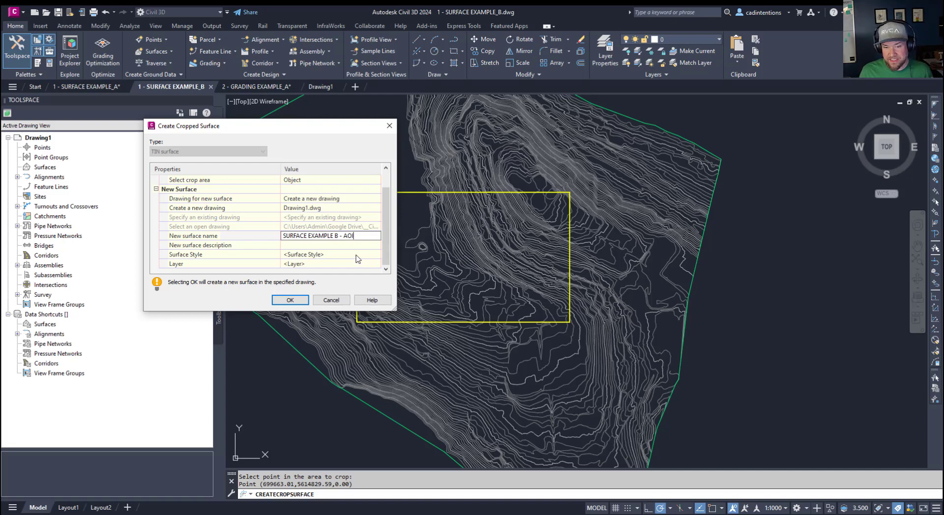
Step: Describe it as CROPPED SURFACE and create the cropped surface in Drawing1
{"action": "left_click", "coordinate": [331, 245]}
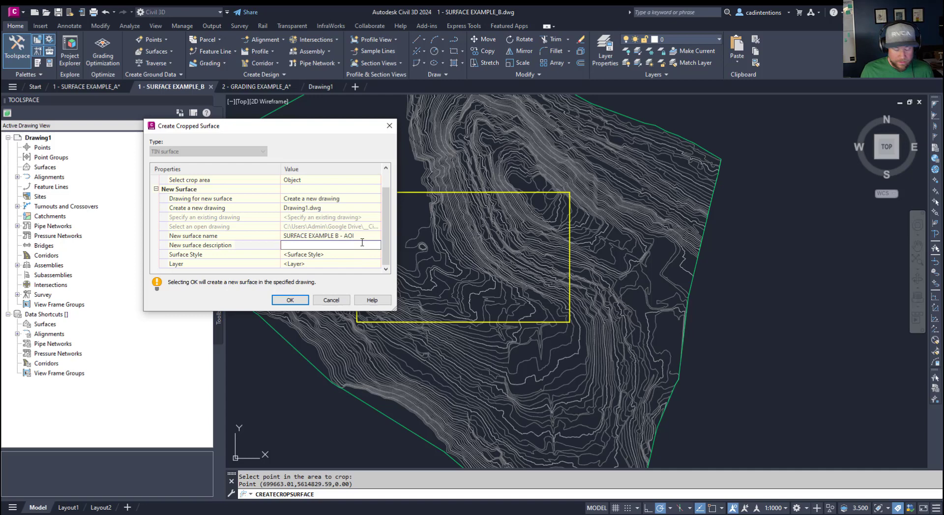
{"action": "type", "text": "CROPPED SURFACE"}
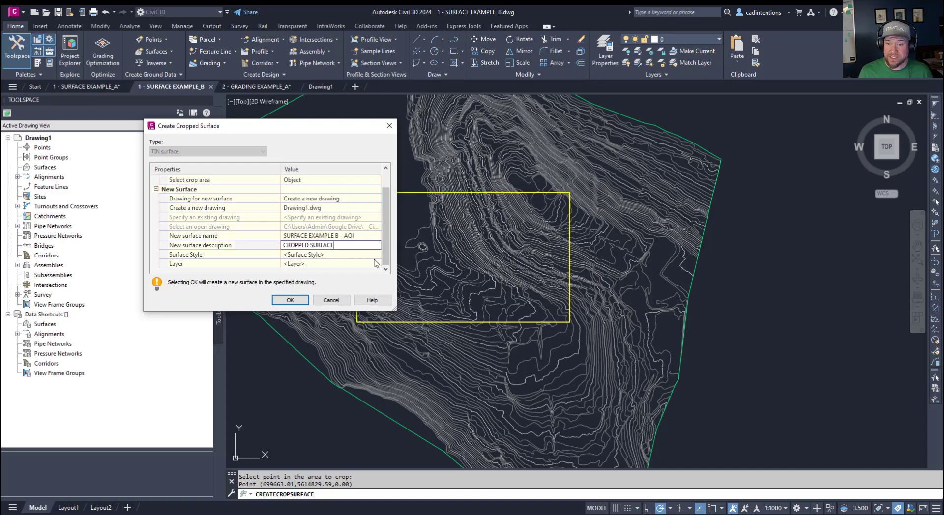
{"action": "left_click", "coordinate": [331, 245]}
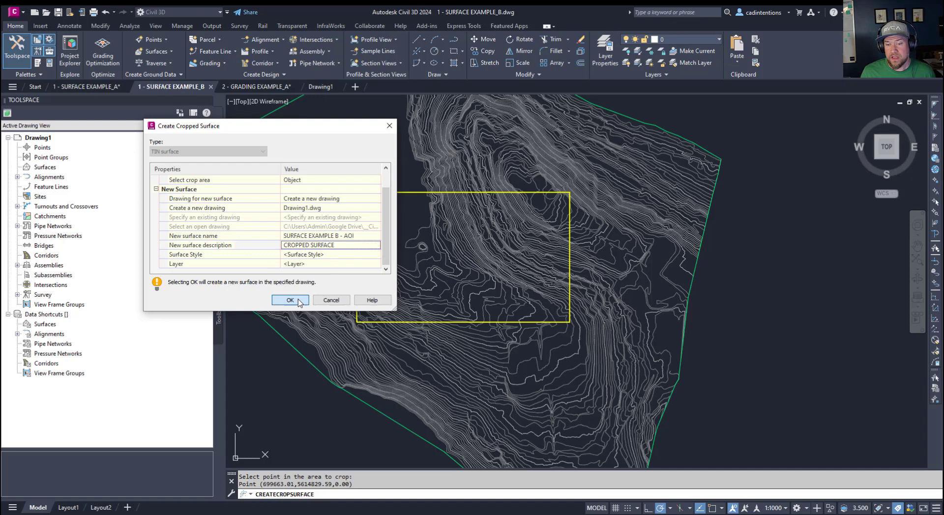
{"action": "left_click", "coordinate": [289, 300]}
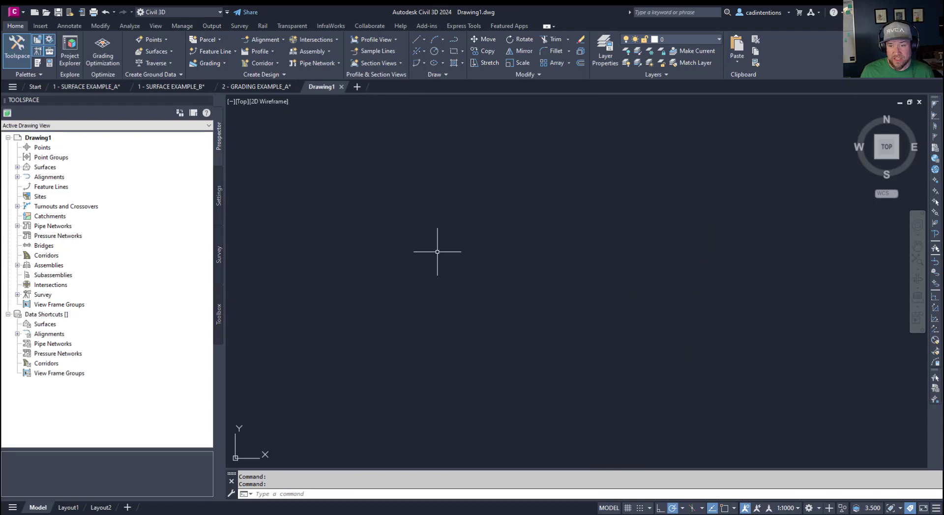
Step: Review the SURFACE EXAMPLE B - AOI surface's actions in Drawing1's Prospector
{"action": "left_click", "coordinate": [44, 167]}
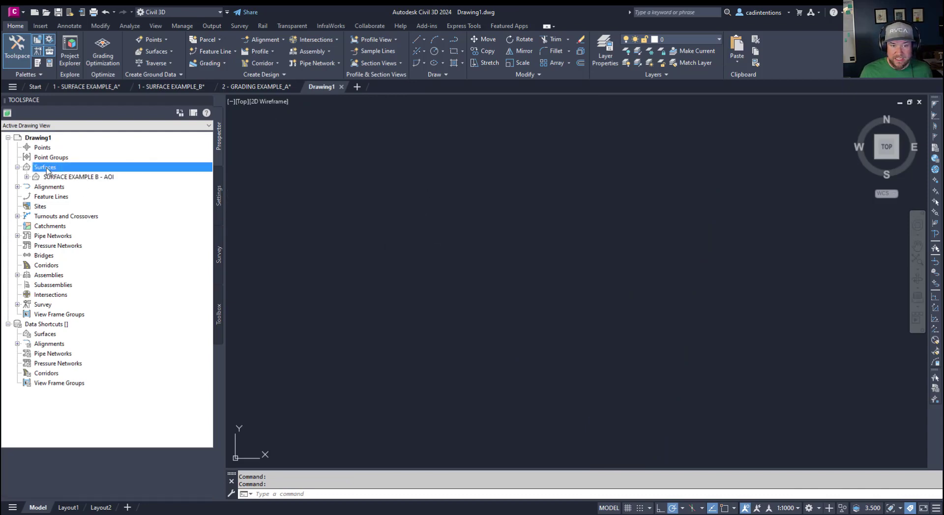
{"action": "right_click", "coordinate": [79, 176]}
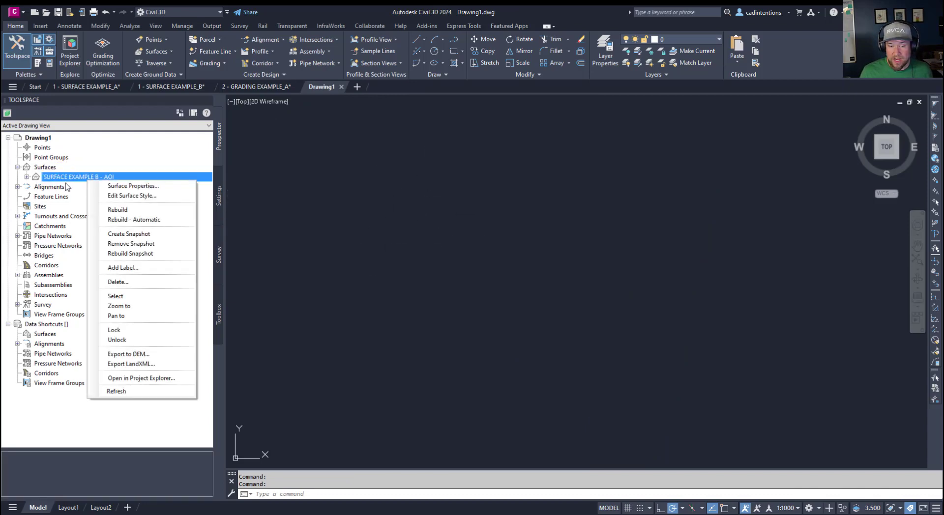
{"action": "left_click", "coordinate": [119, 306]}
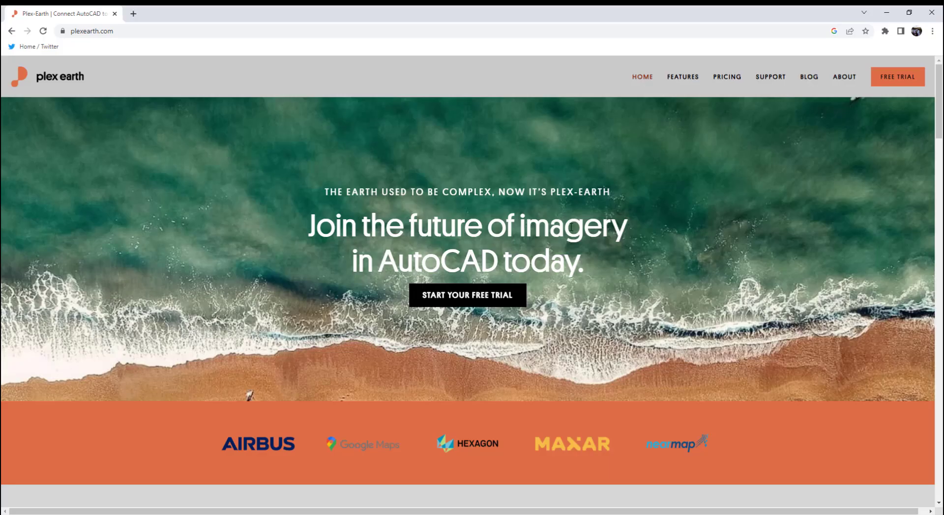
Step: Read through the Imagery, Timeline and Terrain sections of the Plex-Earth Features page
{"action": "left_click", "coordinate": [683, 76]}
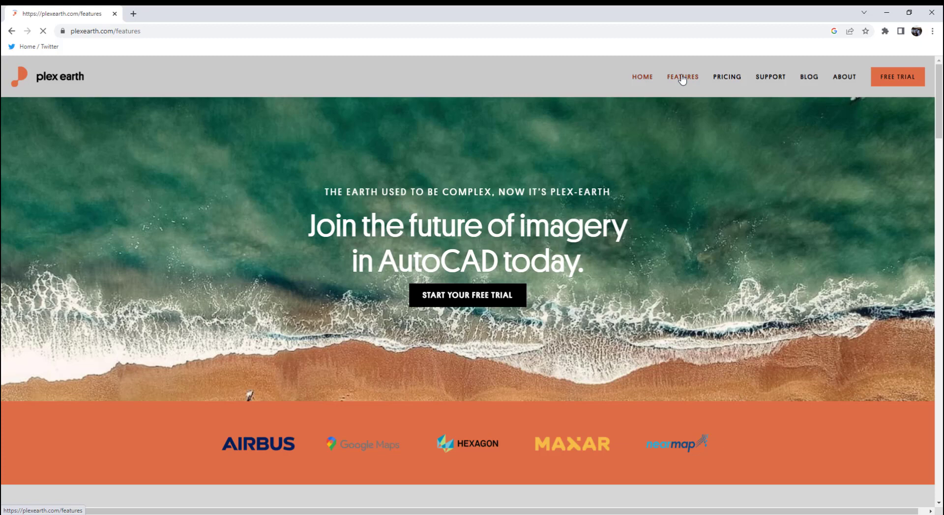
{"action": "left_click", "coordinate": [683, 77]}
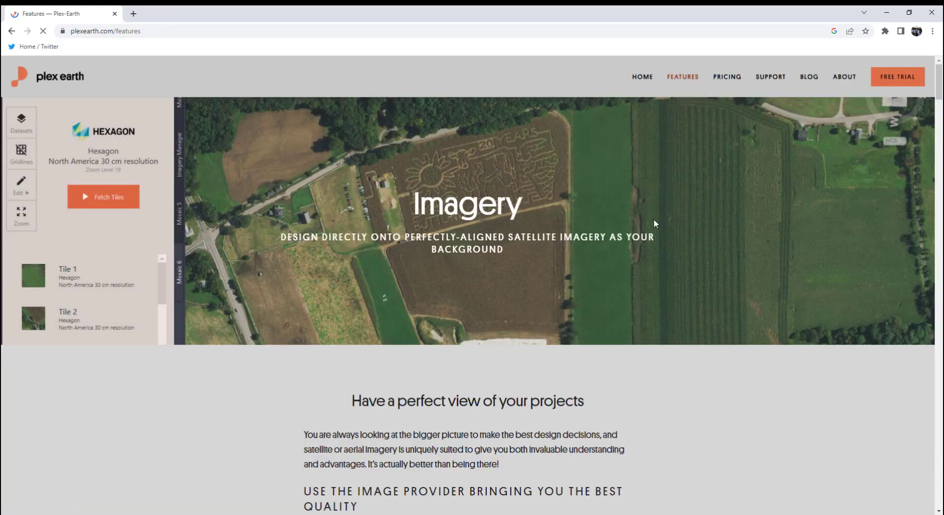
{"action": "scroll", "scroll_direction": "down", "scroll_amount": 3}
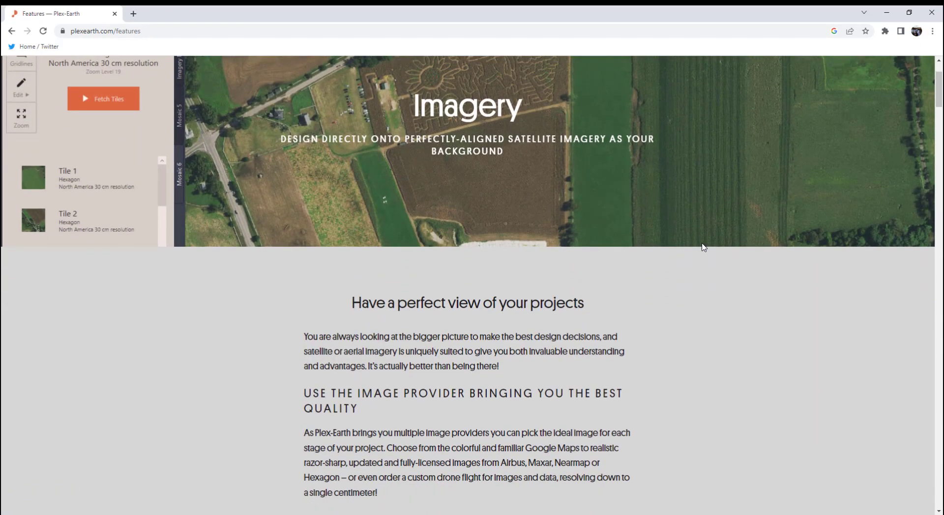
{"action": "scroll", "scroll_direction": "down", "scroll_amount": 3}
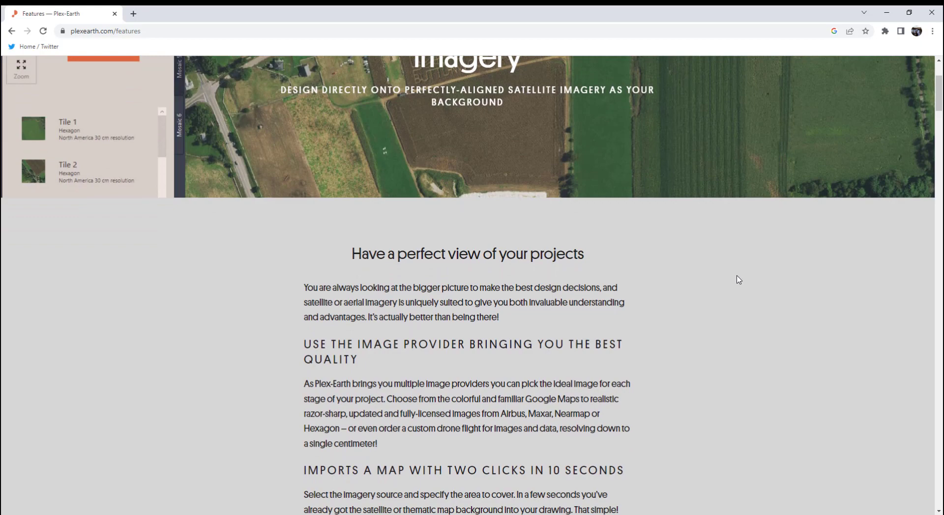
{"action": "scroll", "scroll_direction": "down", "scroll_amount": 3}
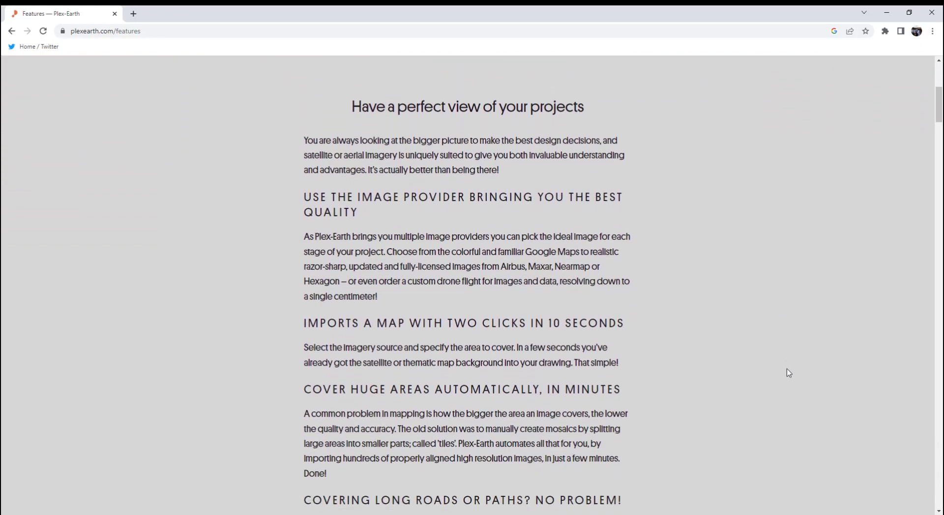
{"action": "scroll", "scroll_direction": "down", "scroll_amount": 3}
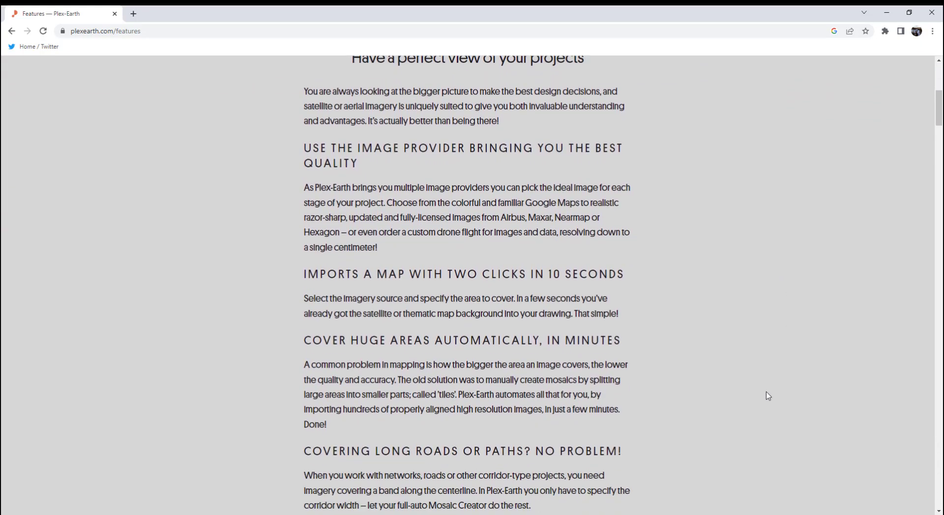
{"action": "scroll", "scroll_direction": "down", "scroll_amount": 3}
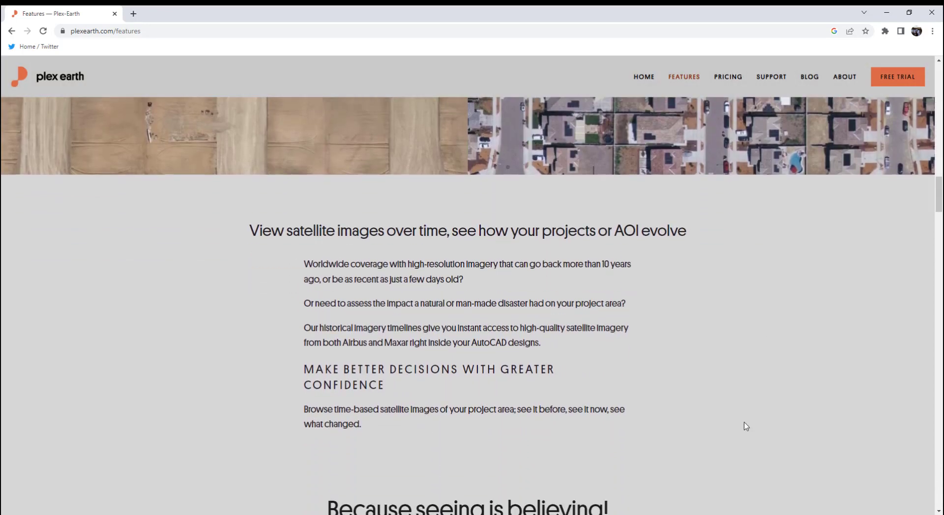
{"action": "scroll", "scroll_direction": "down", "scroll_amount": 3}
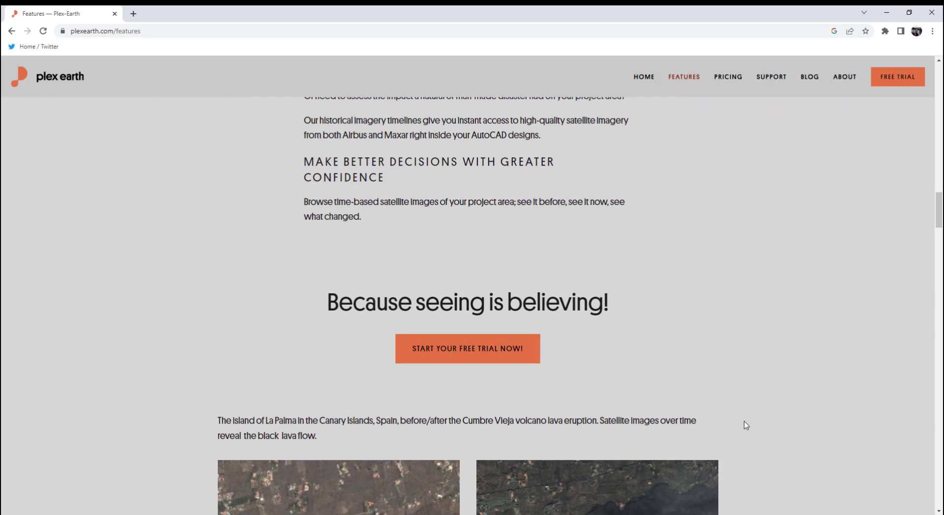
{"action": "scroll", "scroll_direction": "down", "scroll_amount": 3}
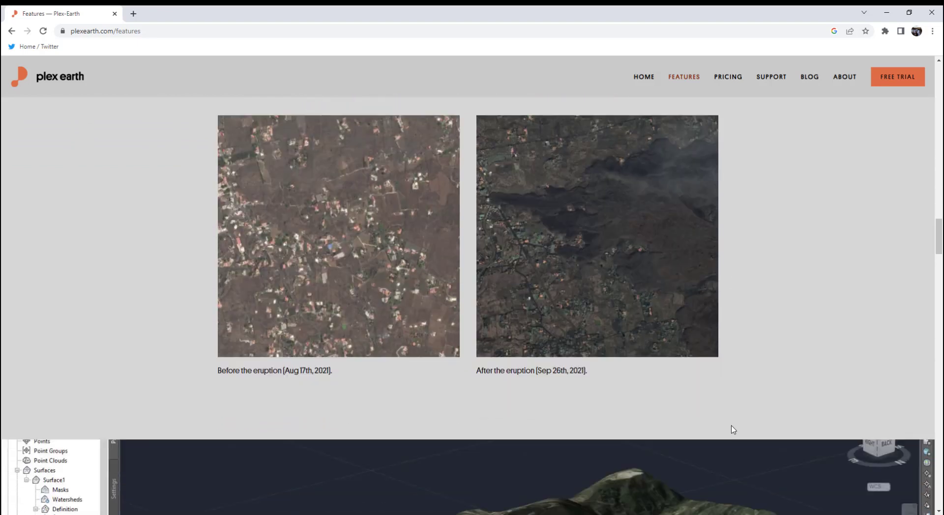
{"action": "scroll", "scroll_direction": "down", "scroll_amount": 3}
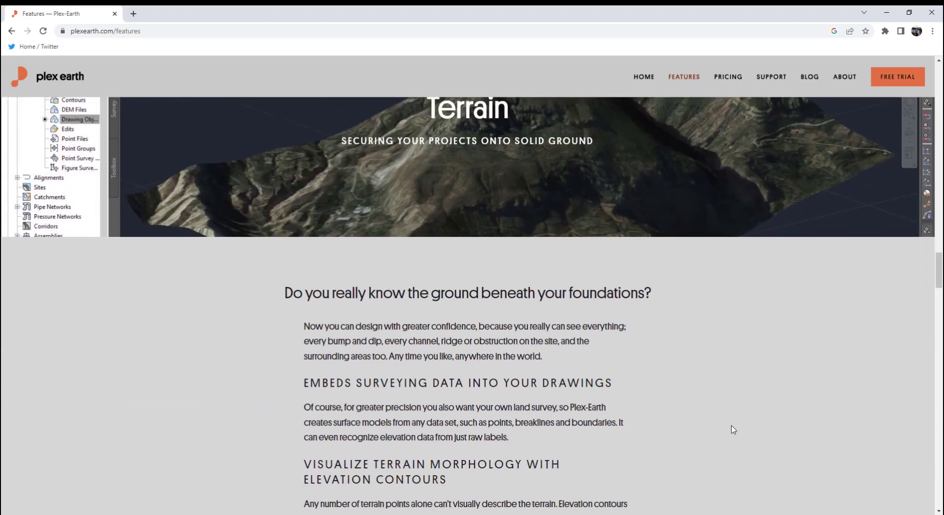
{"action": "scroll", "scroll_direction": "down", "scroll_amount": 3}
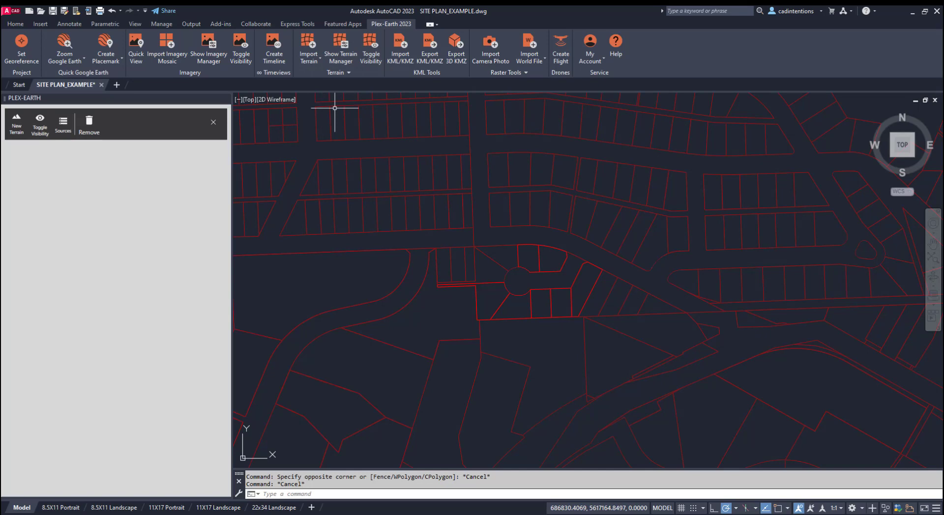
Step: Return to AutoCAD's Plex-Earth ribbon and start Import Terrain on the site plan
{"action": "left_click", "coordinate": [308, 49]}
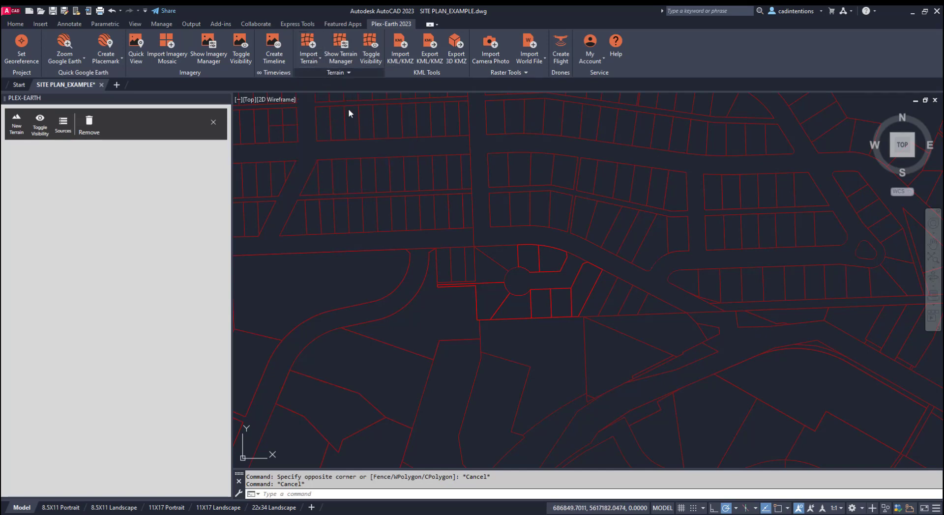
{"action": "left_click", "coordinate": [307, 48]}
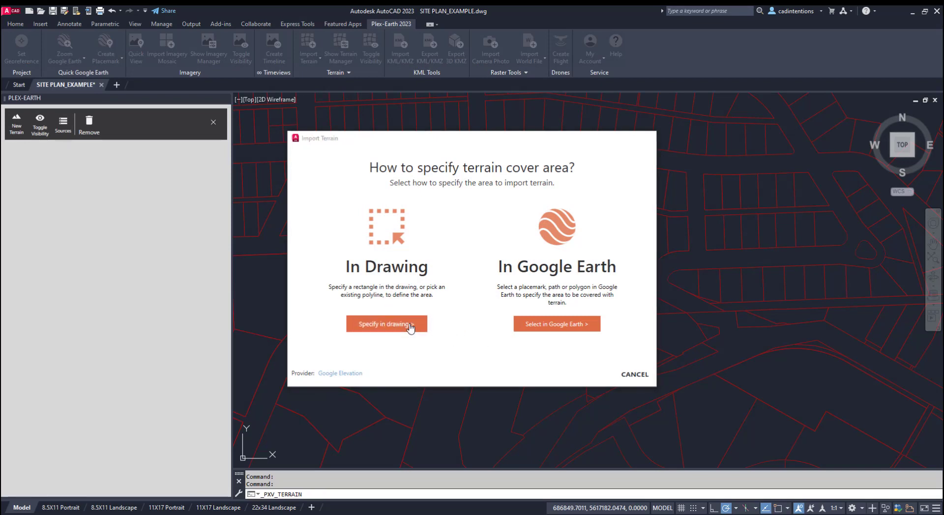
Step: Import Google Elevation terrain over a rectangle specified in the drawing and select Terrain 2
{"action": "left_click", "coordinate": [387, 324]}
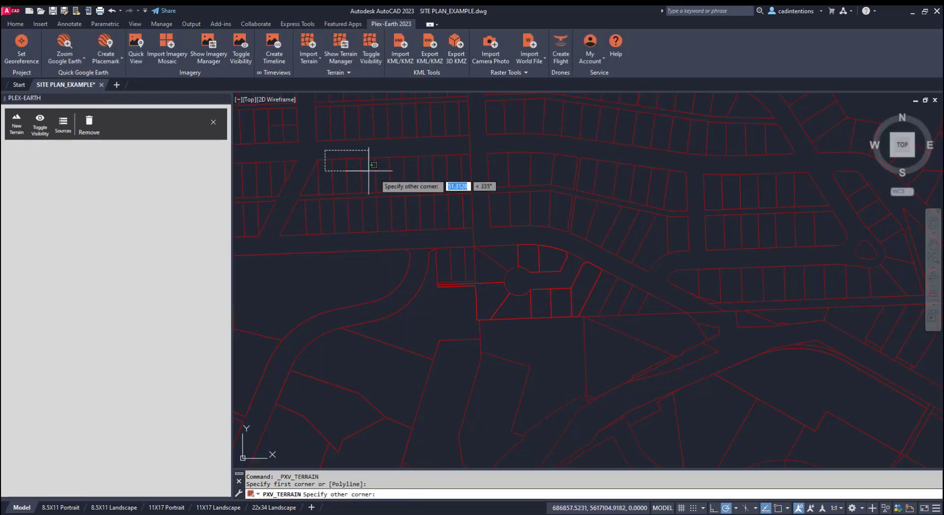
{"action": "mouse_move", "coordinate": [717, 425]}
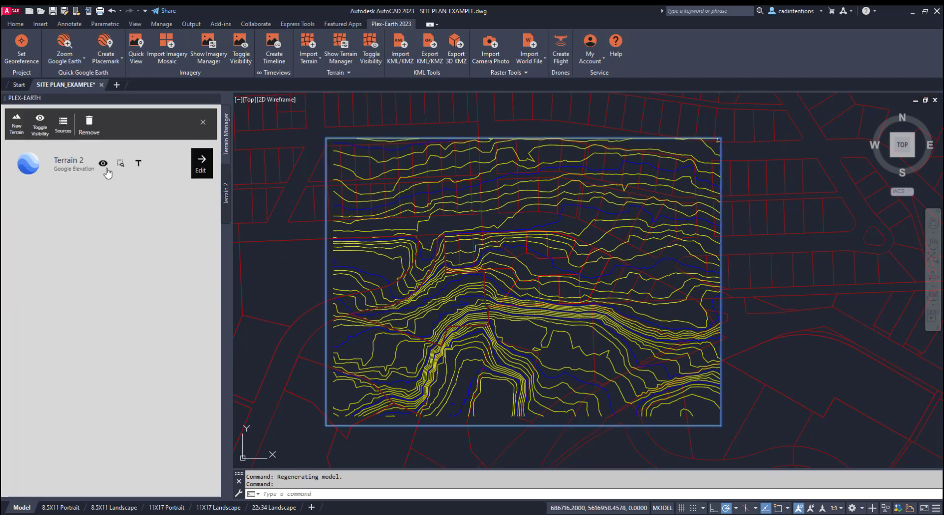
{"action": "left_click", "coordinate": [103, 164]}
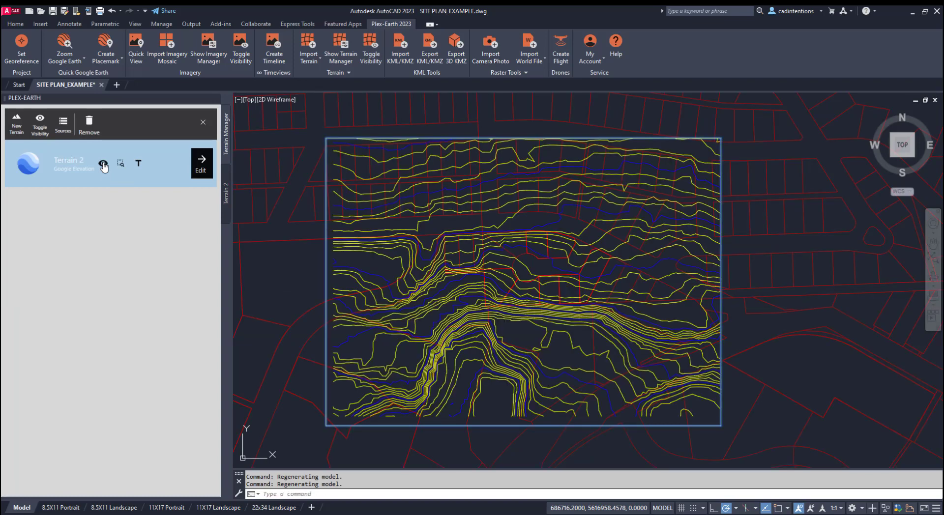
Step: Recolour Terrain 2's minor contours gray and major contours white, then pan toward the cul-de-sac lots
{"action": "left_click", "coordinate": [201, 162]}
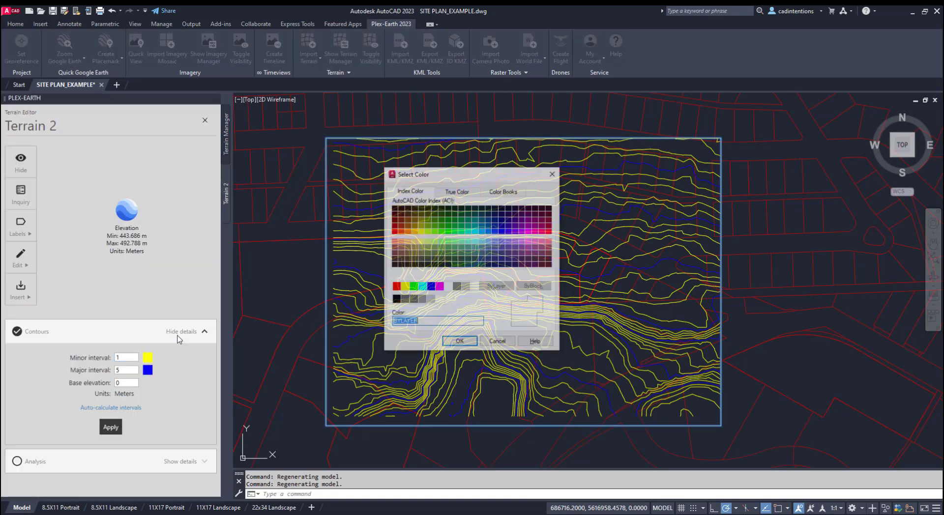
{"action": "left_click", "coordinate": [423, 300]}
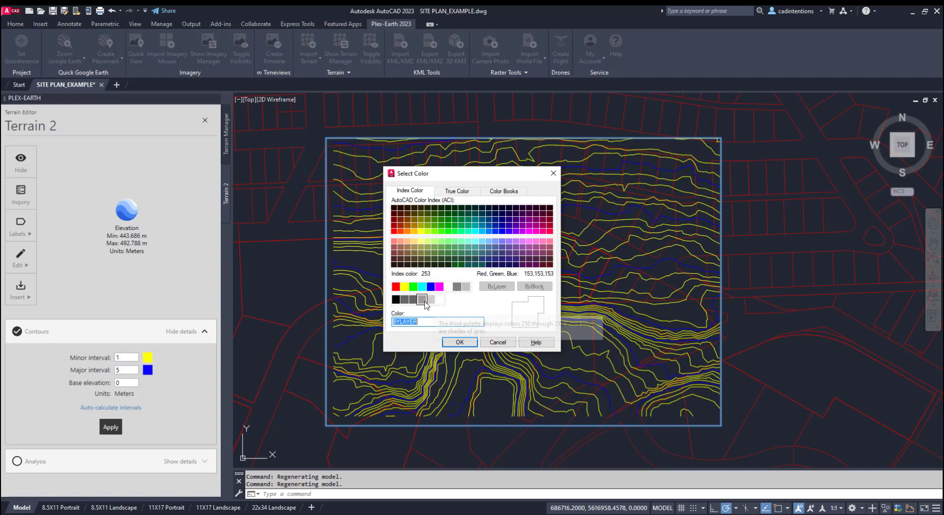
{"action": "left_click", "coordinate": [459, 342]}
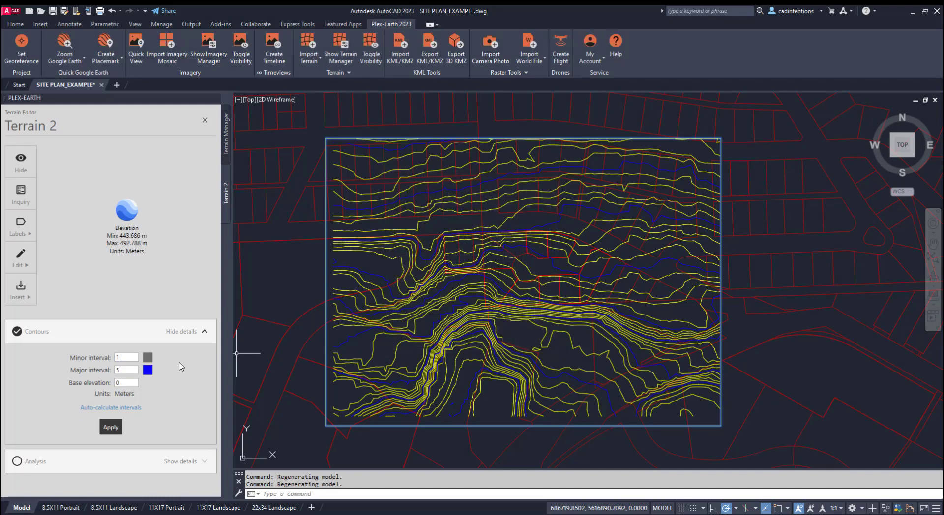
{"action": "left_click", "coordinate": [147, 358]}
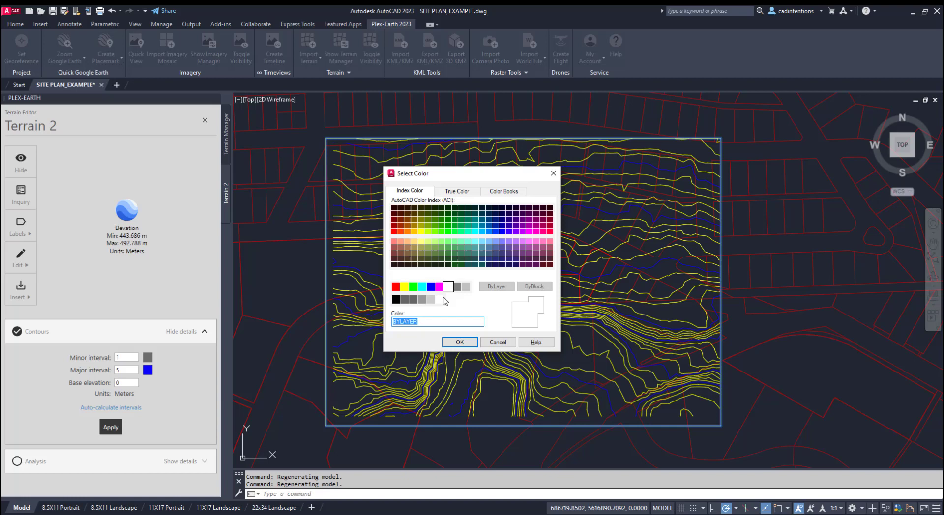
{"action": "left_click", "coordinate": [459, 342]}
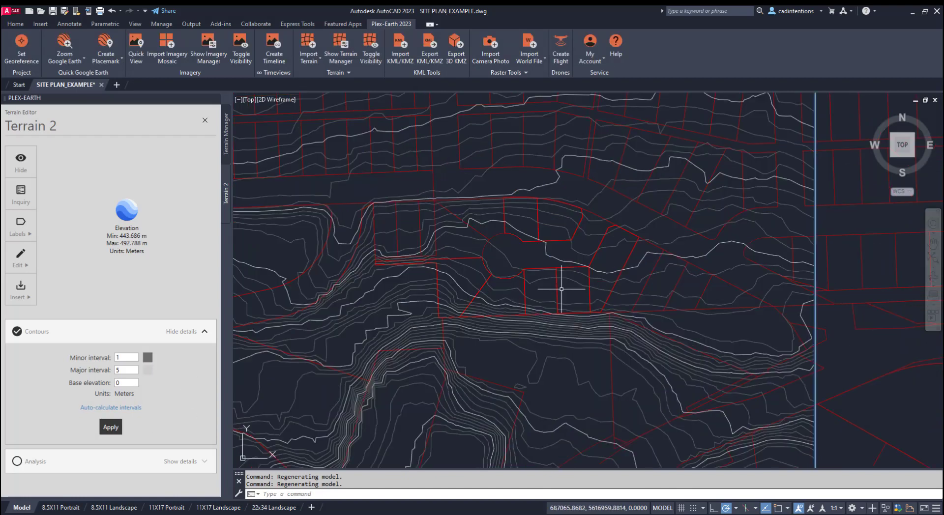
{"action": "left_click_drag", "start_coordinate": [559, 289], "coordinate": [560, 326]}
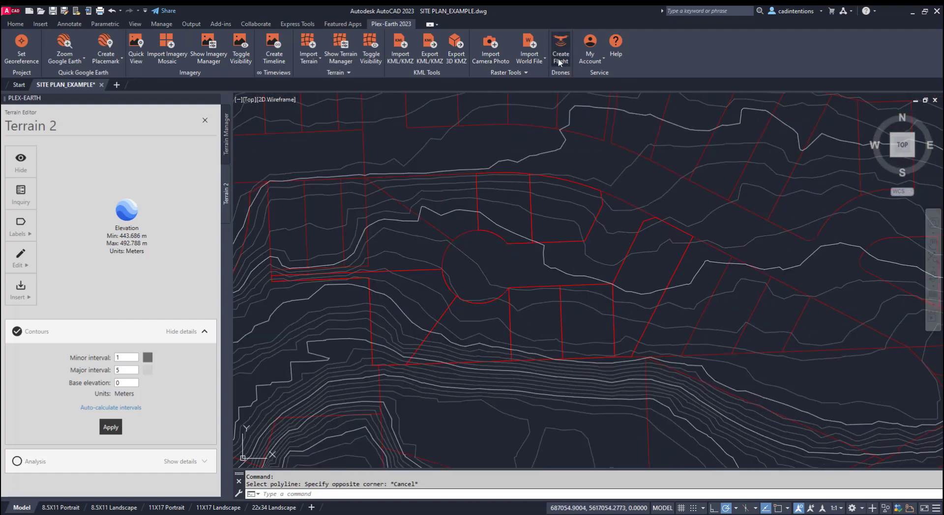
Step: Set up a drone flight using the terrain boundary as the flight area
{"action": "left_click", "coordinate": [559, 49]}
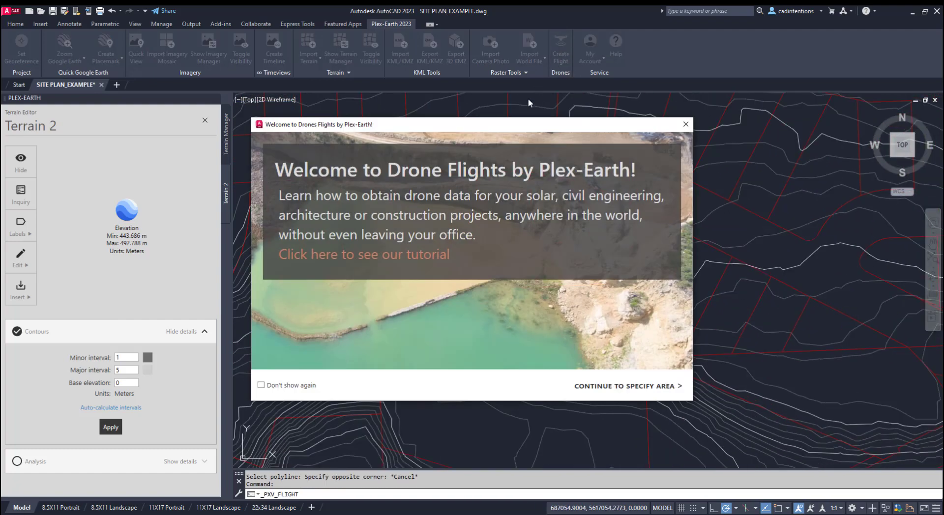
{"action": "mouse_move", "coordinate": [421, 265]}
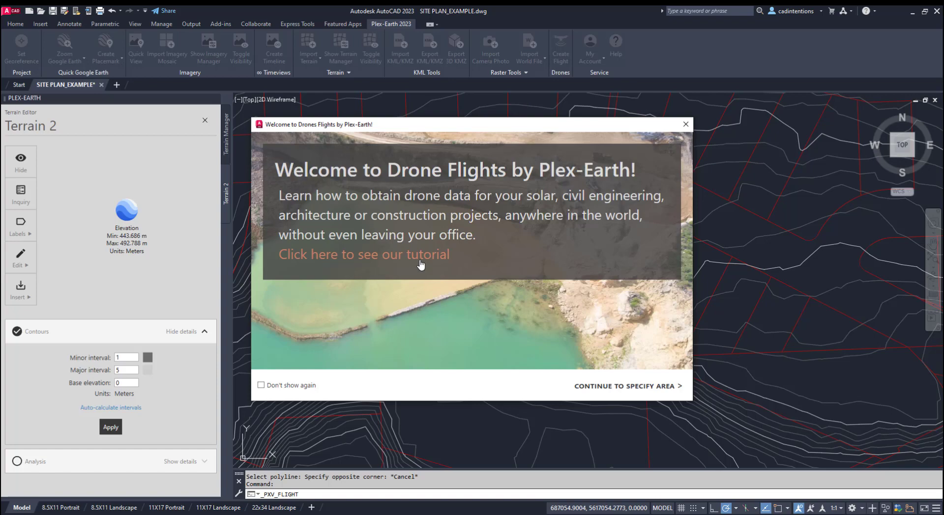
{"action": "left_click", "coordinate": [684, 124]}
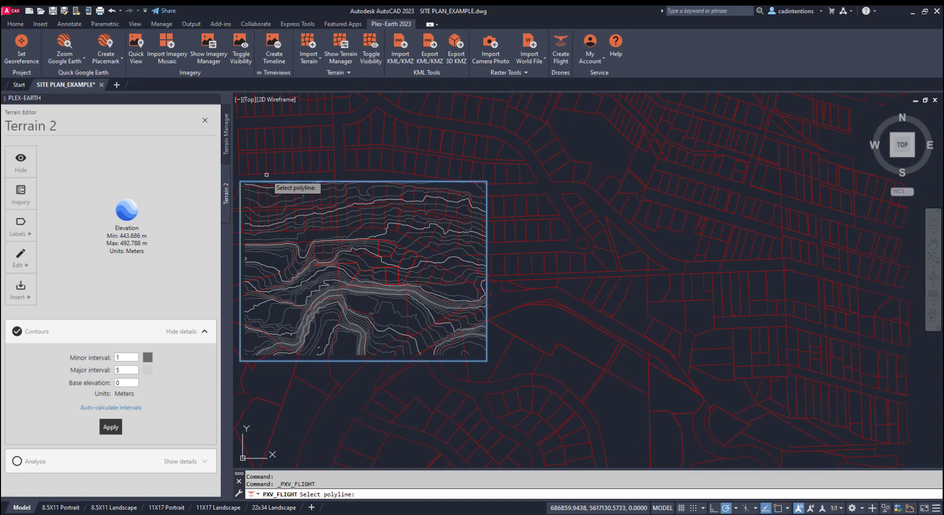
{"action": "left_click", "coordinate": [267, 175]}
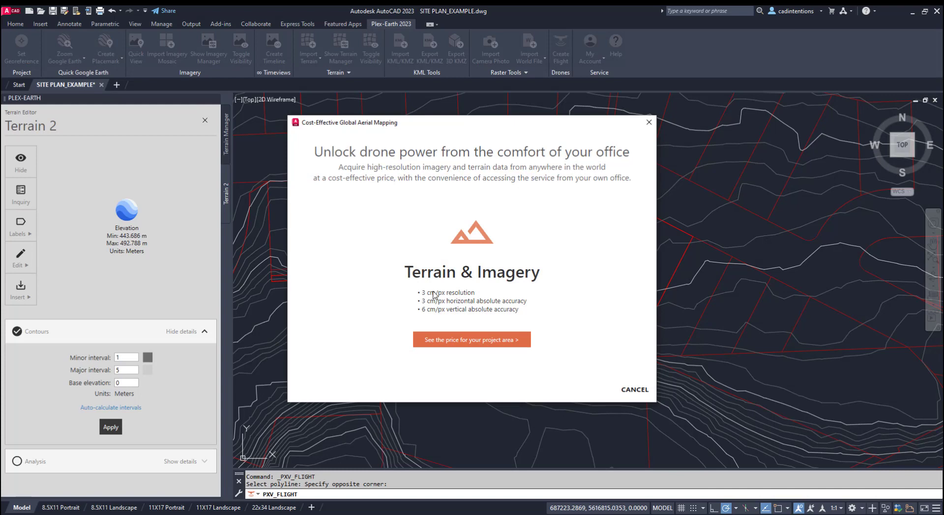
{"action": "mouse_move", "coordinate": [508, 240]}
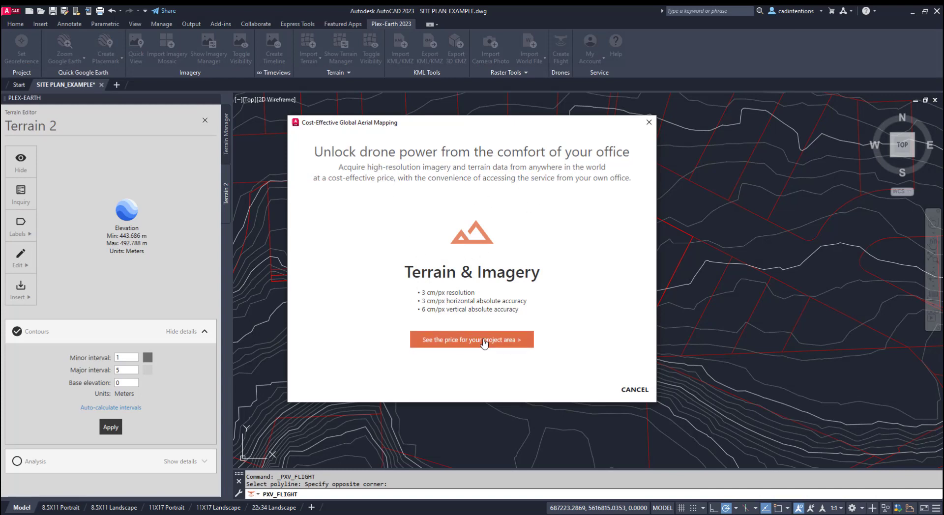
Step: View the drone Terrain & Imagery Data offer and dismiss it
{"action": "left_click", "coordinate": [471, 339]}
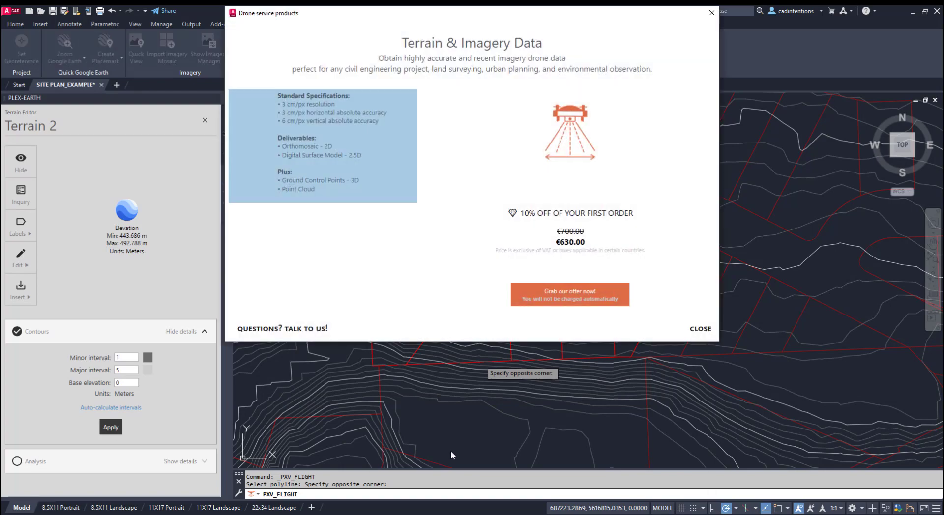
{"action": "left_click", "coordinate": [569, 295]}
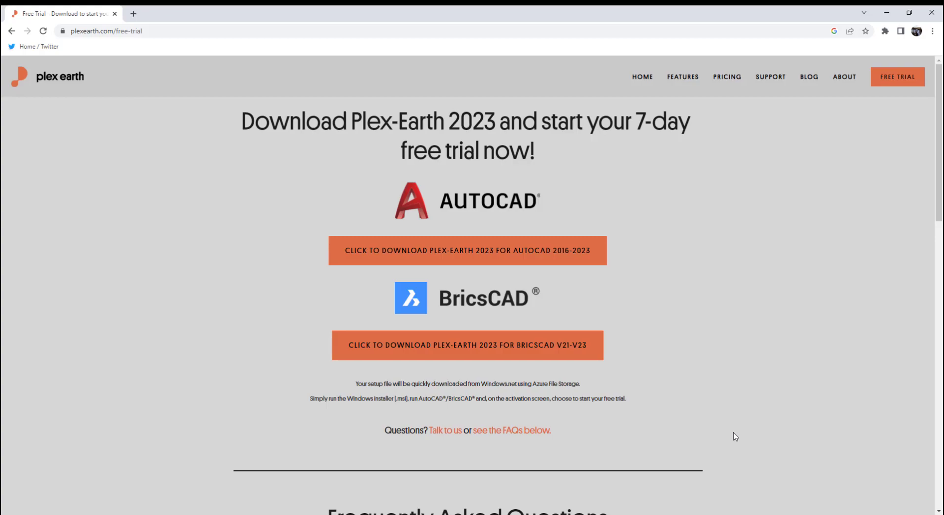
Step: Go to the Plex-Earth 2023 free-trial download page in Chrome
{"action": "left_click", "coordinate": [642, 77]}
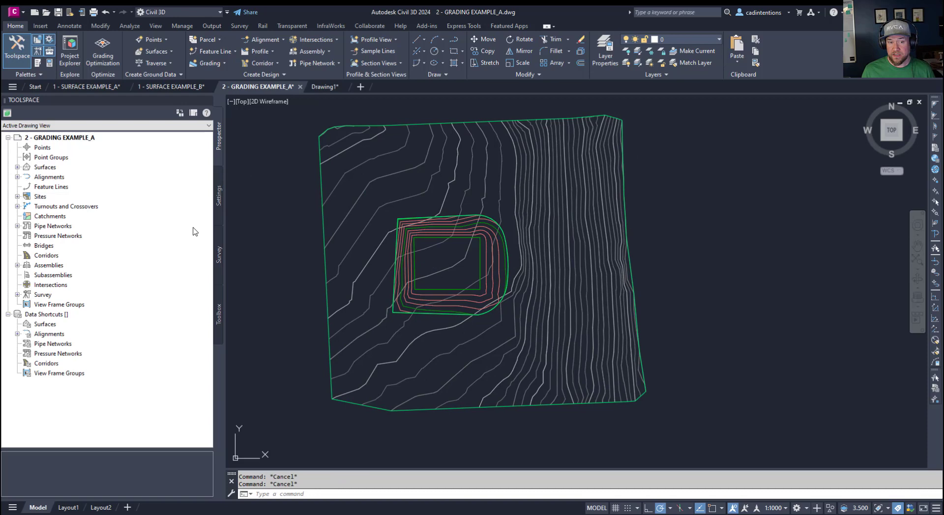
{"action": "mouse_move", "coordinate": [355, 288]}
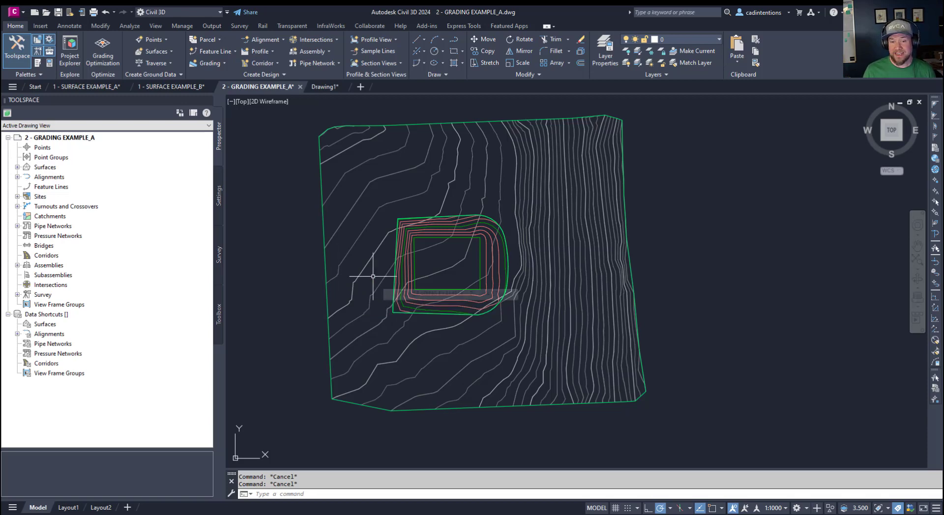
{"action": "mouse_move", "coordinate": [448, 294]}
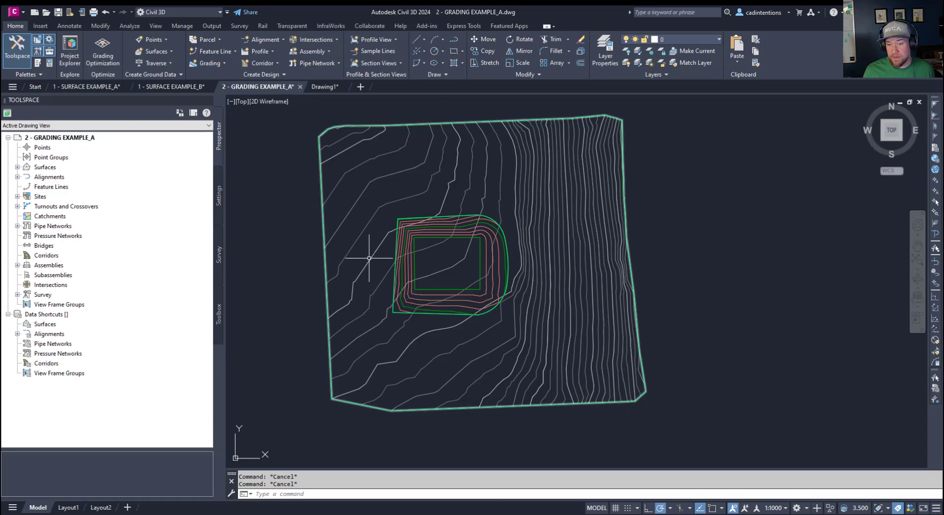
{"action": "mouse_move", "coordinate": [459, 264]}
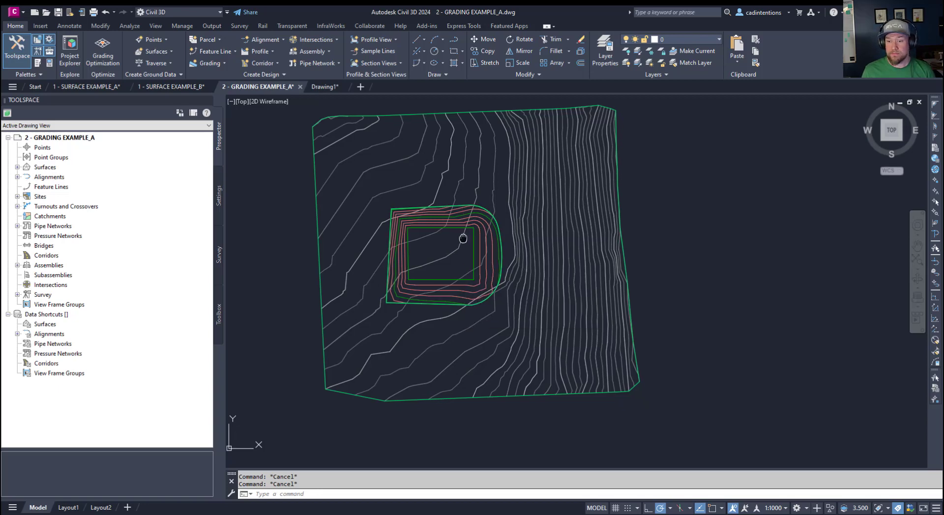
{"action": "mouse_move", "coordinate": [464, 237]}
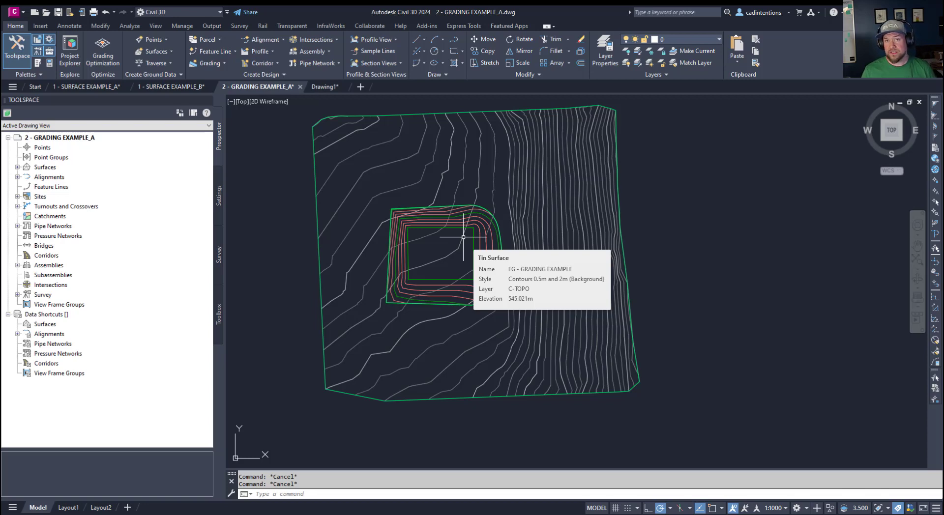
{"action": "mouse_move", "coordinate": [409, 246]}
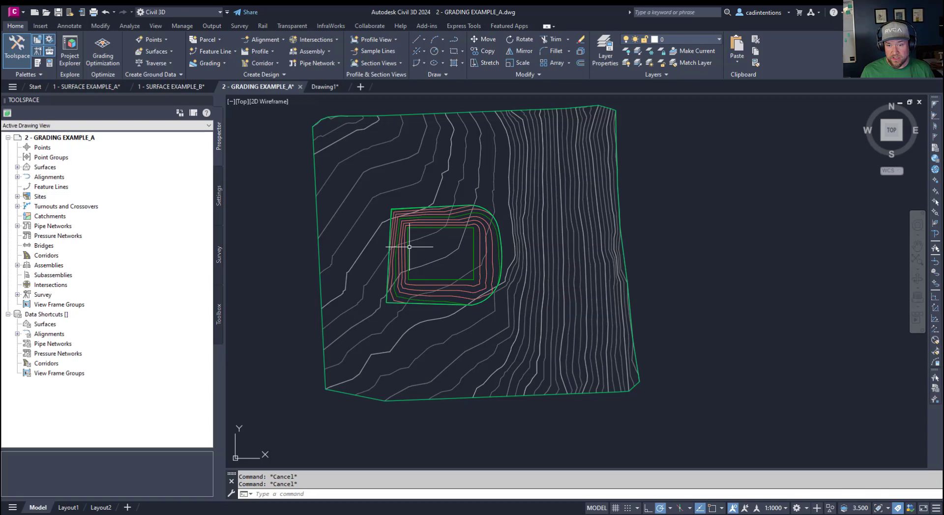
Step: Expand the Surfaces node to list DS-FEATURE LINE GRADING and EG - GRADING EXAMPLE
{"action": "left_click", "coordinate": [44, 167]}
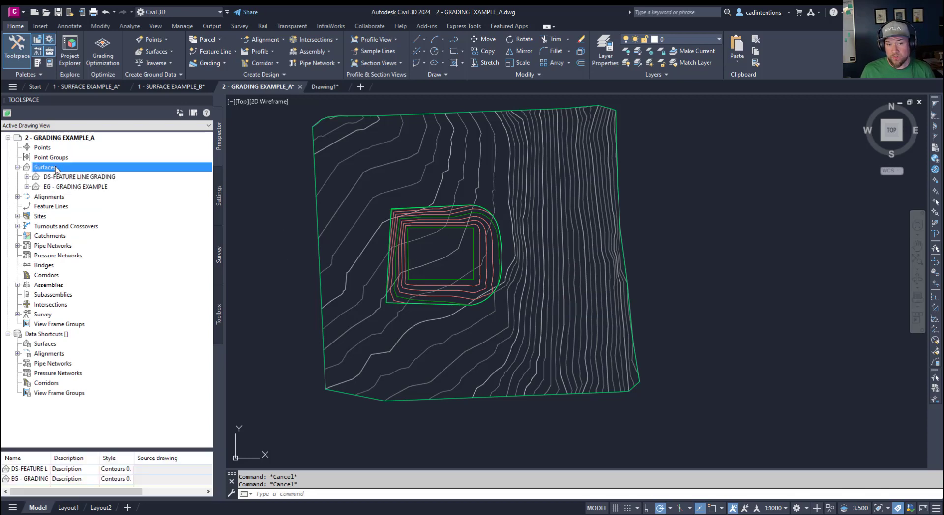
{"action": "mouse_move", "coordinate": [111, 185]}
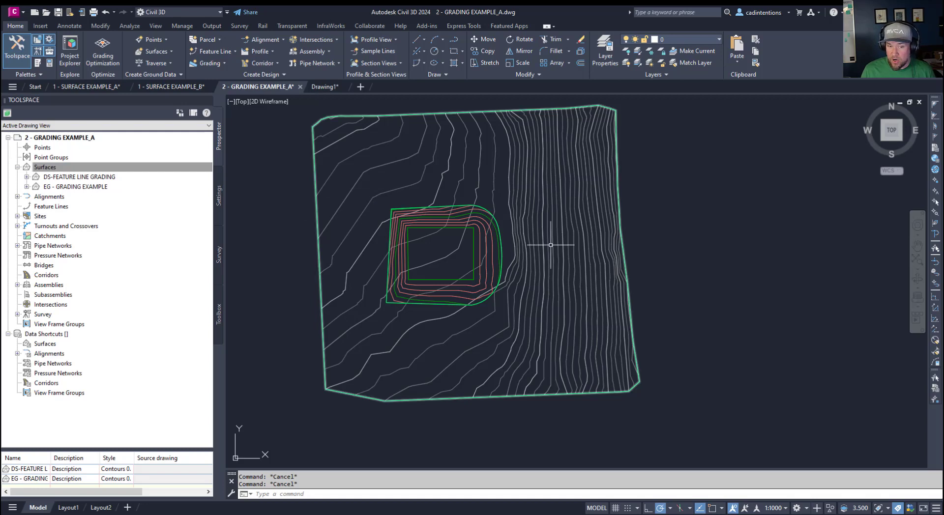
{"action": "left_click", "coordinate": [45, 168]}
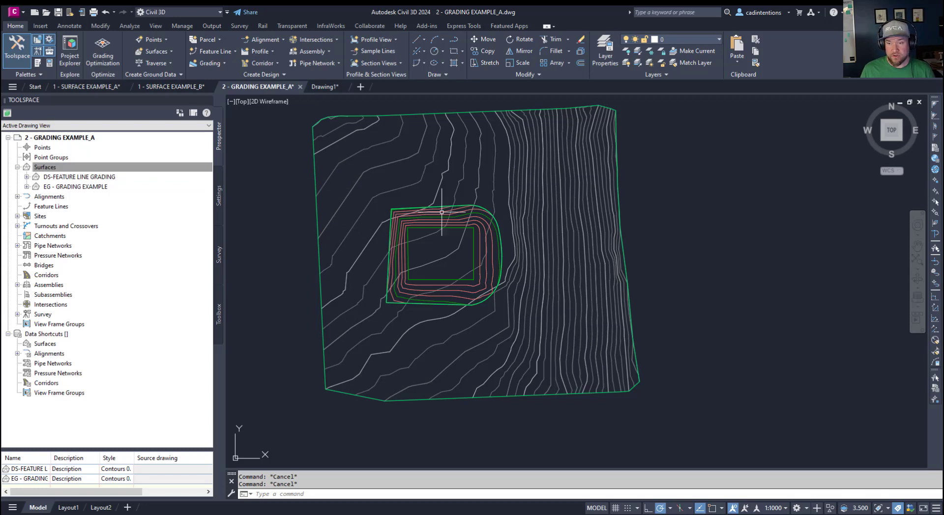
Step: Create a new TIN surface named FG - EG AND DESIGN POND from the Surfaces context menu
{"action": "right_click", "coordinate": [45, 167]}
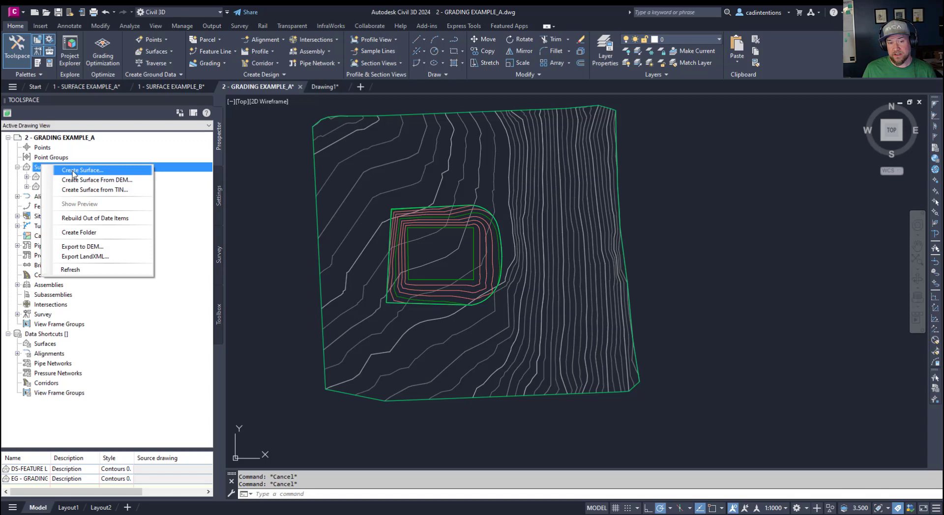
{"action": "left_click", "coordinate": [81, 170]}
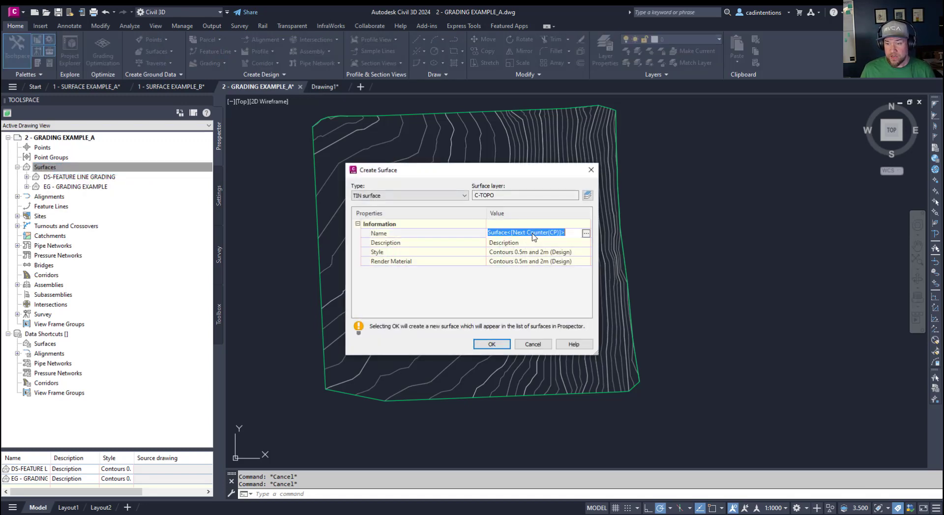
{"action": "mouse_move", "coordinate": [620, 245]}
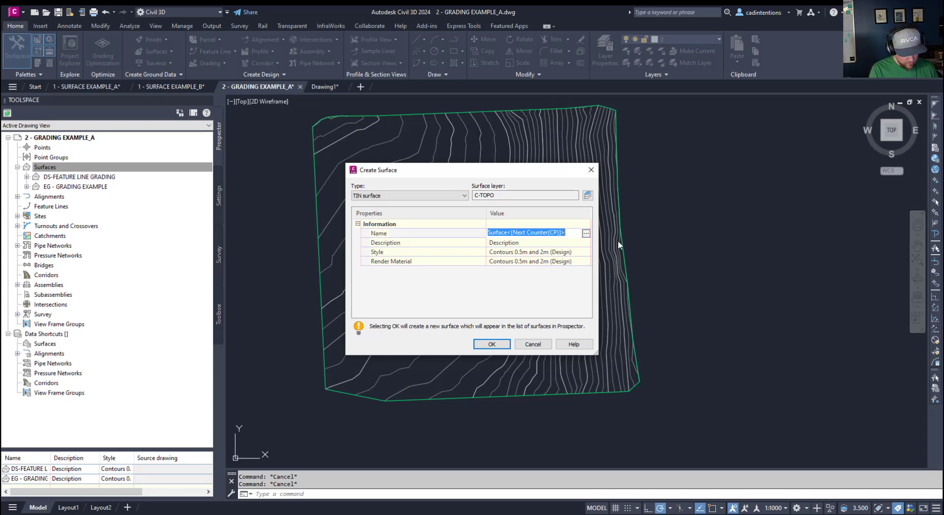
{"action": "type", "text": "FG"}
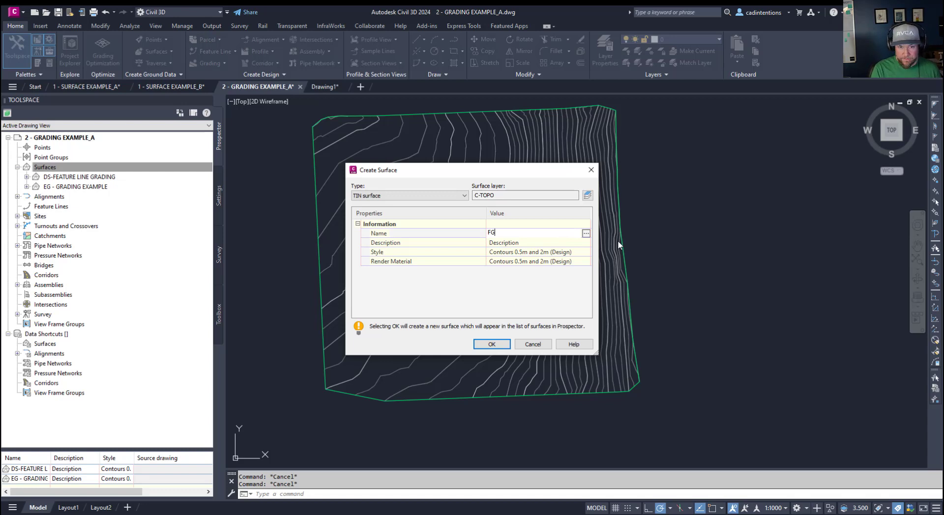
{"action": "type", "text": "-"}
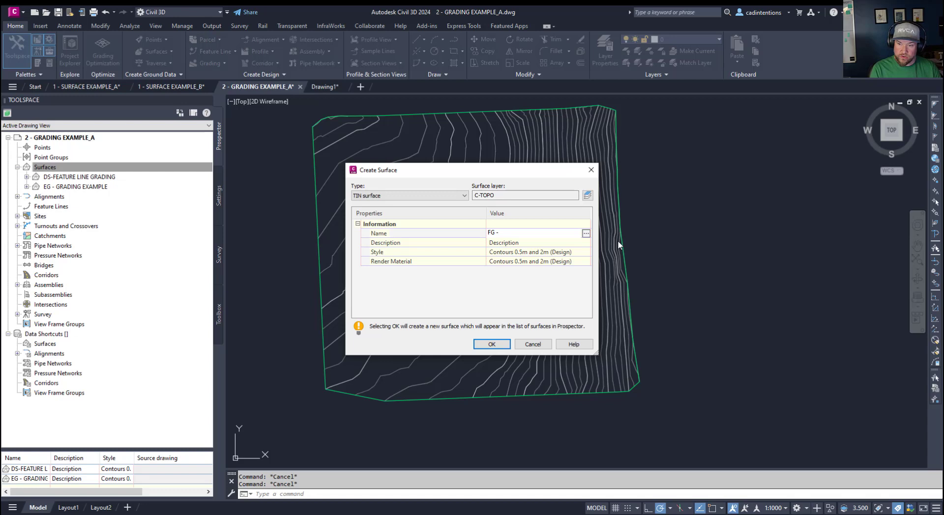
{"action": "type", "text": "E"}
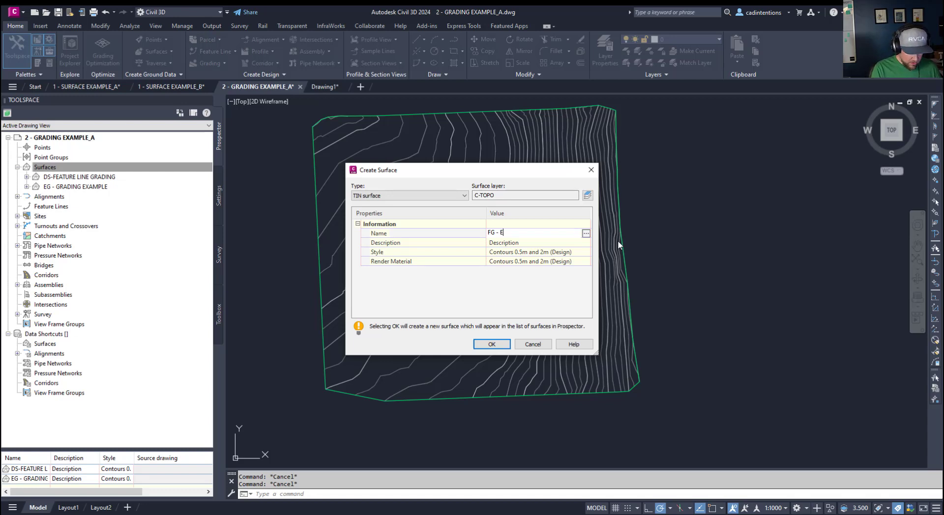
{"action": "type", "text": "G"}
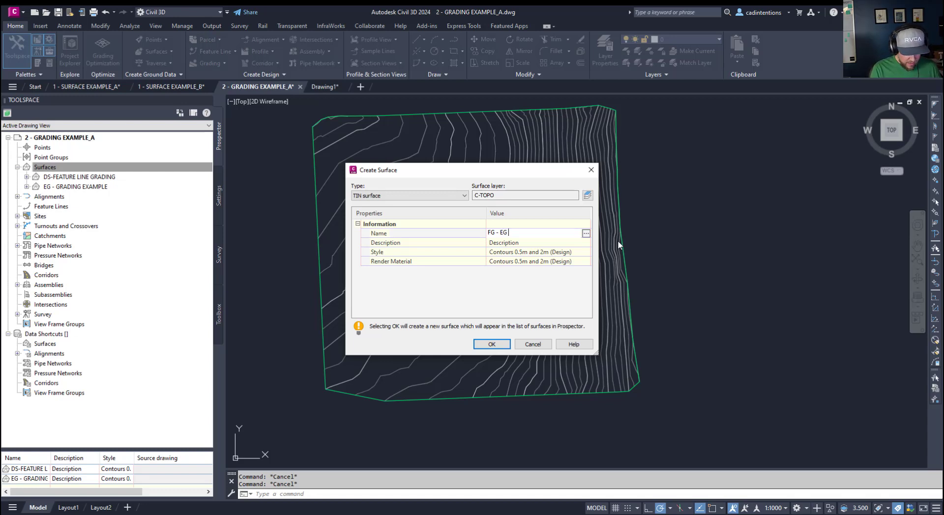
{"action": "type", "text": "AND"}
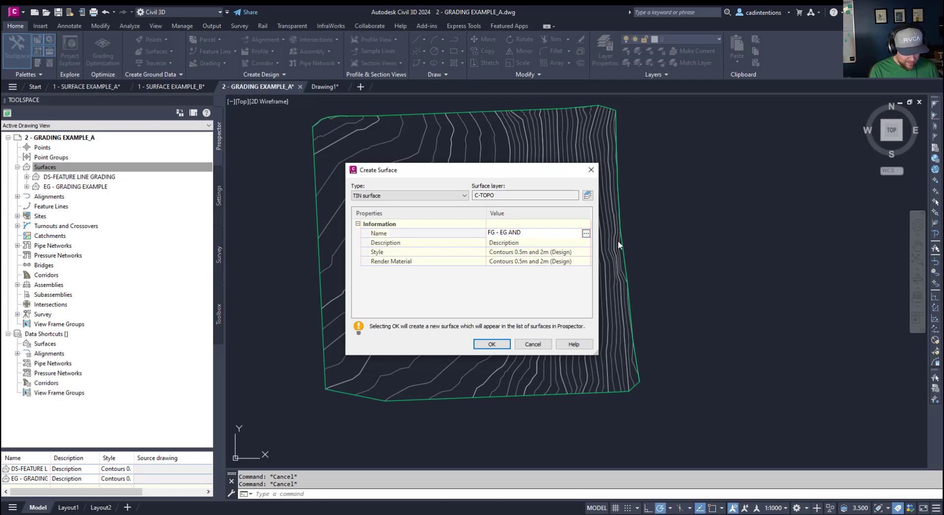
{"action": "type", "text": "DESIGN"}
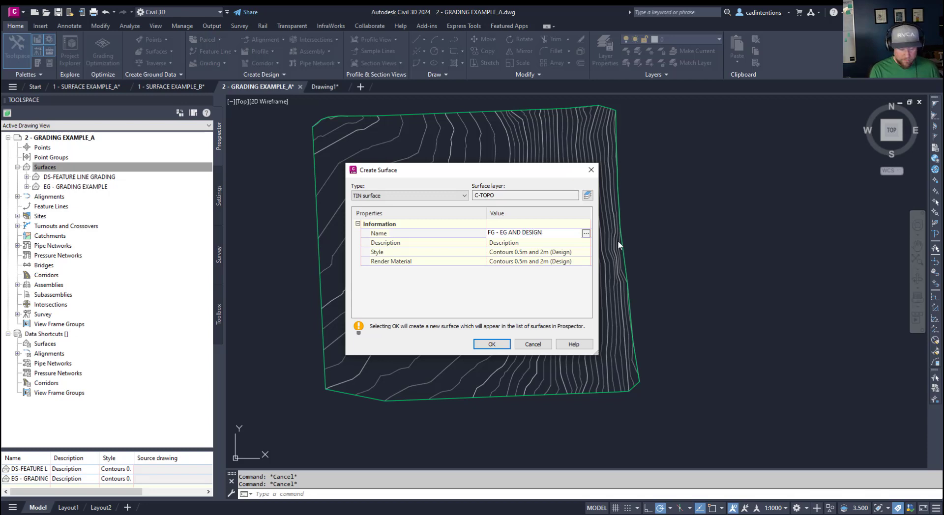
{"action": "type", "text": "POND"}
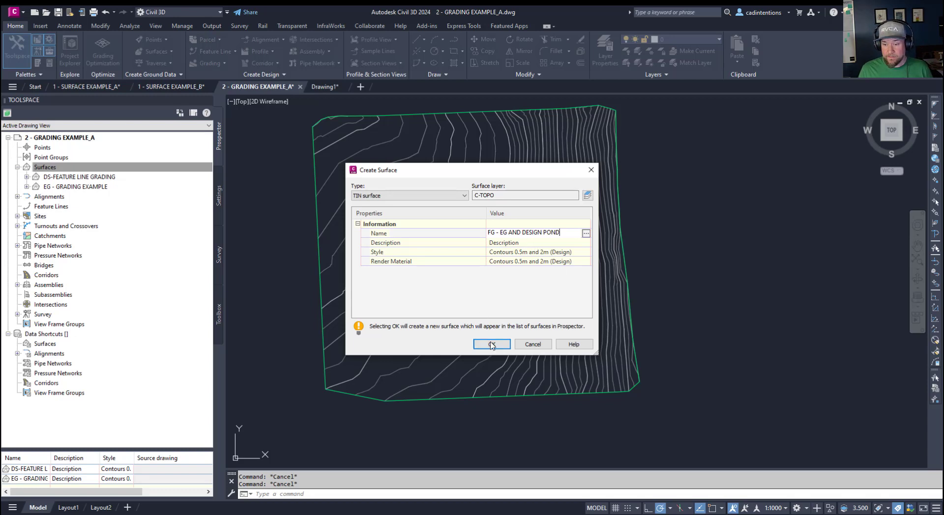
{"action": "left_click", "coordinate": [492, 344]}
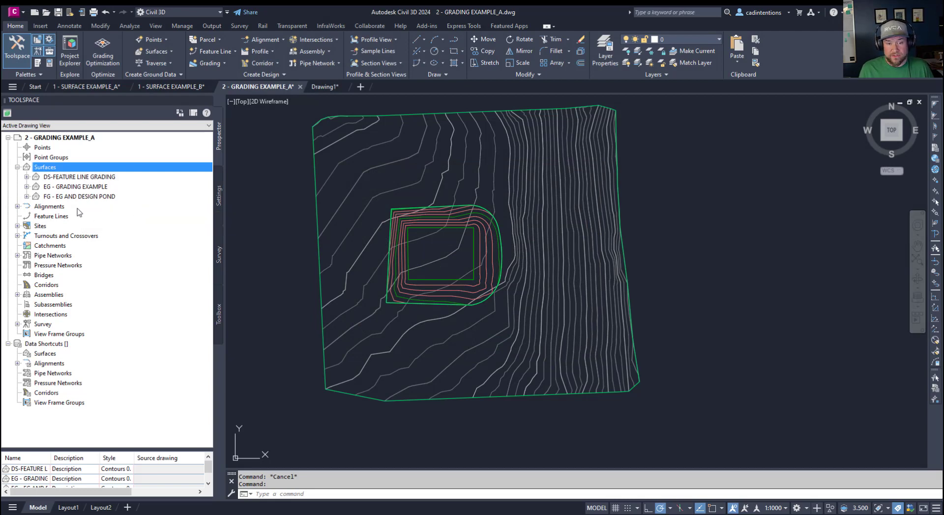
{"action": "mouse_move", "coordinate": [79, 198]}
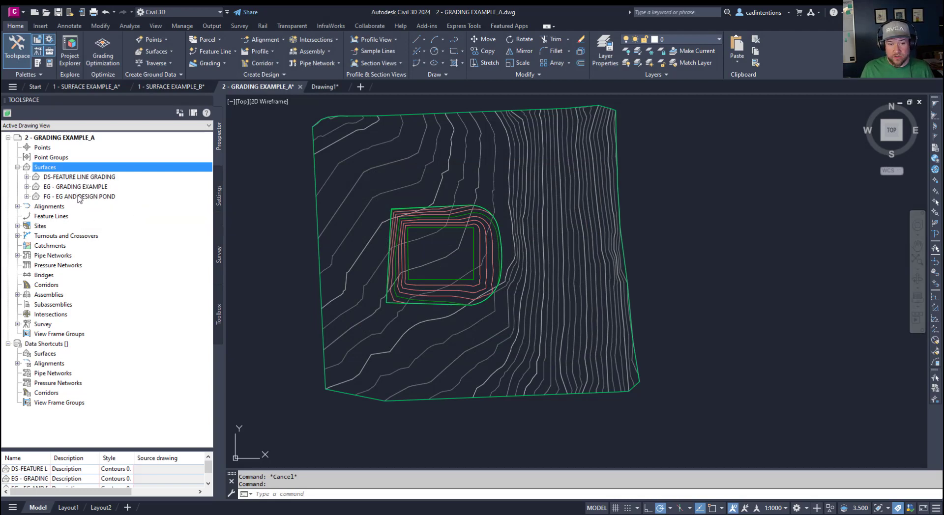
Step: Paste EG - GRADING EXAMPLE into FG - EG AND DESIGN POND via its Definition Edits
{"action": "left_click", "coordinate": [27, 196]}
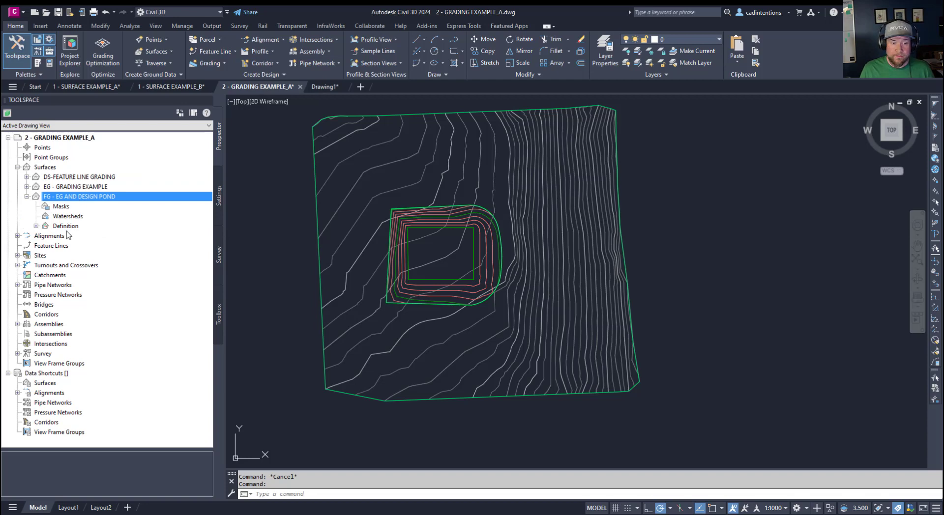
{"action": "mouse_move", "coordinate": [88, 204]}
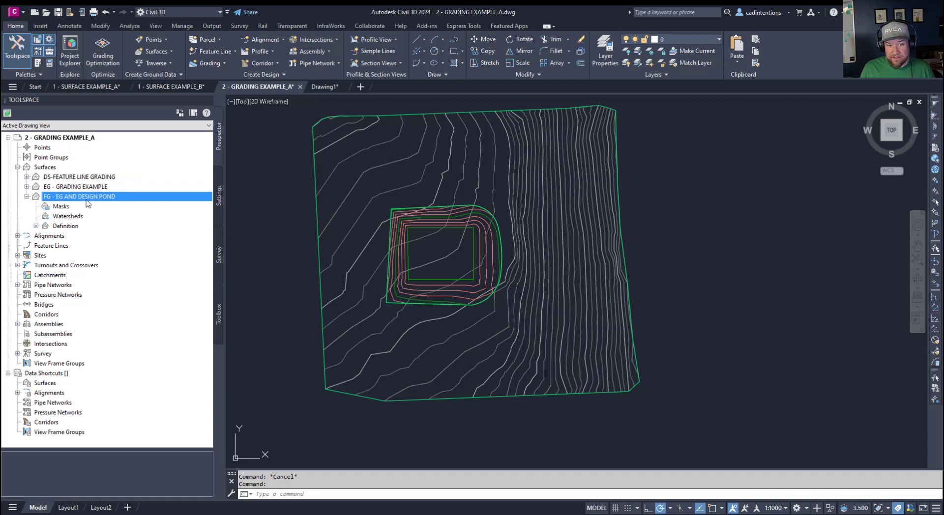
{"action": "left_click", "coordinate": [35, 227]}
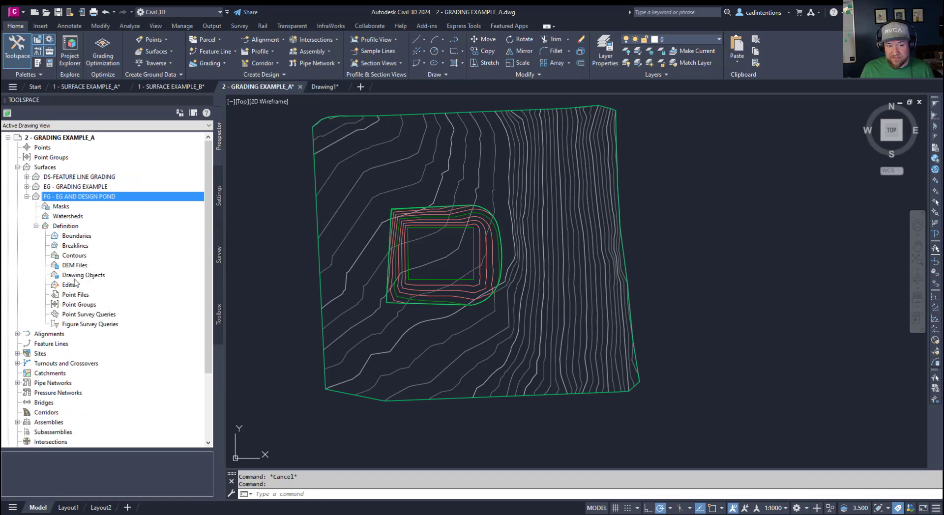
{"action": "right_click", "coordinate": [68, 284]}
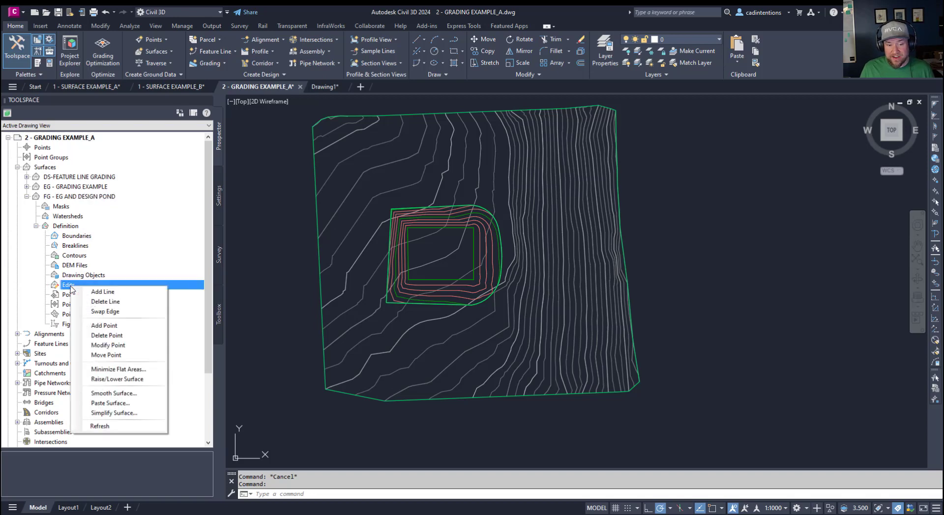
{"action": "mouse_move", "coordinate": [109, 403]}
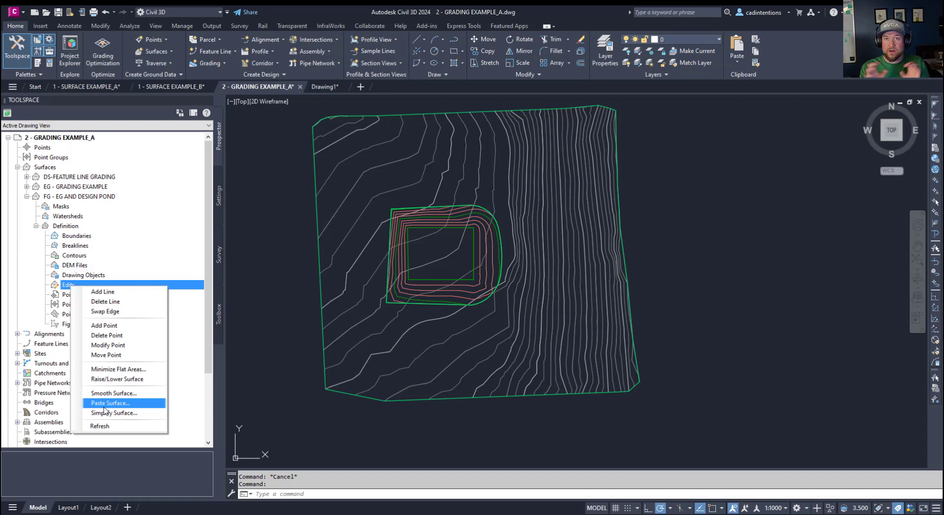
{"action": "mouse_move", "coordinate": [211, 432]}
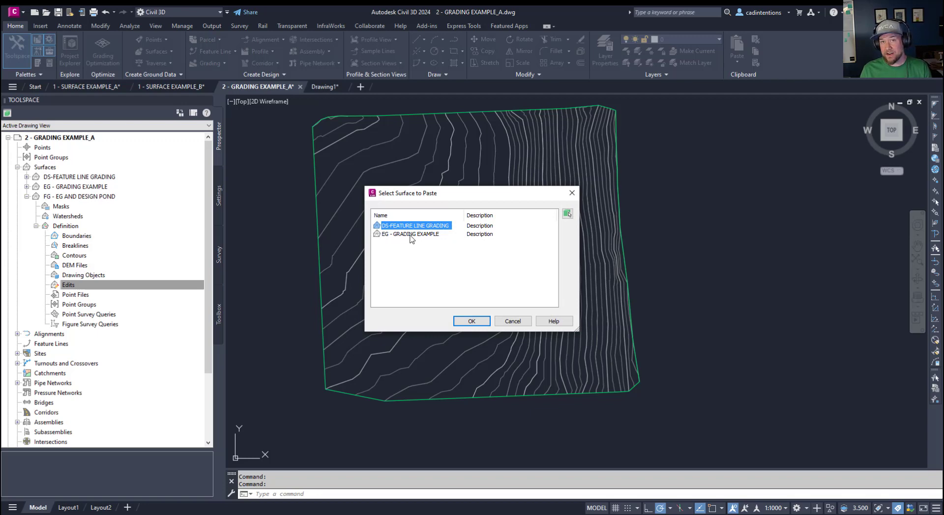
{"action": "left_click", "coordinate": [409, 234]}
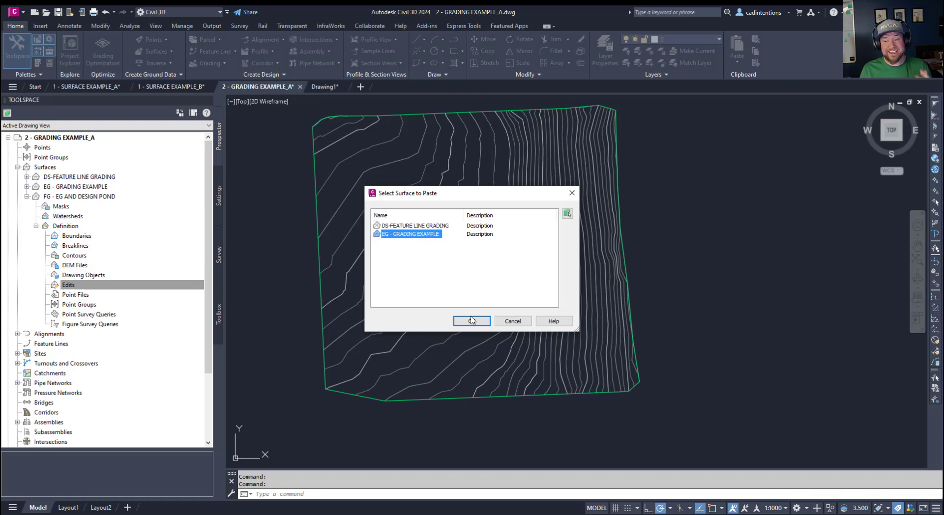
{"action": "left_click", "coordinate": [471, 321]}
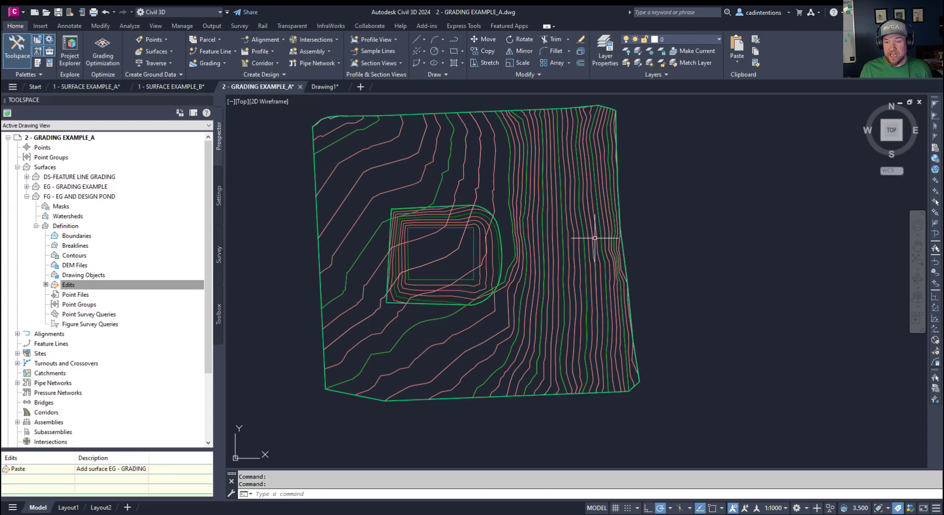
{"action": "mouse_move", "coordinate": [285, 240]}
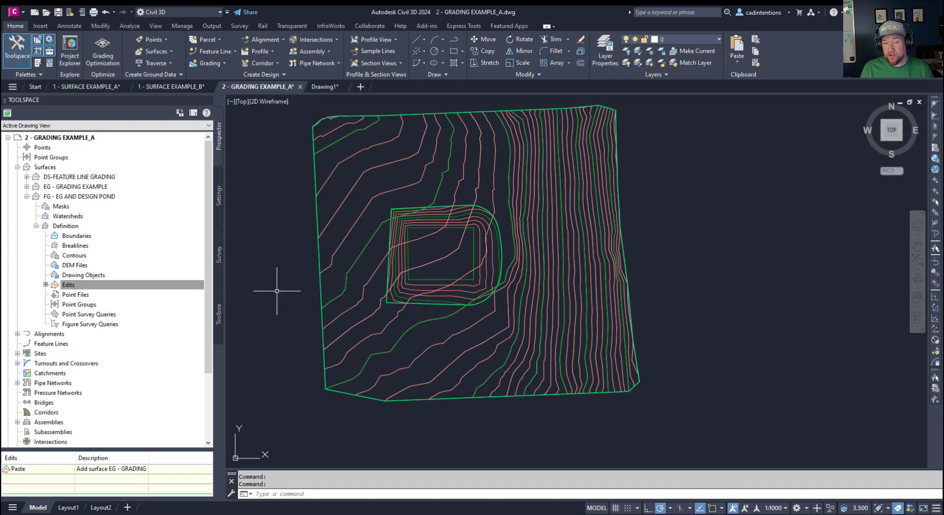
{"action": "right_click", "coordinate": [67, 285]}
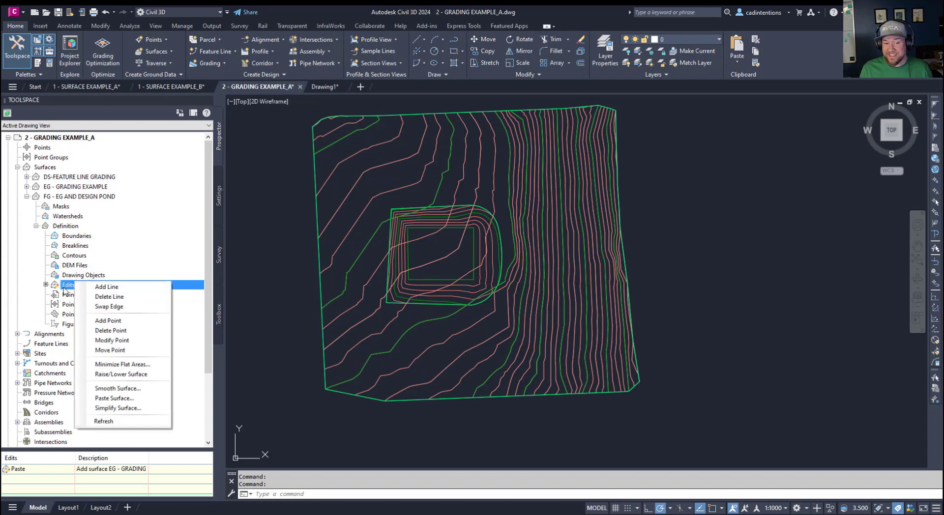
Step: Paste DS-FEATURE LINE GRADING into the pond surface and view the result in Object Viewer
{"action": "left_click", "coordinate": [114, 398]}
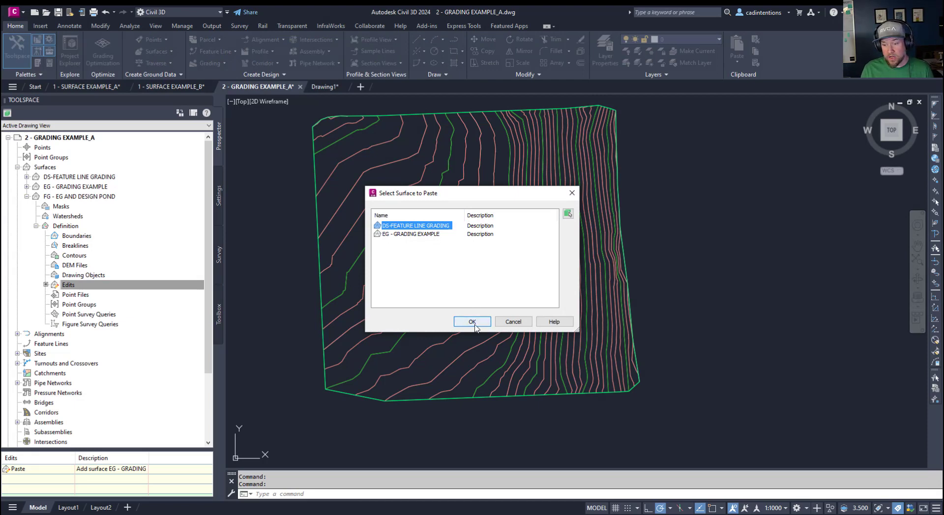
{"action": "left_click", "coordinate": [471, 322]}
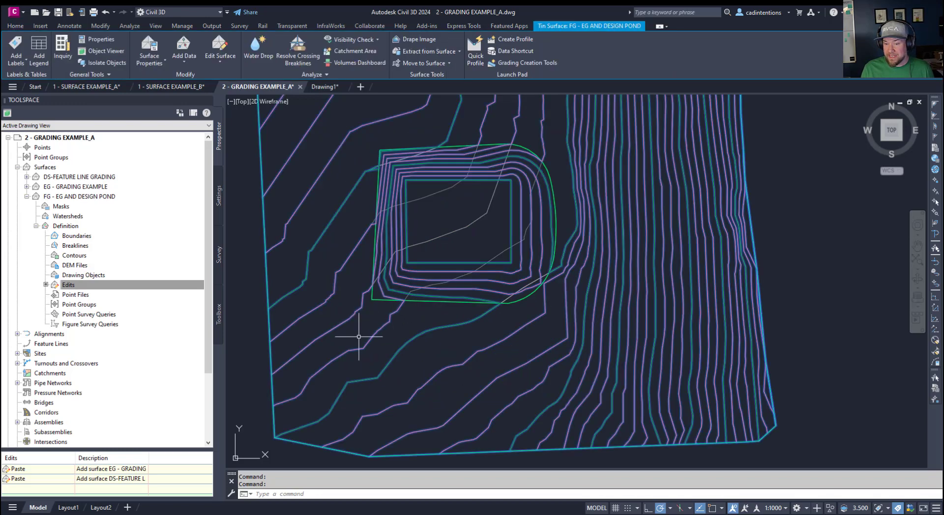
{"action": "mouse_move", "coordinate": [545, 106]}
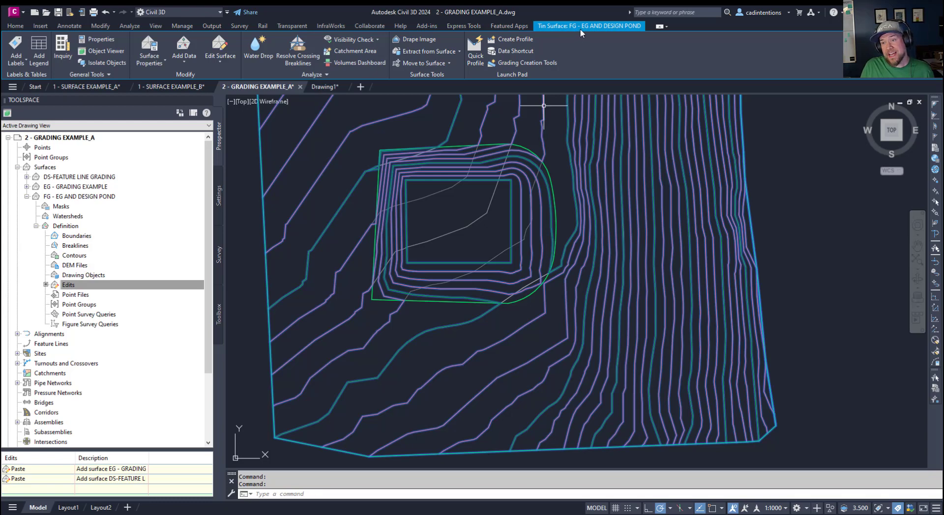
{"action": "mouse_move", "coordinate": [589, 32]}
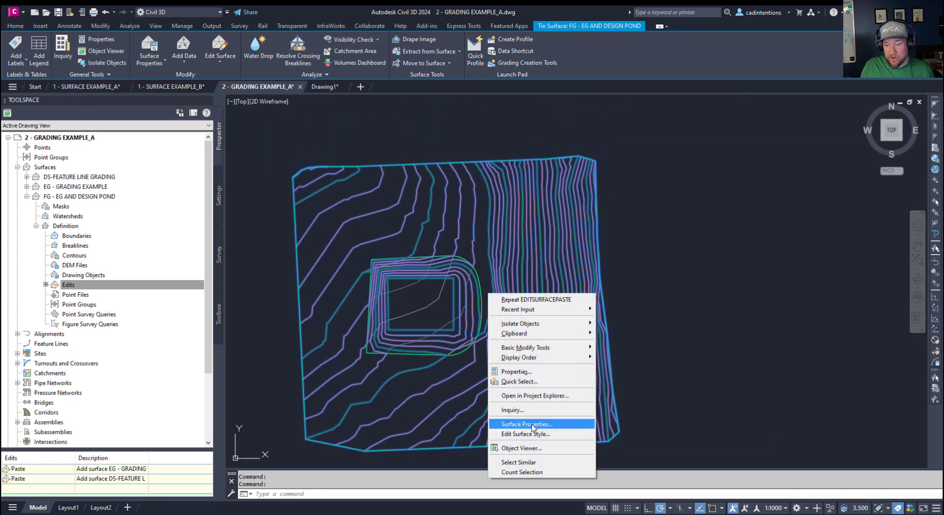
{"action": "mouse_move", "coordinate": [534, 451]}
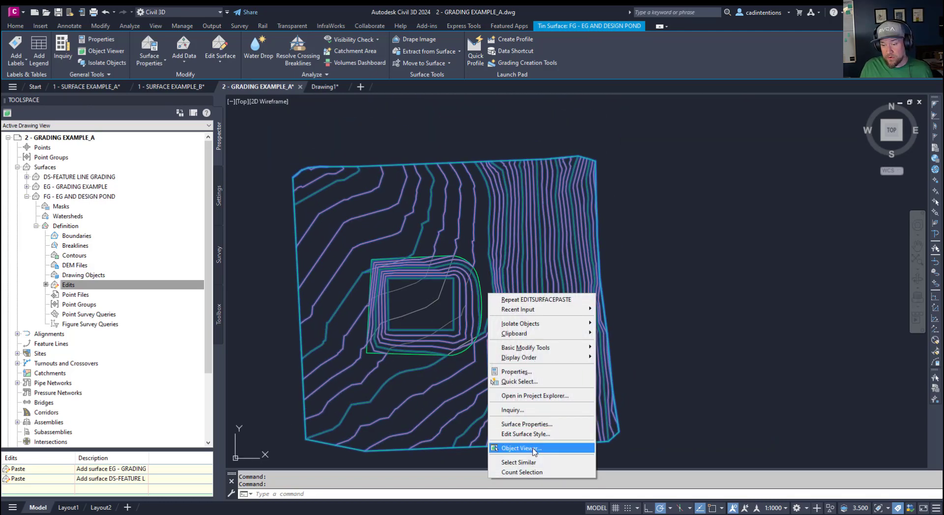
{"action": "left_click", "coordinate": [520, 448]}
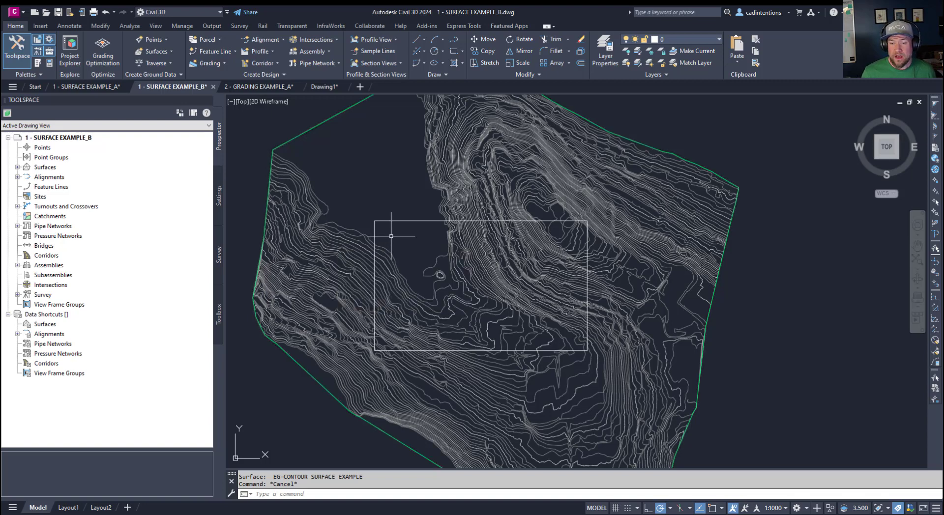
{"action": "mouse_move", "coordinate": [391, 236]}
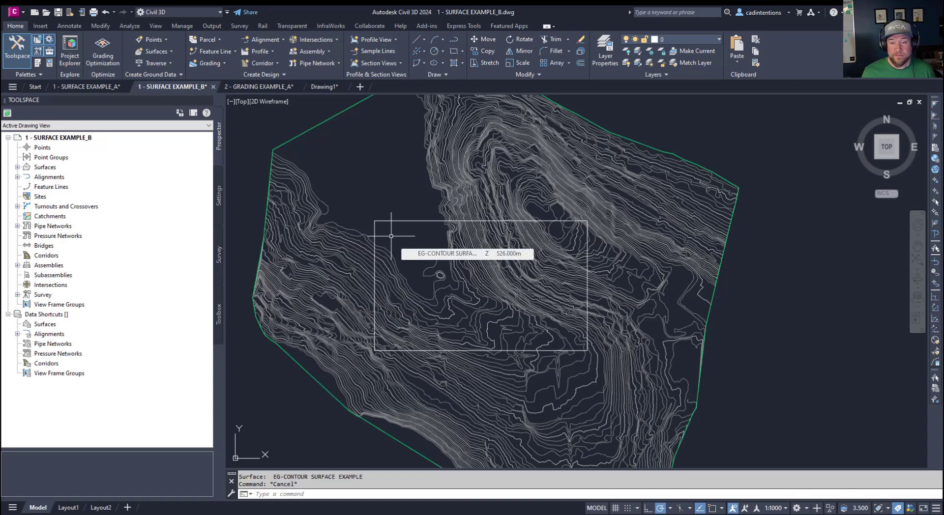
{"action": "mouse_move", "coordinate": [371, 197]}
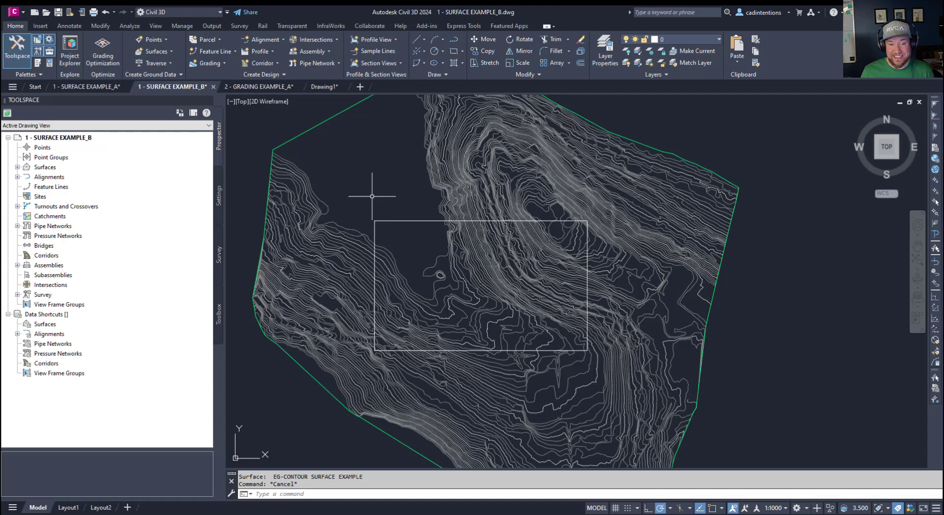
{"action": "mouse_move", "coordinate": [377, 190]}
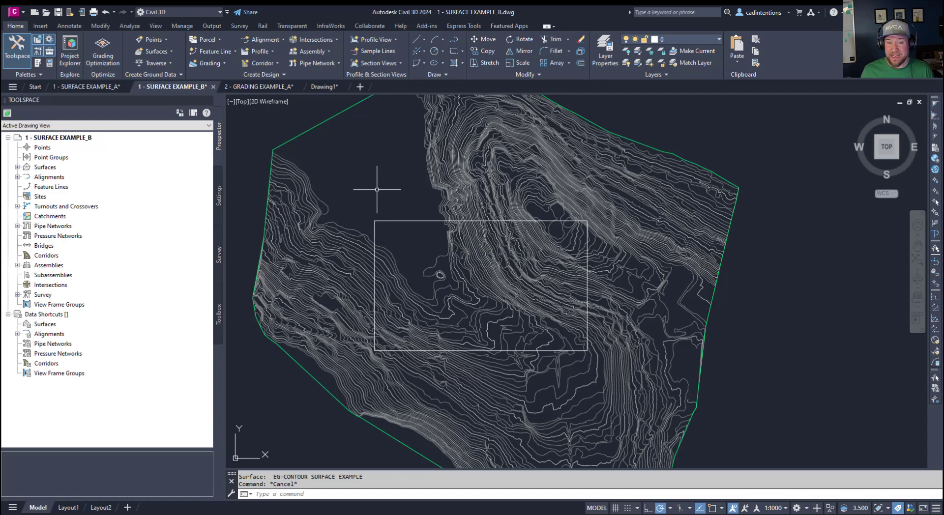
{"action": "mouse_move", "coordinate": [283, 155]}
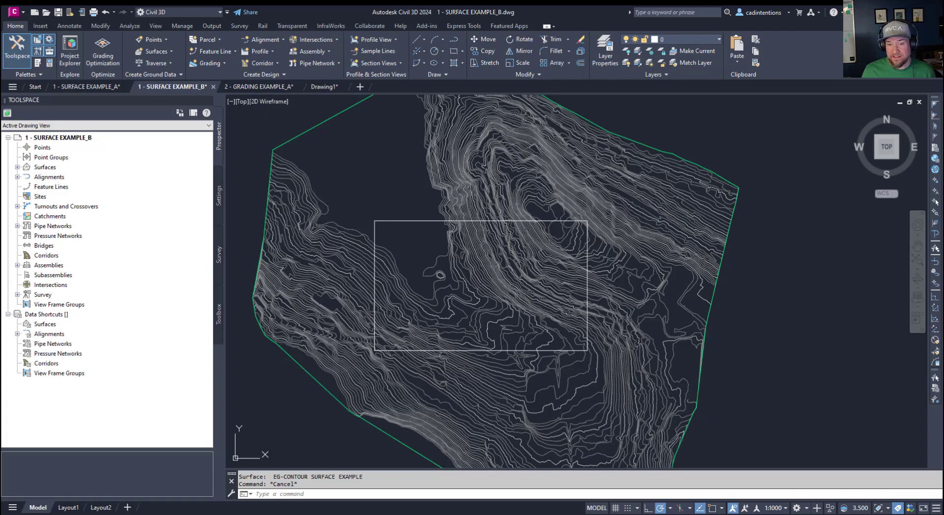
Step: Bring up the shortcut menu for the EG-CONTOUR SURFACE EXAMPLE surface
{"action": "right_click", "coordinate": [479, 286]}
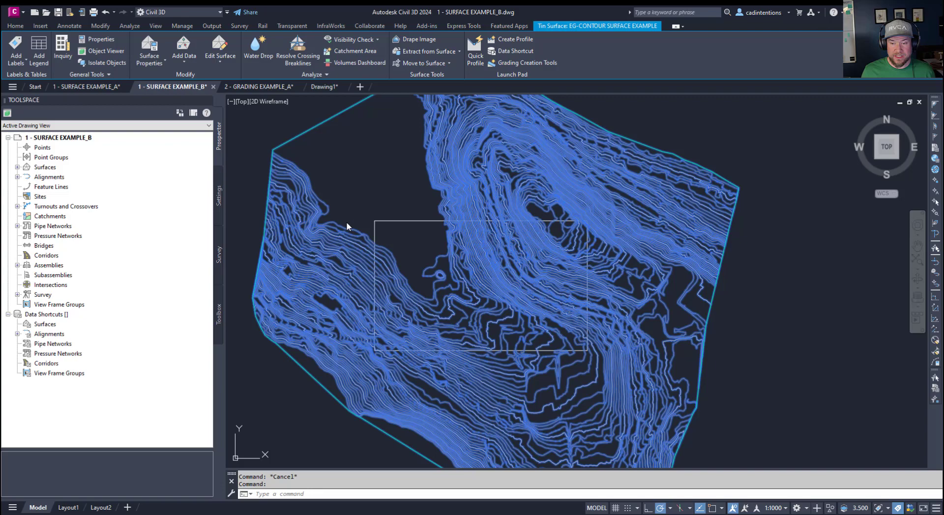
{"action": "left_click", "coordinate": [422, 266]}
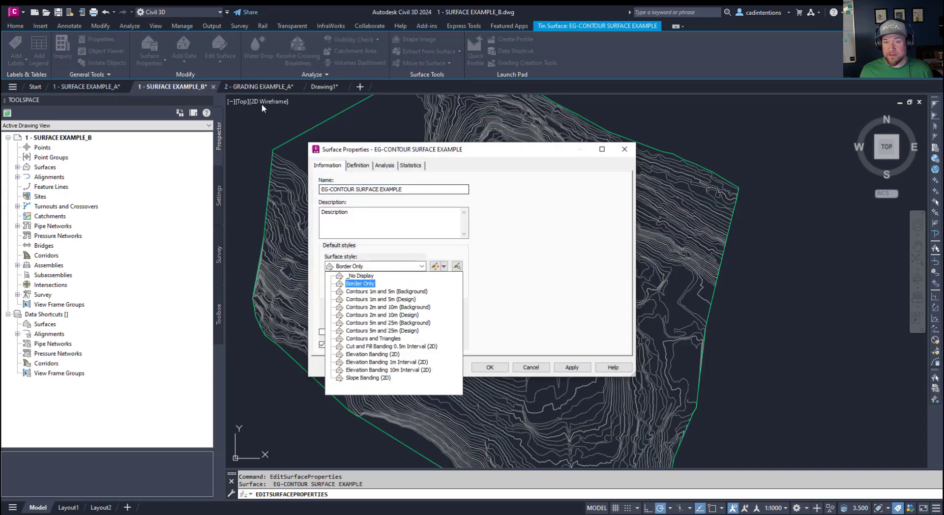
{"action": "left_click", "coordinate": [386, 291]}
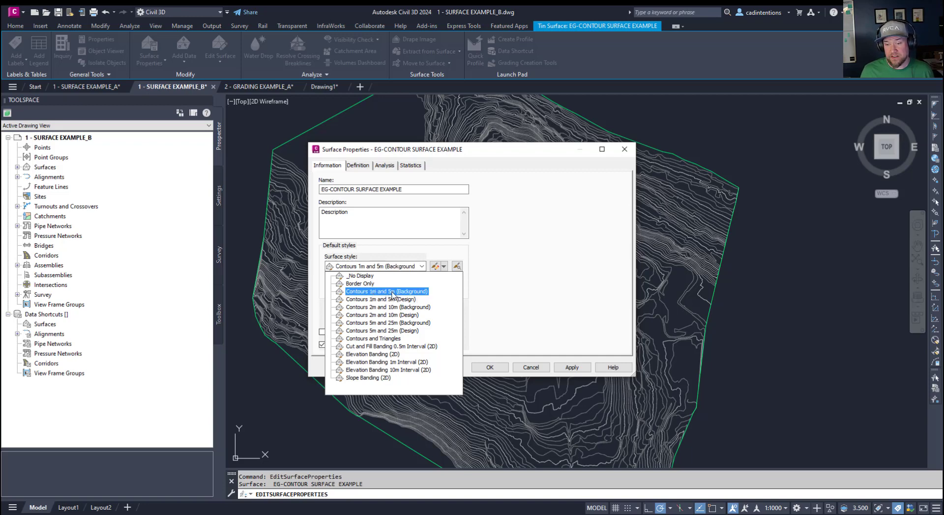
{"action": "left_click", "coordinate": [382, 314]}
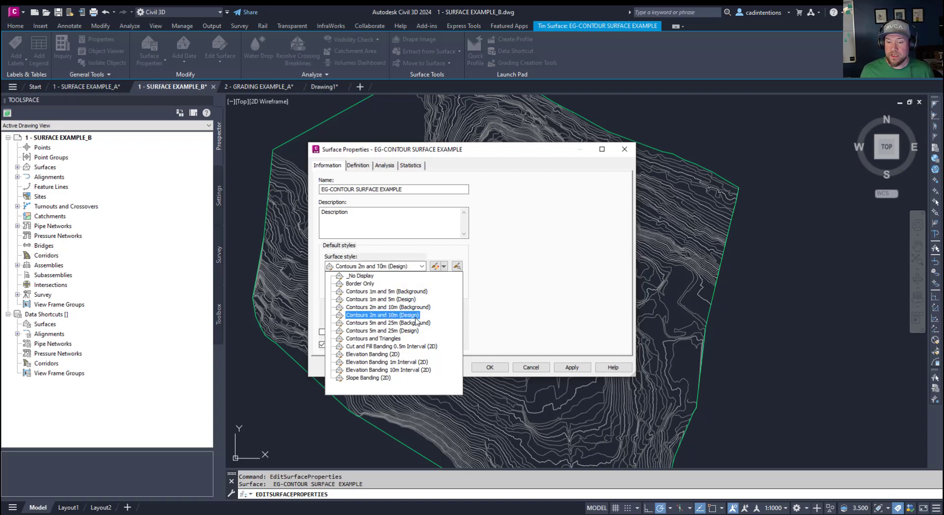
{"action": "left_click", "coordinate": [360, 275]}
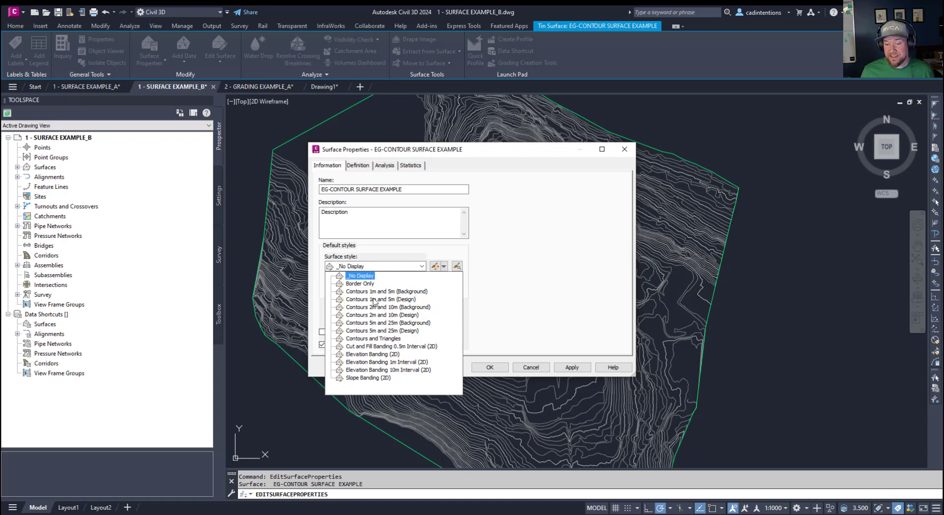
{"action": "left_click", "coordinate": [381, 331]}
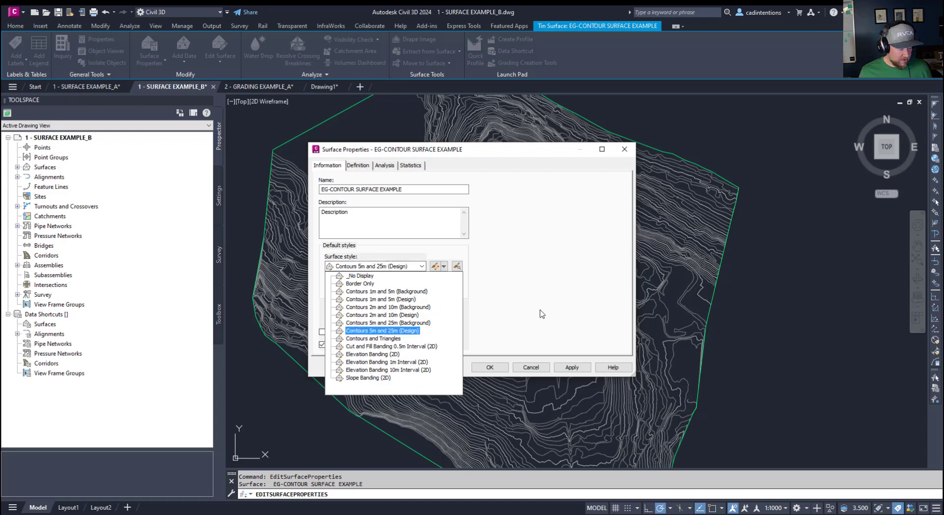
{"action": "mouse_move", "coordinate": [524, 302]}
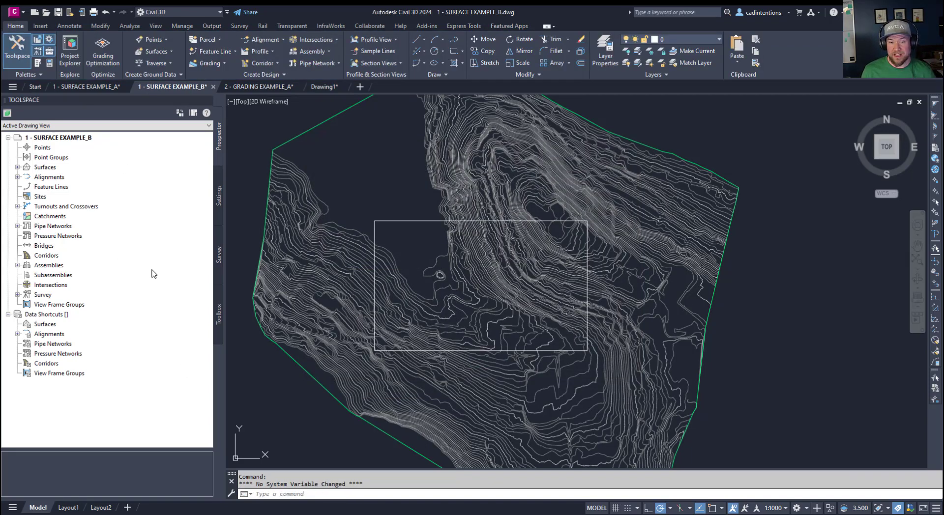
{"action": "left_click", "coordinate": [218, 199]}
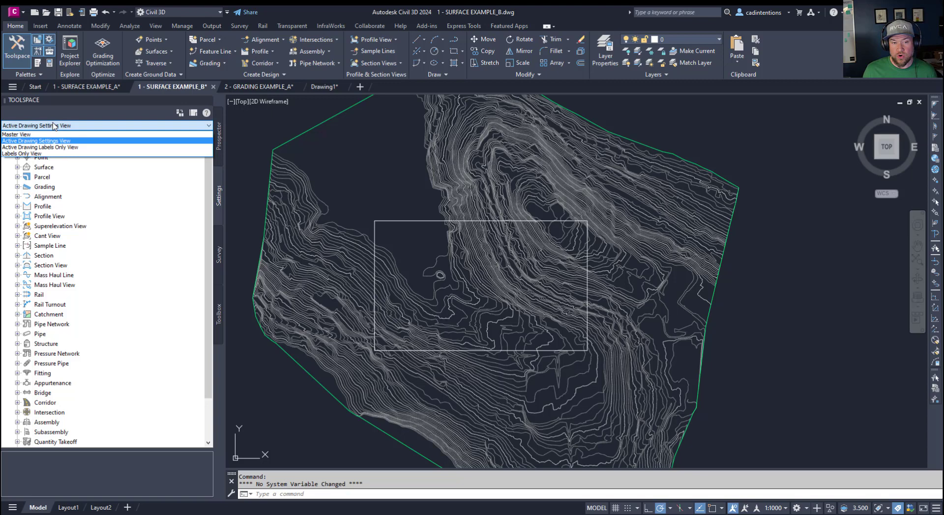
Step: Set Settings to Master View, collapse other drawings and expand 2 - GRADING EXAMPLE_A
{"action": "left_click", "coordinate": [36, 141]}
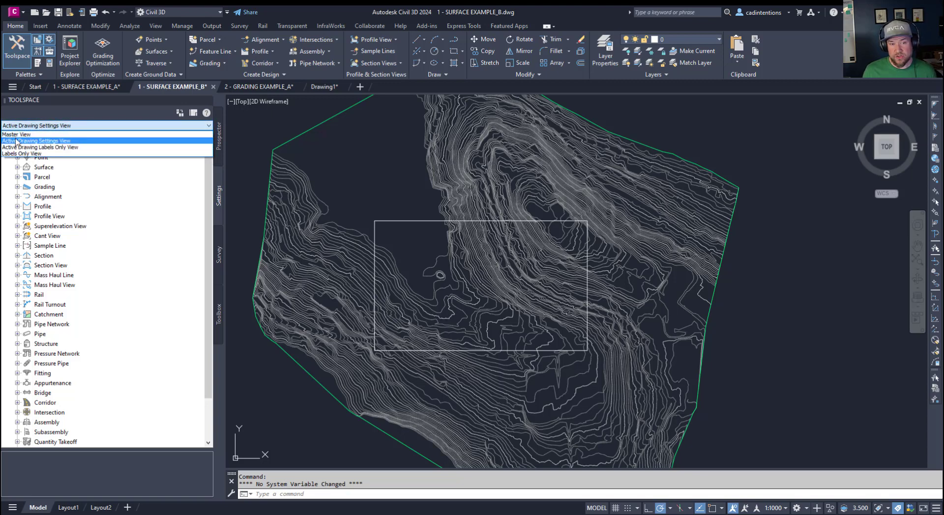
{"action": "left_click", "coordinate": [17, 134]}
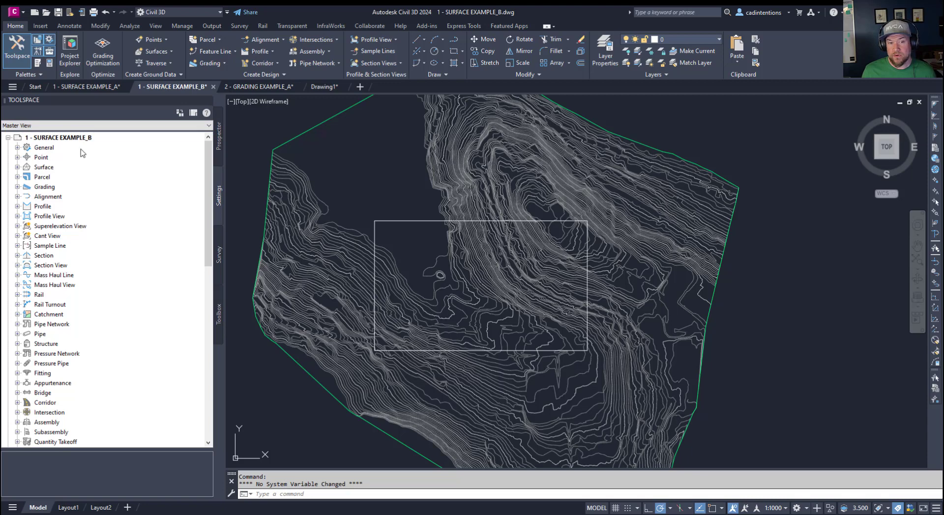
{"action": "left_click", "coordinate": [18, 137]}
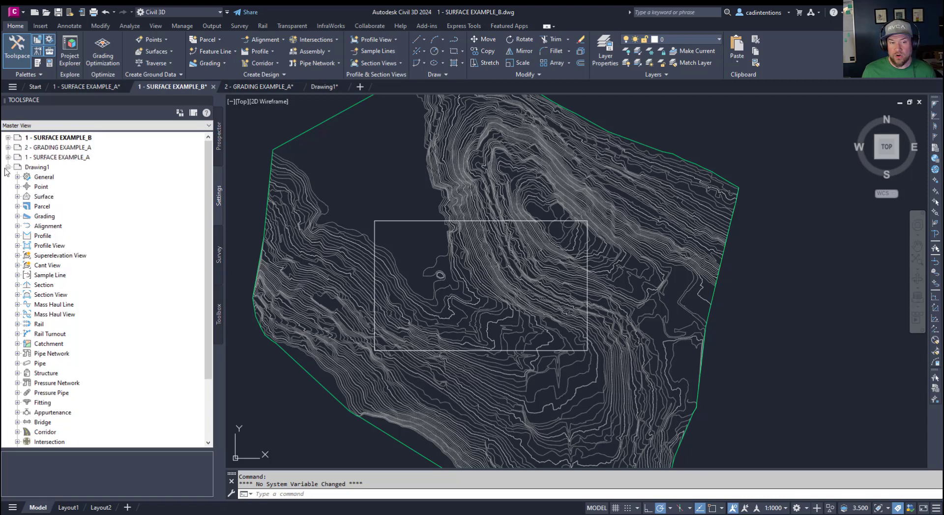
{"action": "left_click", "coordinate": [9, 167]}
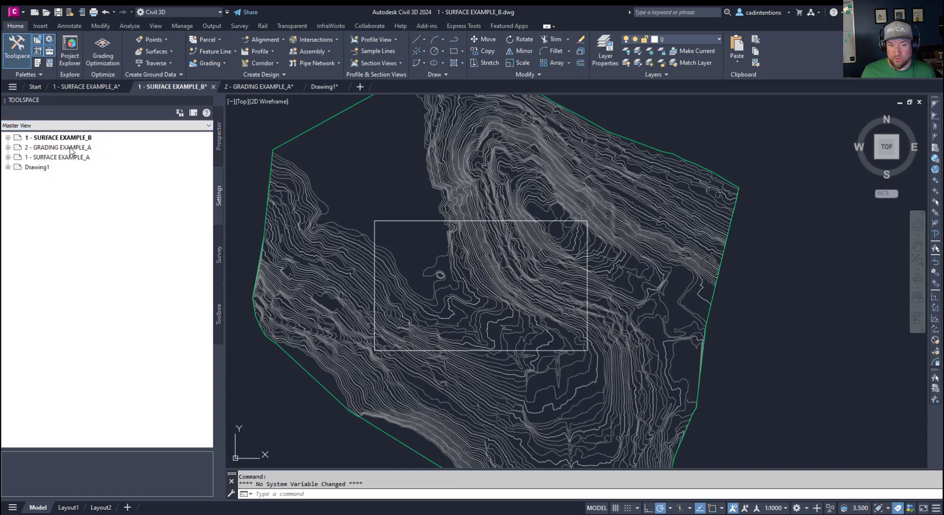
{"action": "left_click", "coordinate": [8, 148]}
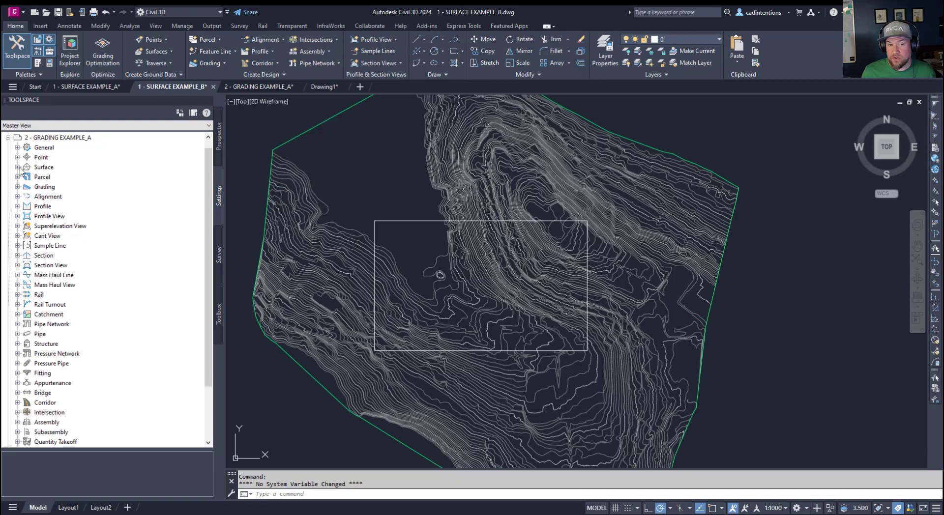
Step: Expand Surface > Surface Styles and select the Contours 0.5m and 2m (Design) style
{"action": "left_click", "coordinate": [18, 168]}
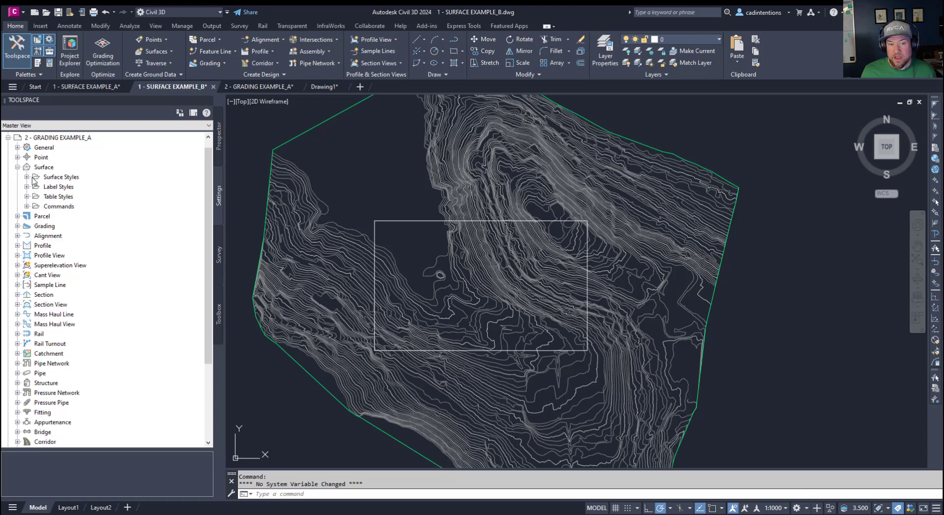
{"action": "left_click", "coordinate": [26, 176]}
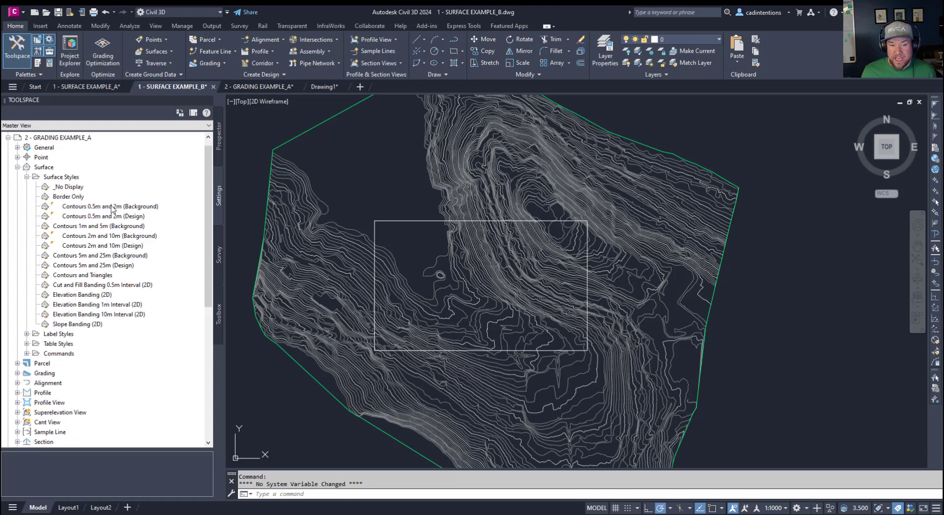
{"action": "left_click", "coordinate": [103, 217]}
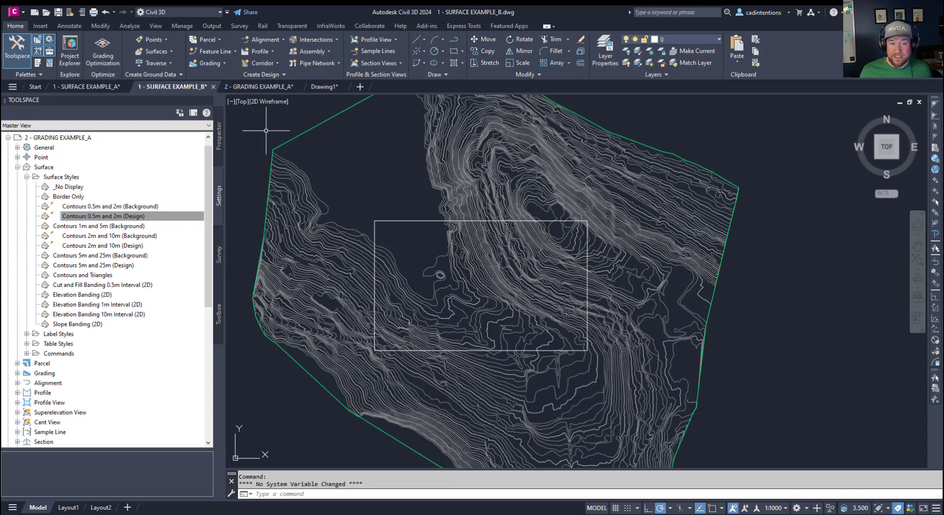
{"action": "left_click", "coordinate": [102, 216]}
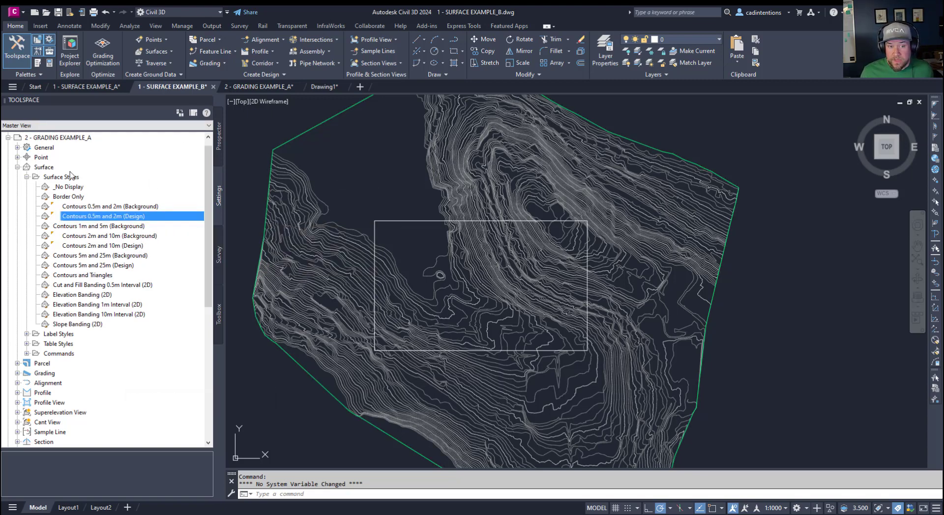
{"action": "mouse_move", "coordinate": [9, 238]}
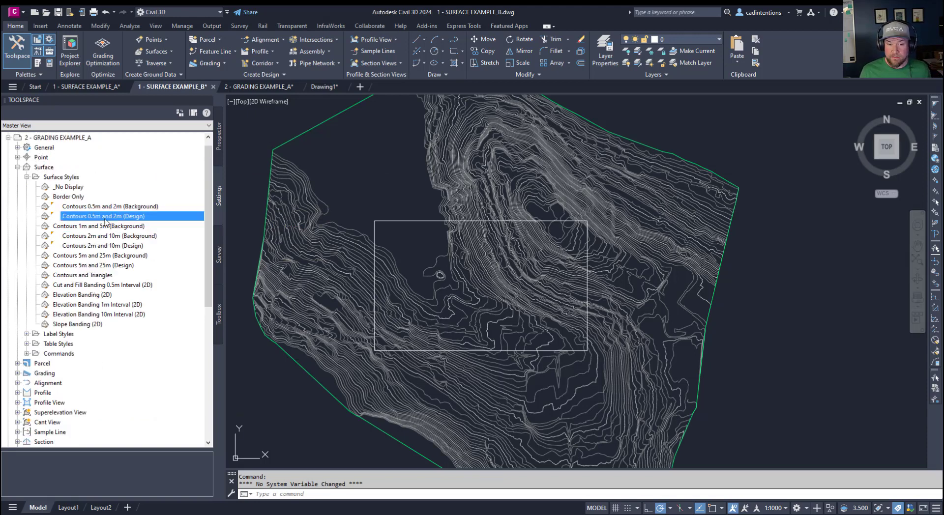
{"action": "left_click", "coordinate": [108, 206]}
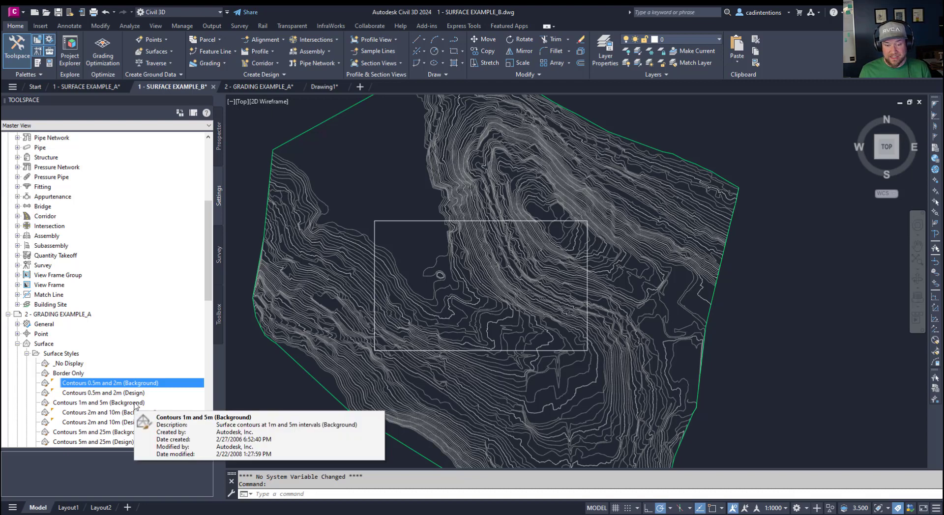
{"action": "left_click", "coordinate": [103, 393]}
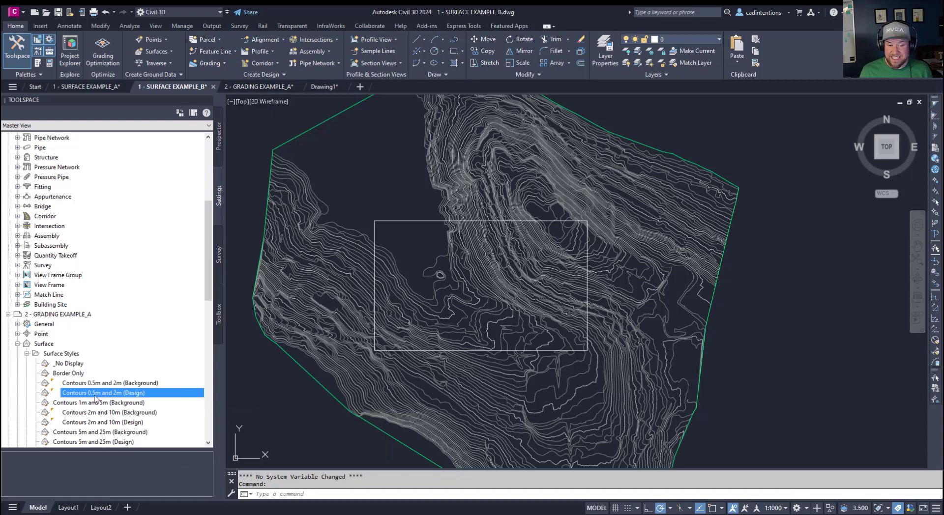
{"action": "mouse_move", "coordinate": [292, 391]}
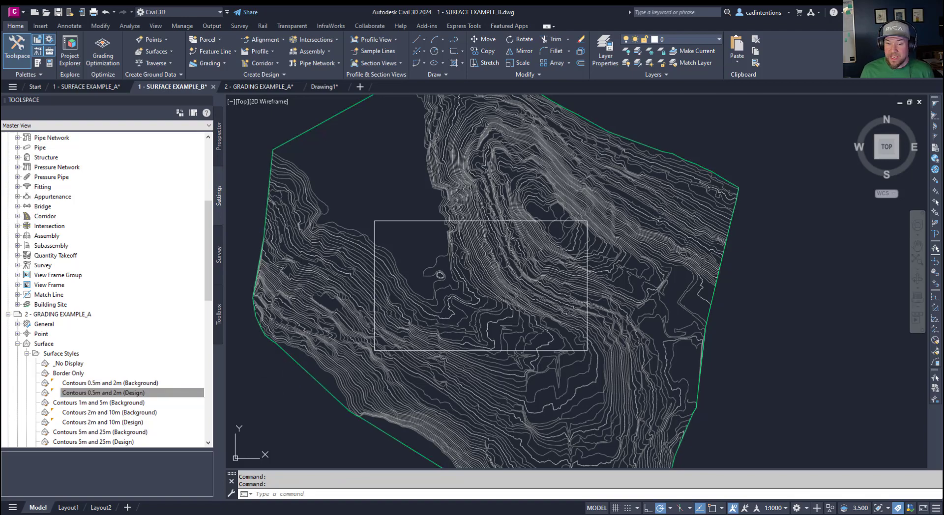
Step: Change EG-CONTOUR SURFACE EXAMPLE's style in Surface Properties to denser contours
{"action": "right_click", "coordinate": [470, 277]}
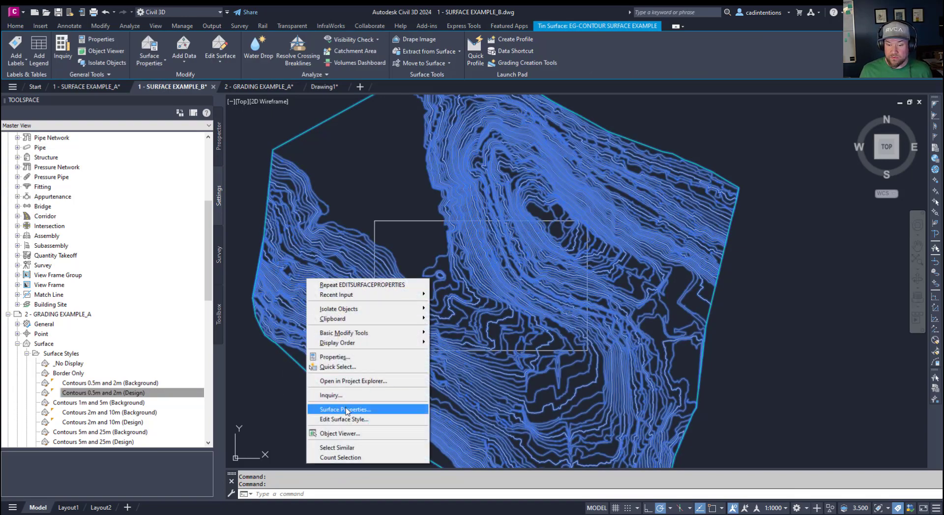
{"action": "left_click", "coordinate": [344, 409]}
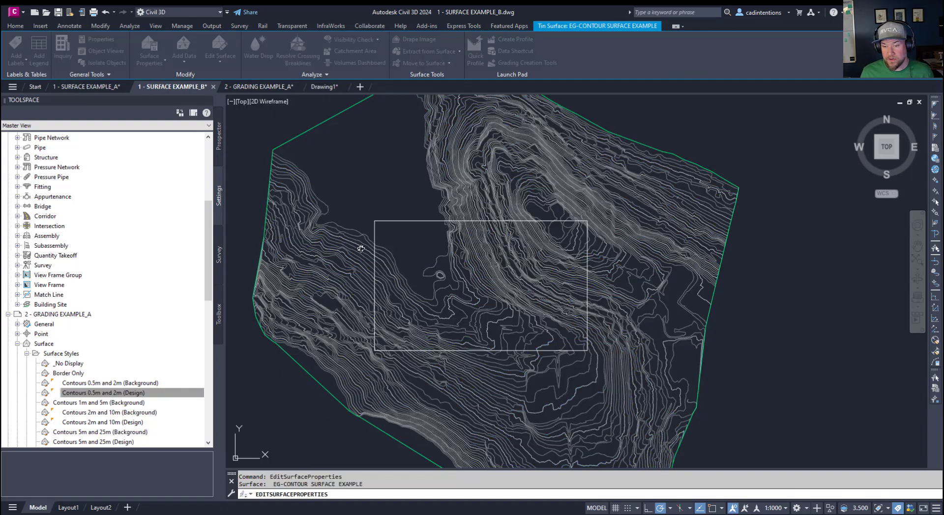
{"action": "left_click", "coordinate": [438, 267]}
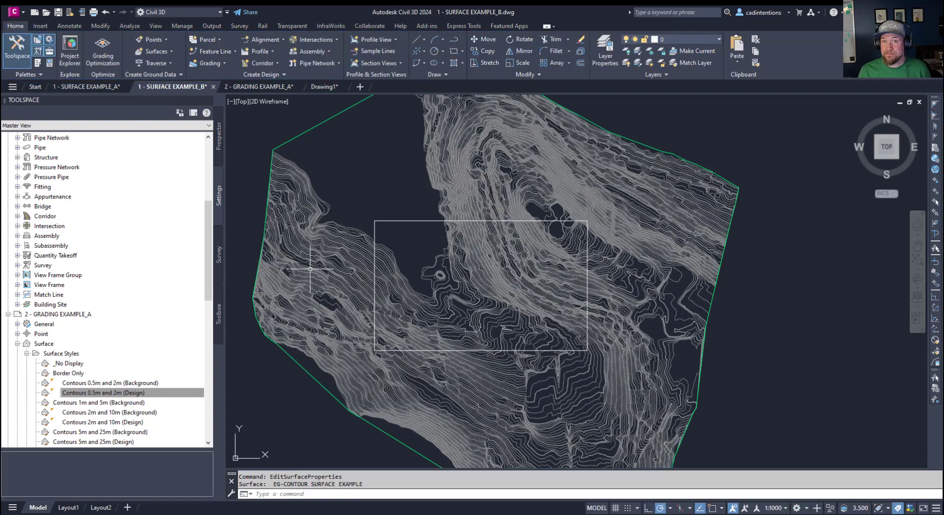
{"action": "mouse_move", "coordinate": [312, 268]}
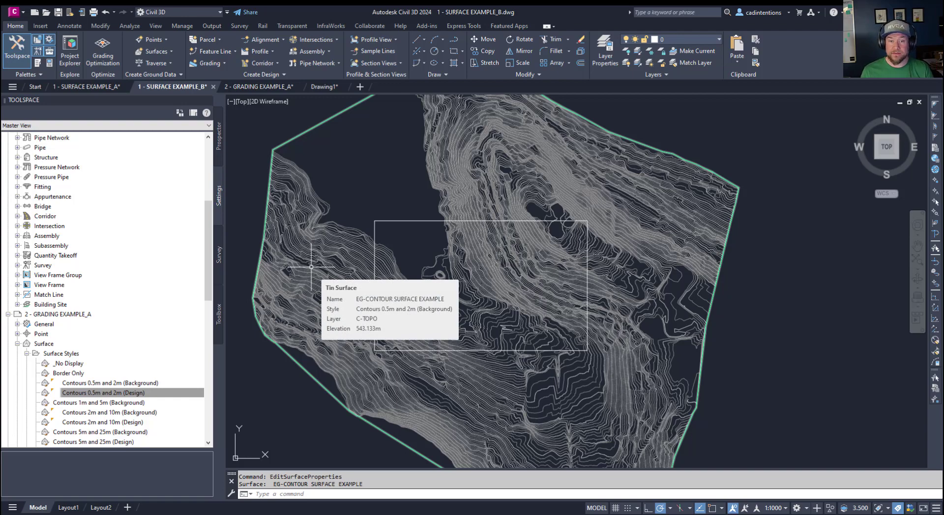
Step: Switch to the 2 - GRADING EXAMPLE_A drawing tab
{"action": "left_click", "coordinate": [259, 86]}
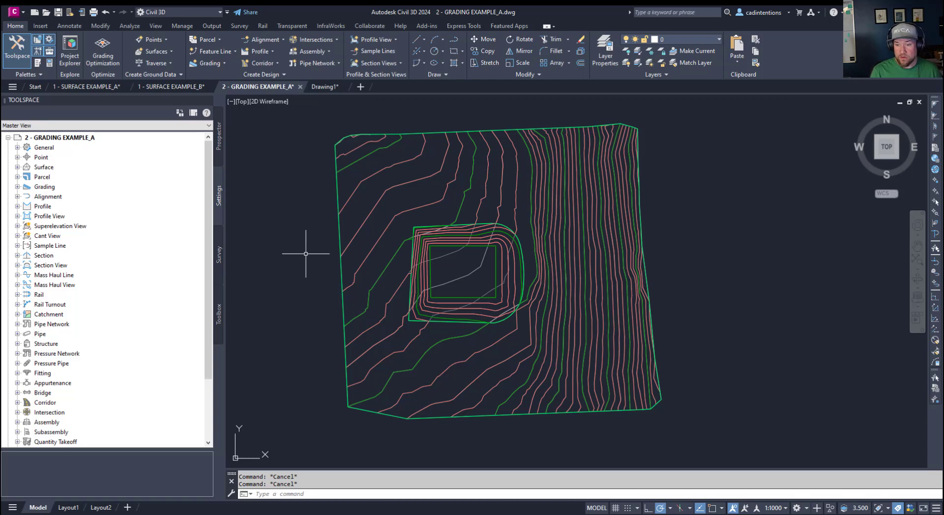
{"action": "mouse_move", "coordinate": [511, 251]}
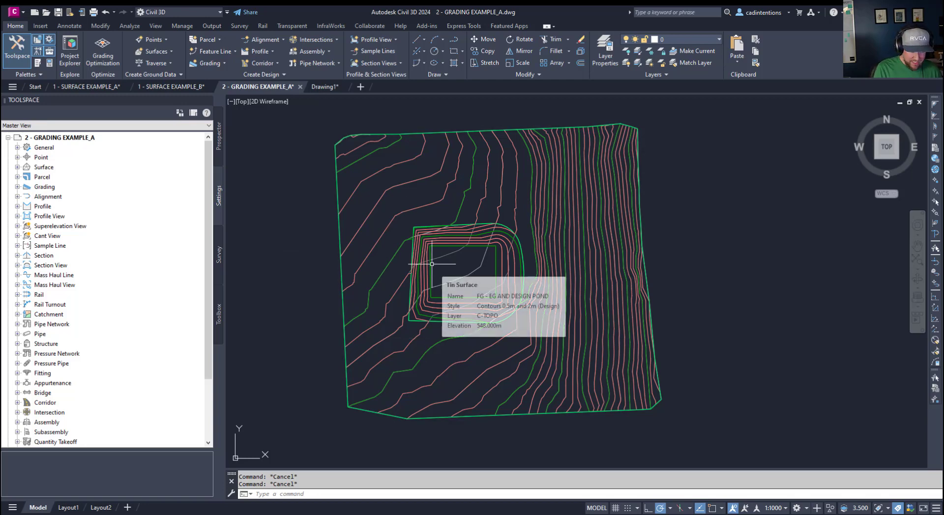
Step: With MAPEXPORT, choose Google KML and name the file DESIGN EXTENT in the SHAPES folder
{"action": "type", "text": "MAPEXPORT"}
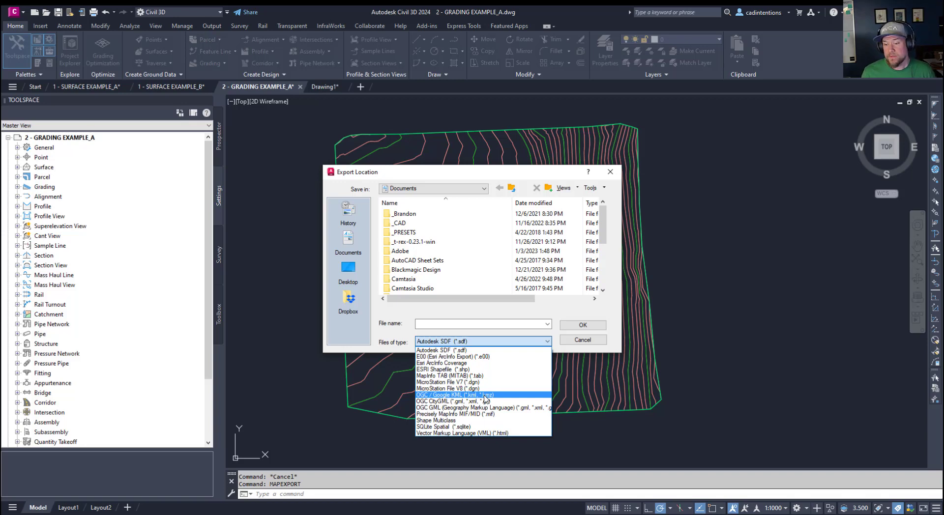
{"action": "left_click", "coordinate": [470, 396]}
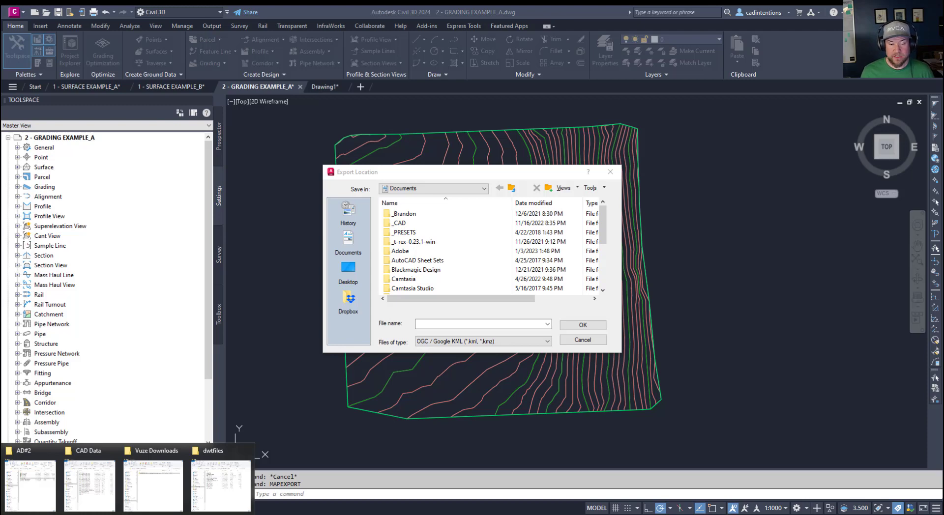
{"action": "left_click", "coordinate": [481, 323]}
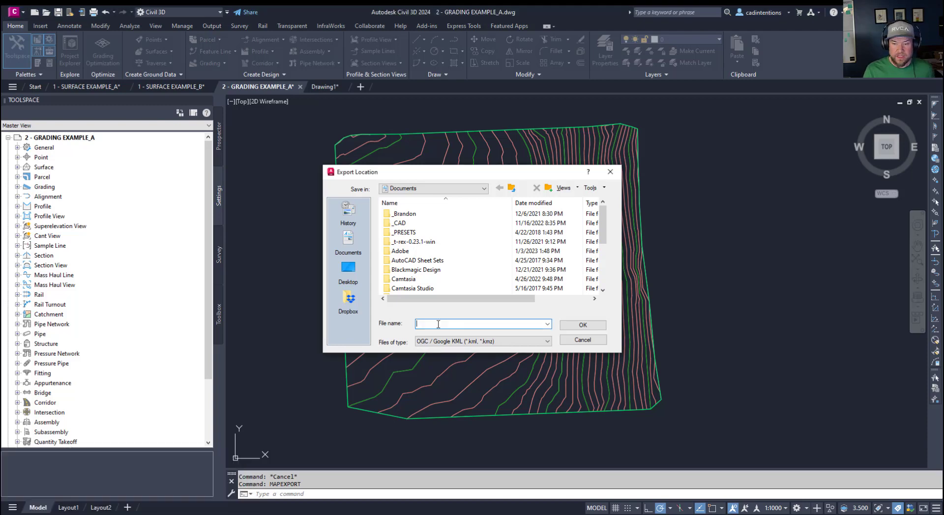
{"action": "type", "text": "C:\\Users\\Admin\\Google Drive\\__Civil 3D Crash Cours"}
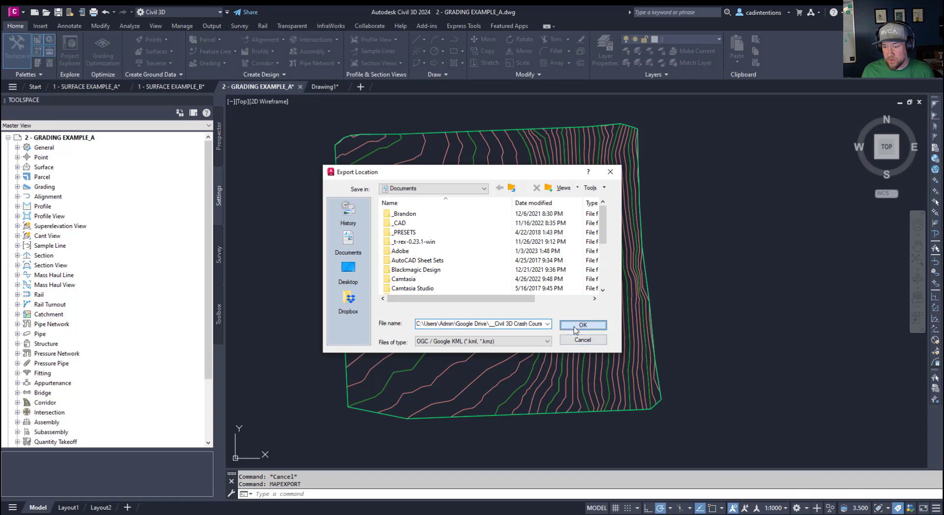
{"action": "left_click", "coordinate": [581, 326]}
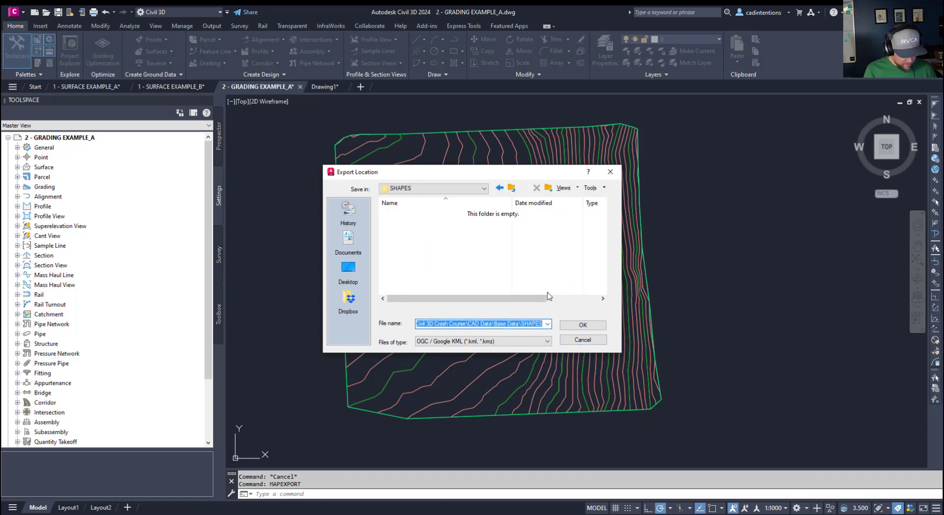
{"action": "type", "text": "P"}
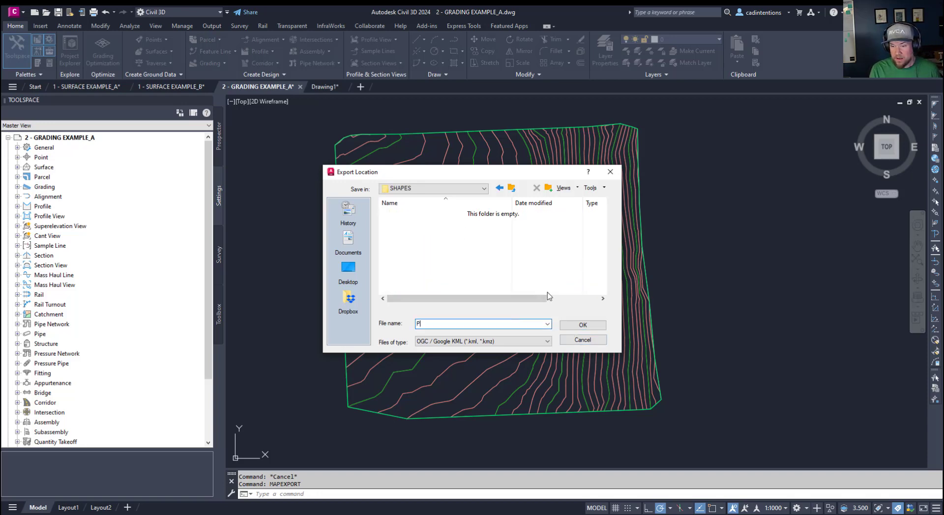
{"action": "type", "text": "DESIGN E"}
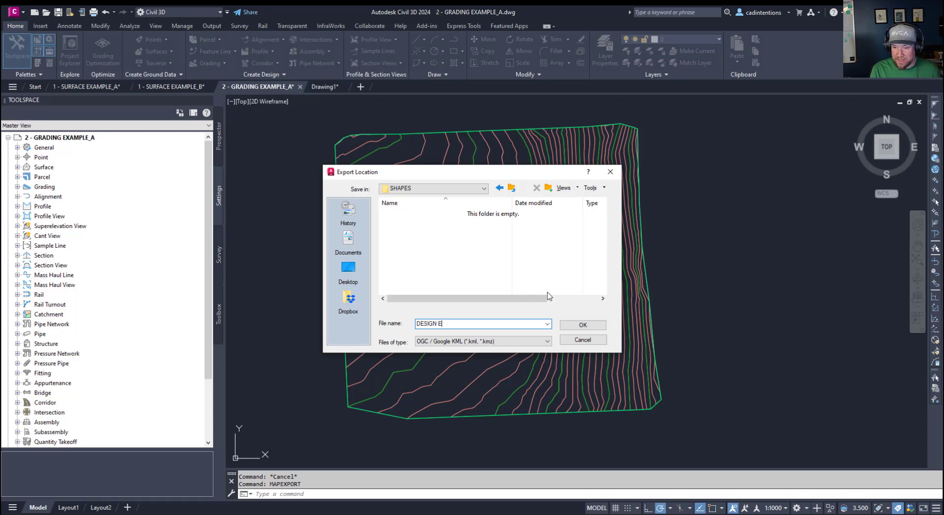
{"action": "left_click", "coordinate": [582, 339]}
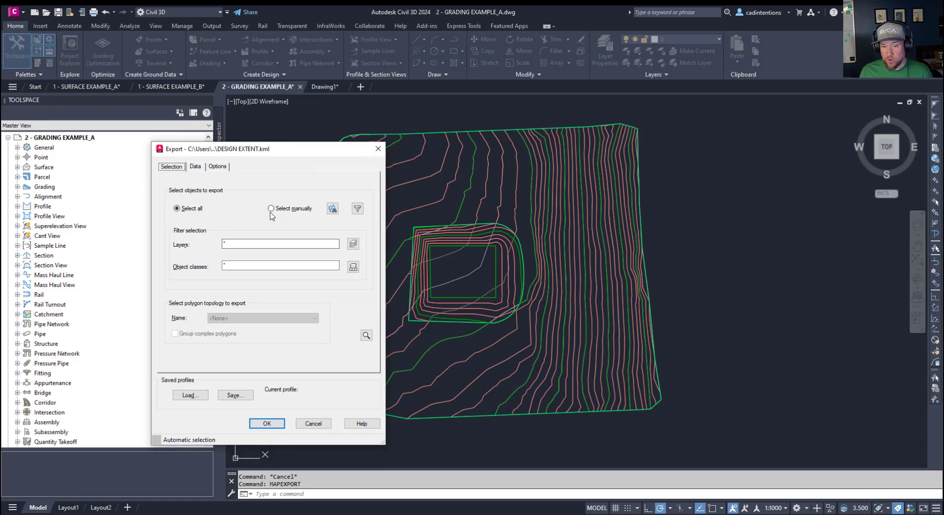
{"action": "mouse_move", "coordinate": [278, 216]}
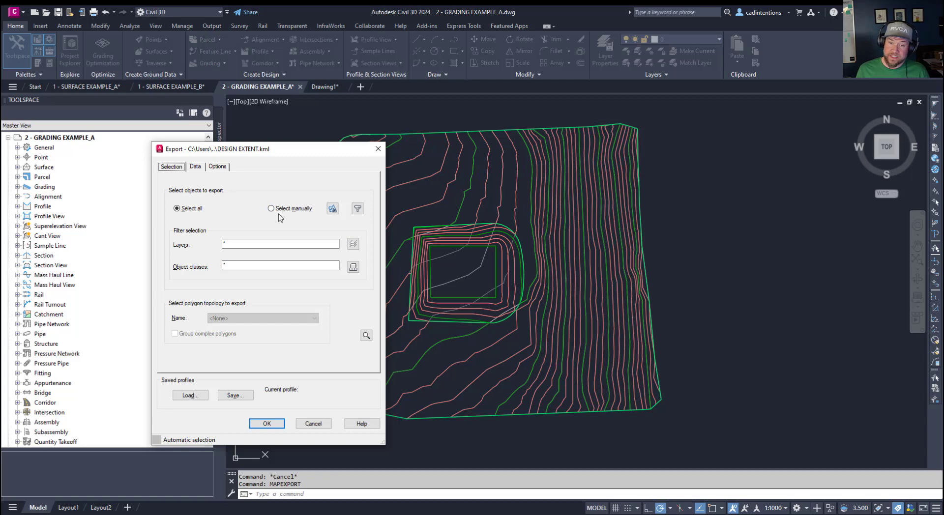
Step: Export the manually picked design extent outline to DESIGN EXTENT.kml with closed polylines treated as polygons
{"action": "left_click", "coordinate": [271, 208]}
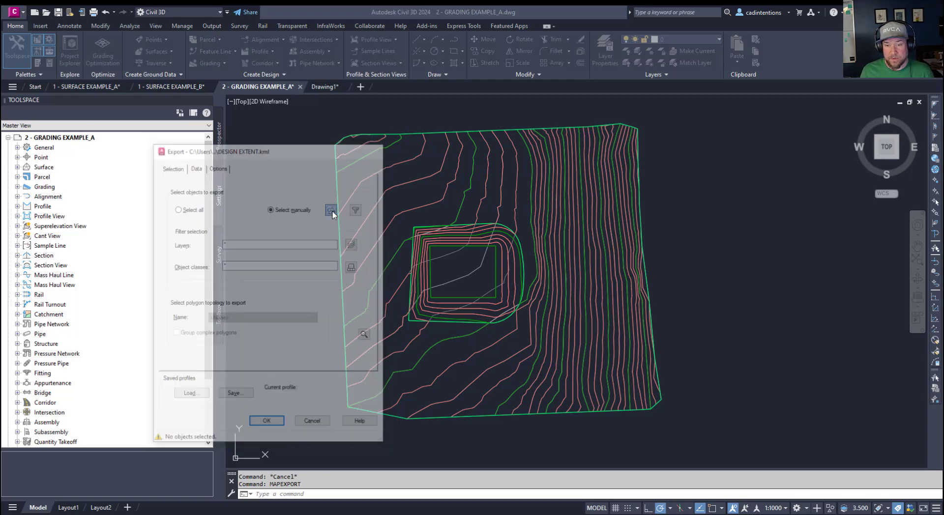
{"action": "left_click", "coordinate": [330, 209]}
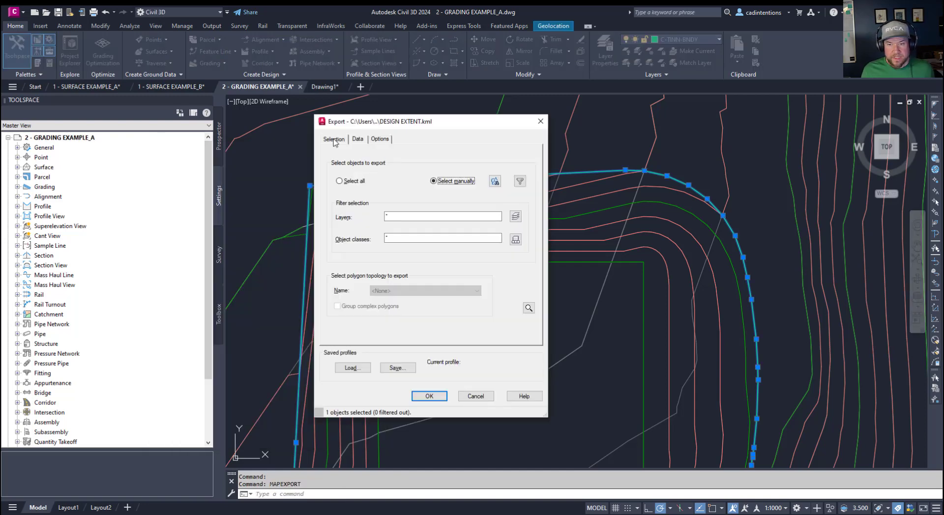
{"action": "left_click", "coordinate": [358, 138]}
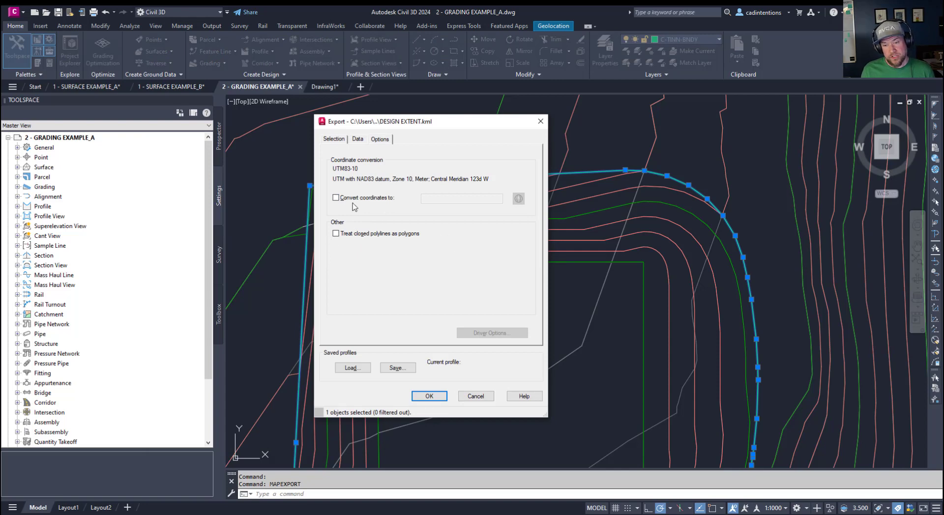
{"action": "mouse_move", "coordinate": [359, 240]}
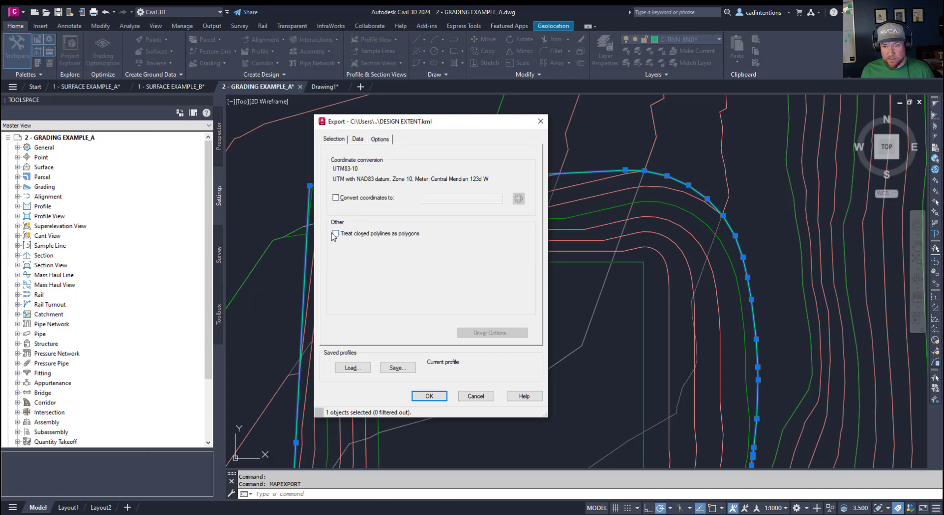
{"action": "left_click", "coordinate": [335, 234]}
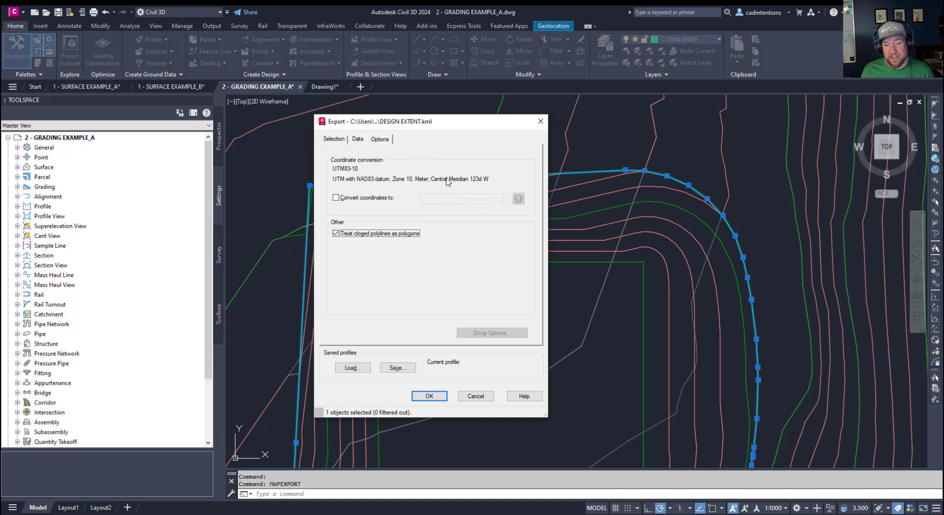
{"action": "mouse_move", "coordinate": [396, 249]}
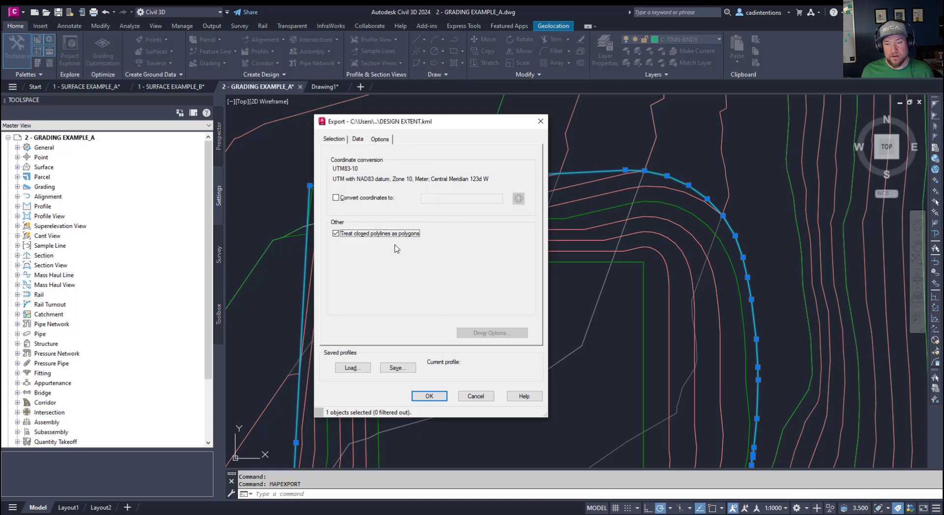
{"action": "mouse_move", "coordinate": [434, 313]}
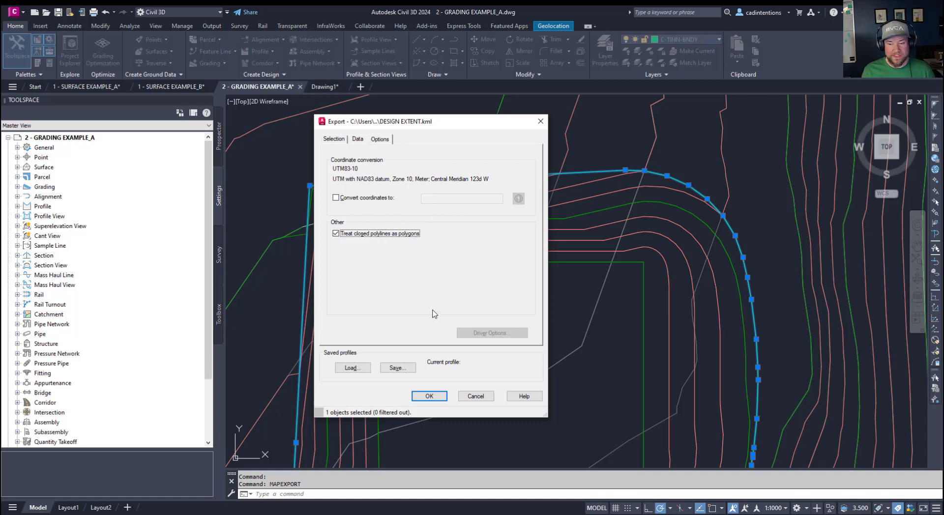
{"action": "mouse_move", "coordinate": [428, 285]}
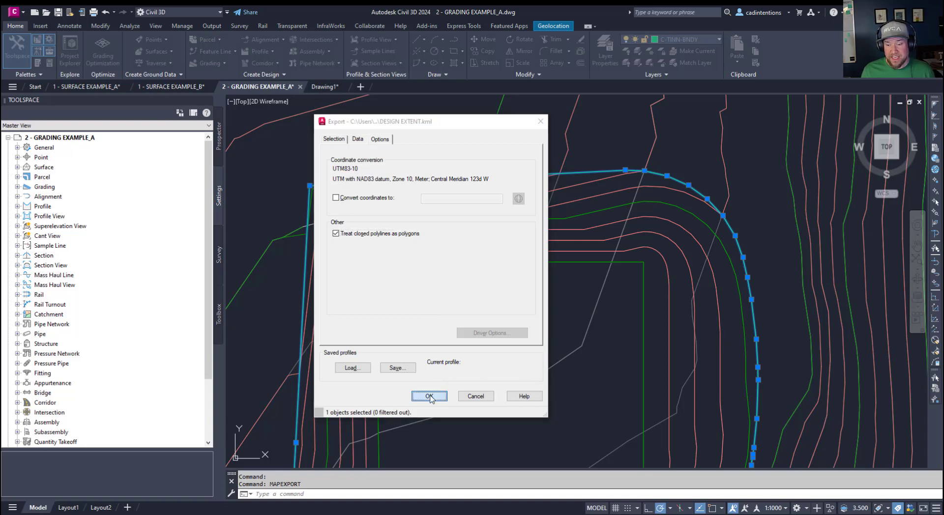
{"action": "left_click", "coordinate": [429, 396]}
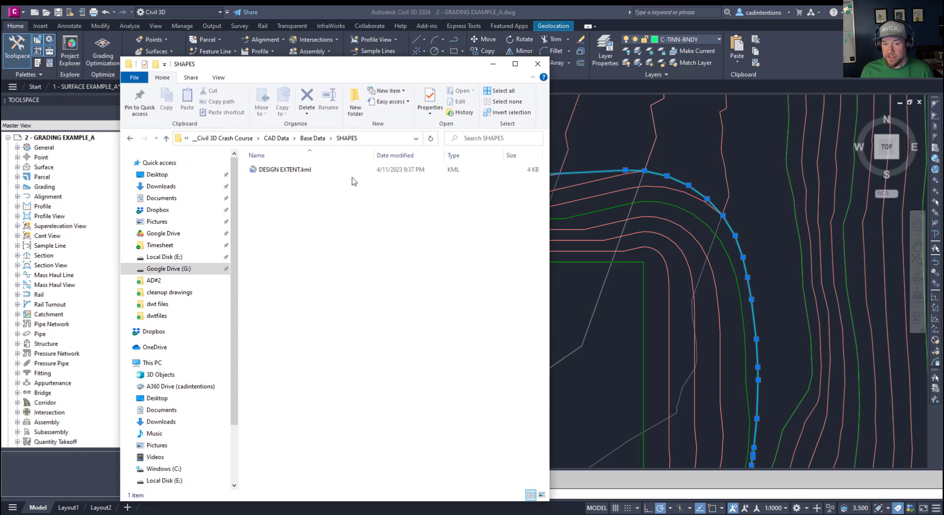
Step: Load DESIGN EXTENT.kml into Google Earth Pro to see the outline over Todd Hill Park
{"action": "left_click", "coordinate": [284, 169]}
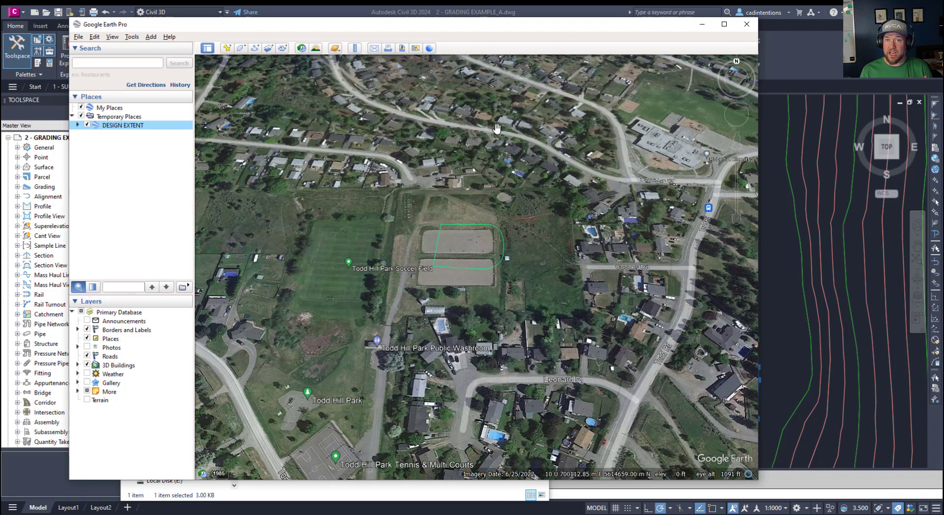
{"action": "mouse_move", "coordinate": [525, 54]}
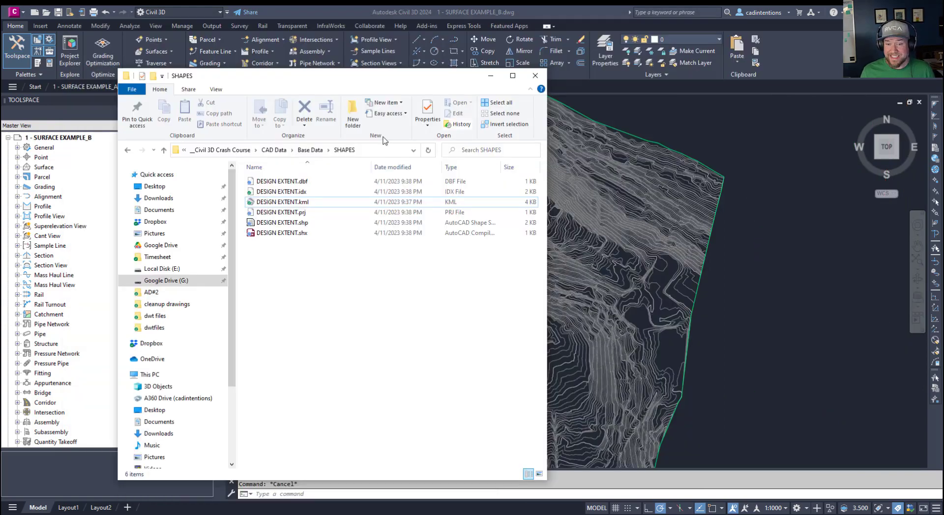
Step: Close the SHAPES folder window and return to the SURFACE EXAMPLE_B drawing
{"action": "left_click", "coordinate": [282, 233]}
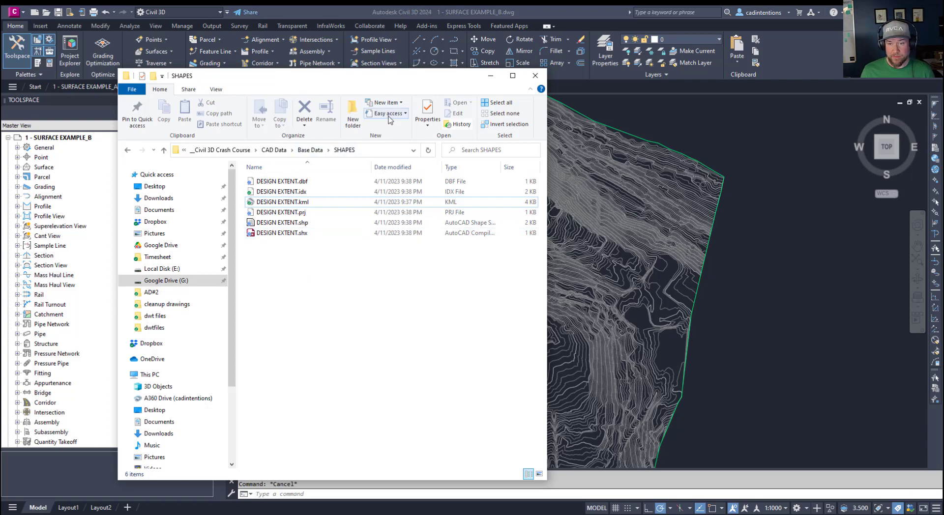
{"action": "left_click", "coordinate": [534, 76]}
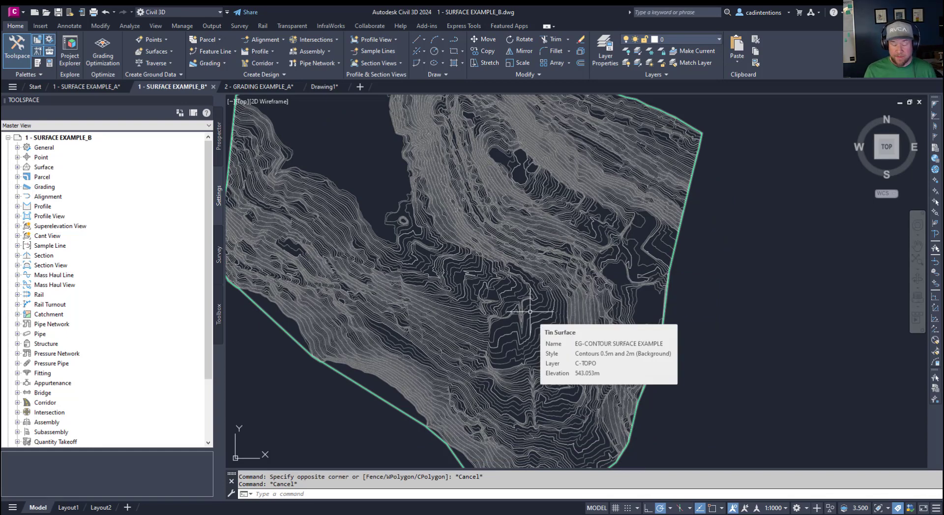
Step: Start MAPIMPORT and load DESIGN EXTENT.shp as an ESRI Shapefile from the SHAPES folder
{"action": "type", "text": "MAPIMPORT"}
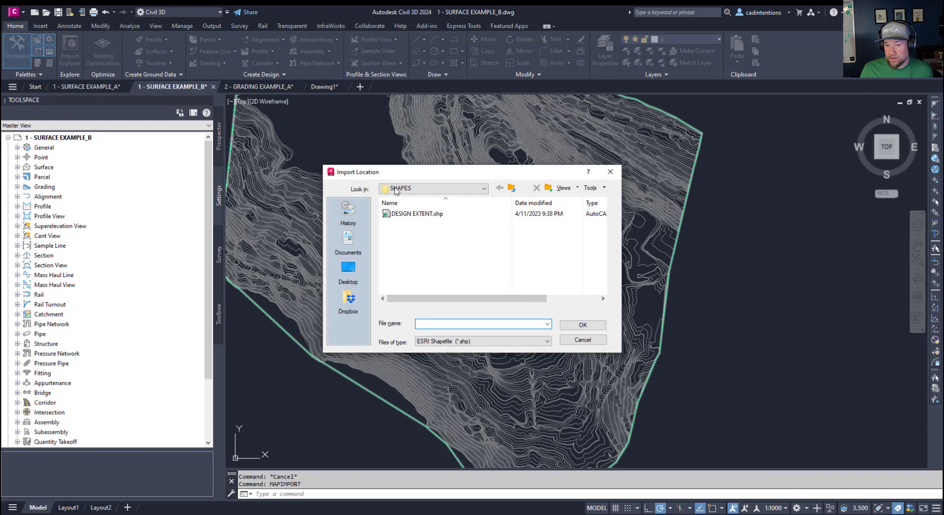
{"action": "left_click", "coordinate": [547, 341]}
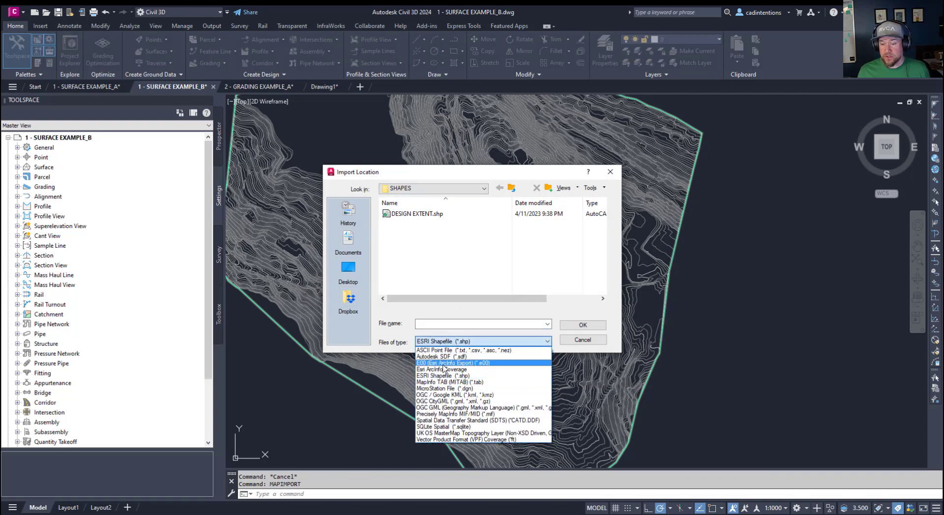
{"action": "mouse_move", "coordinate": [452, 389]}
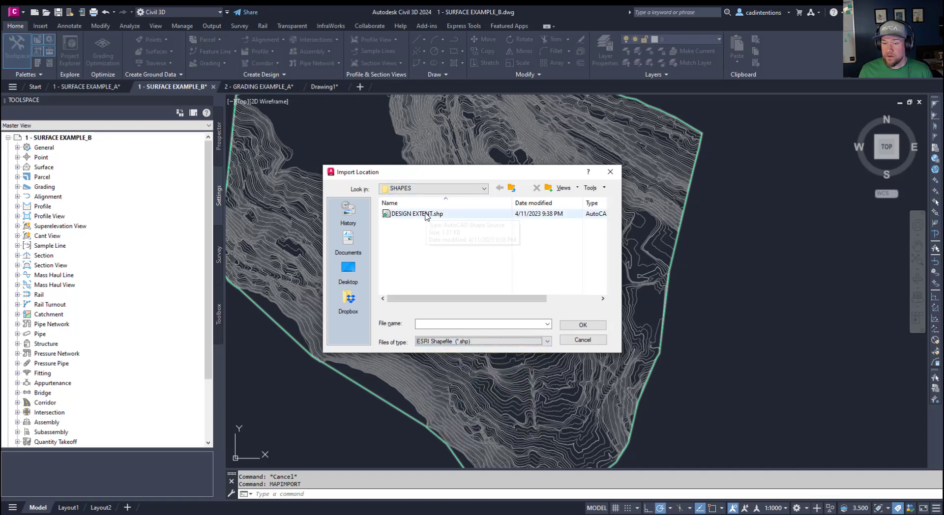
{"action": "left_click", "coordinate": [581, 339]}
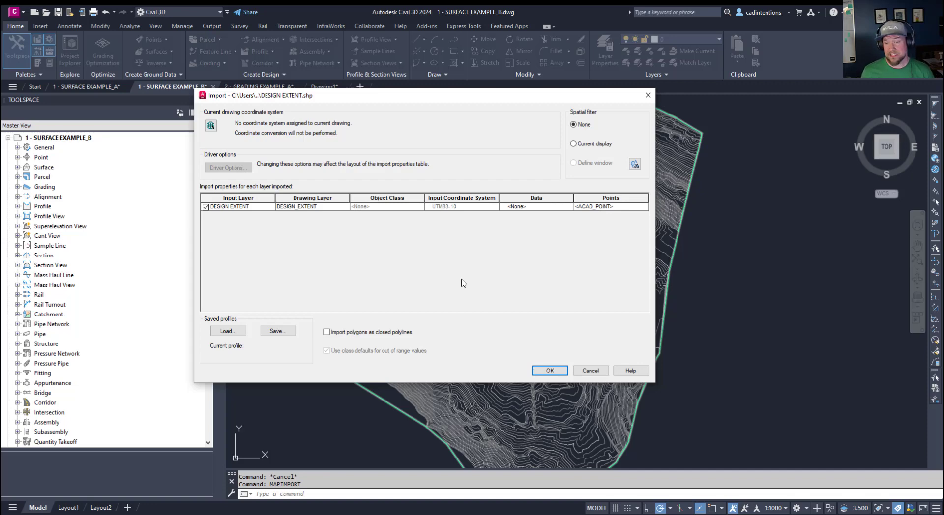
{"action": "mouse_move", "coordinate": [496, 266]}
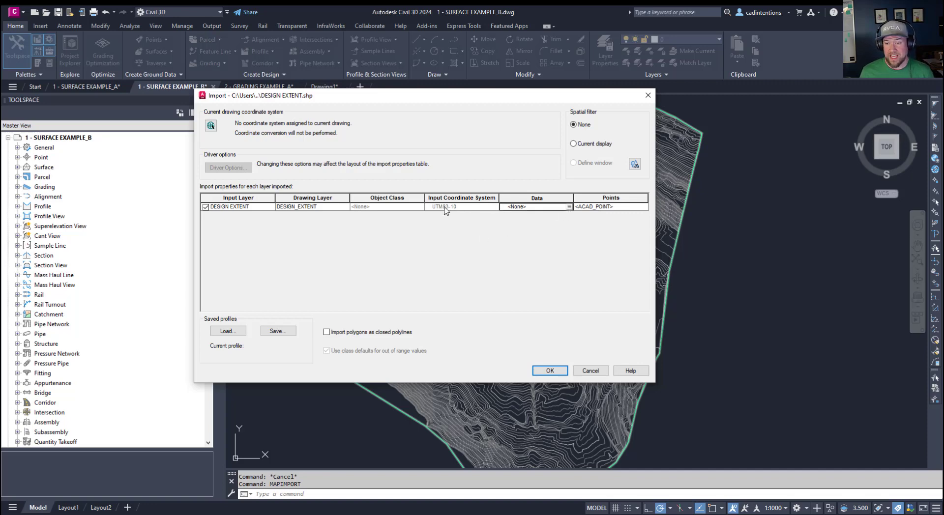
{"action": "mouse_move", "coordinate": [408, 250]}
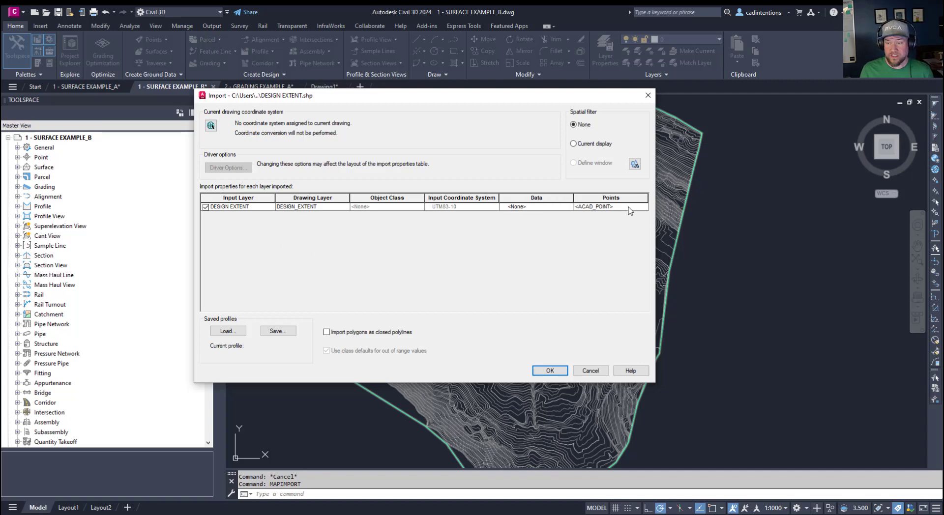
Step: Import the DESIGN EXTENT layer with polygons brought in as closed polylines
{"action": "left_click", "coordinate": [636, 206]}
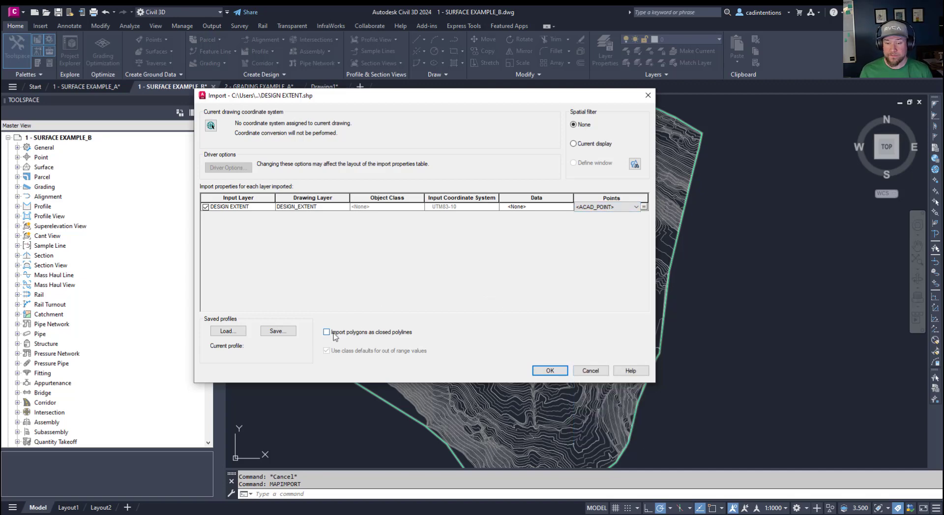
{"action": "left_click", "coordinate": [326, 332]}
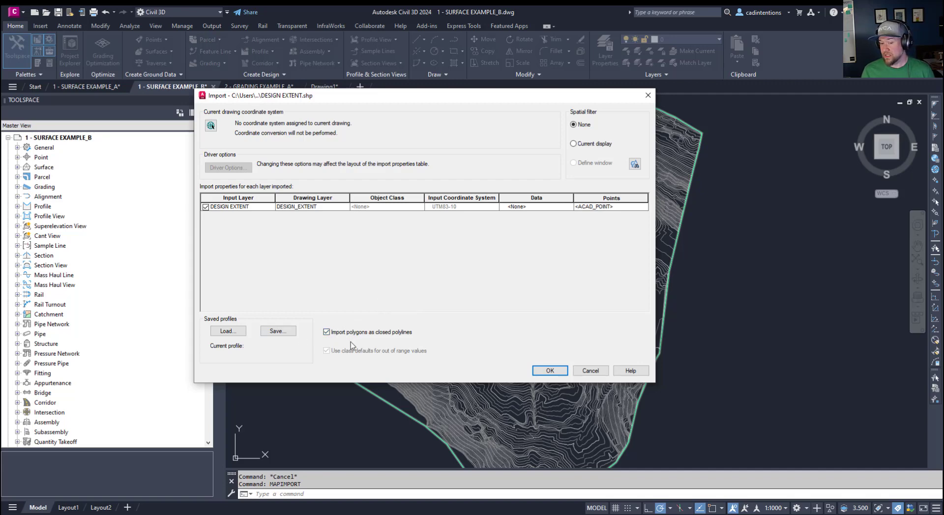
{"action": "mouse_move", "coordinate": [498, 343]}
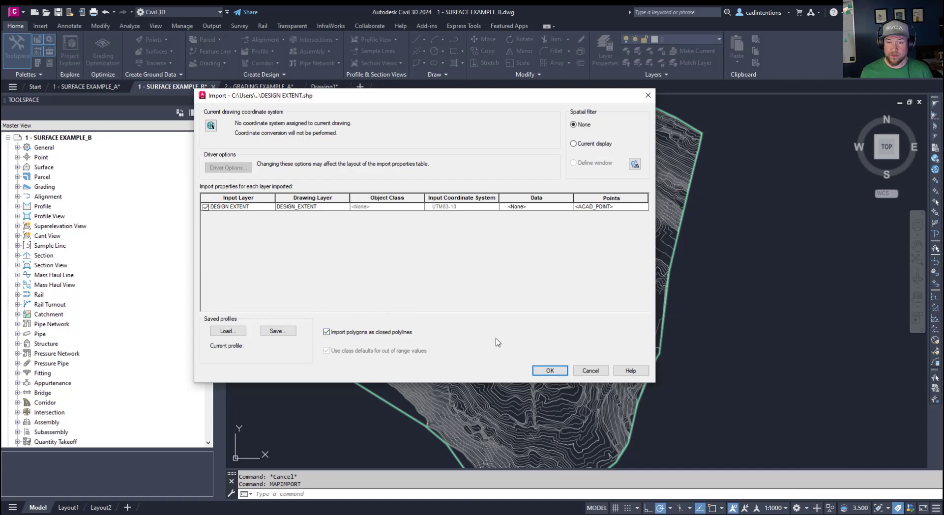
{"action": "left_click", "coordinate": [549, 370]}
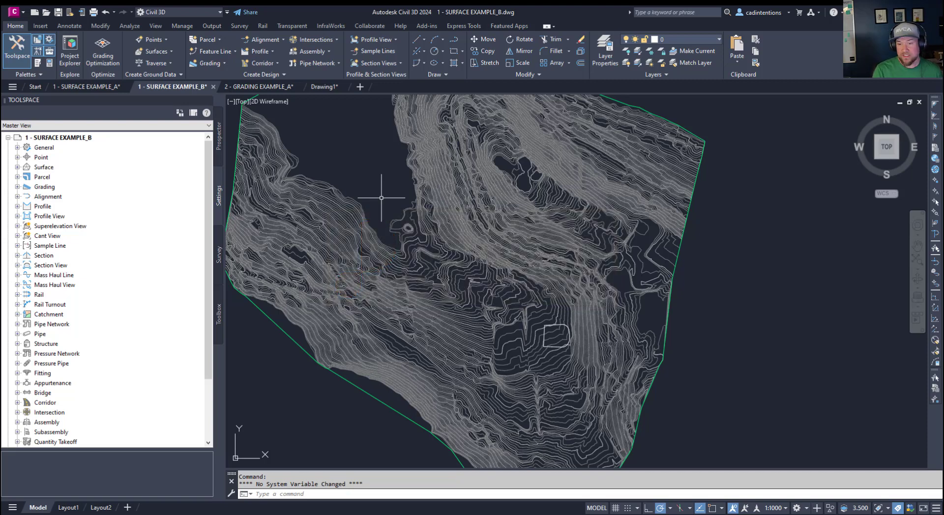
Step: Assign the UTM83-10 coordinate system (NAD83, Zone 10, meters) to the drawing via MAPCSASSIGN
{"action": "type", "text": "CSASS"}
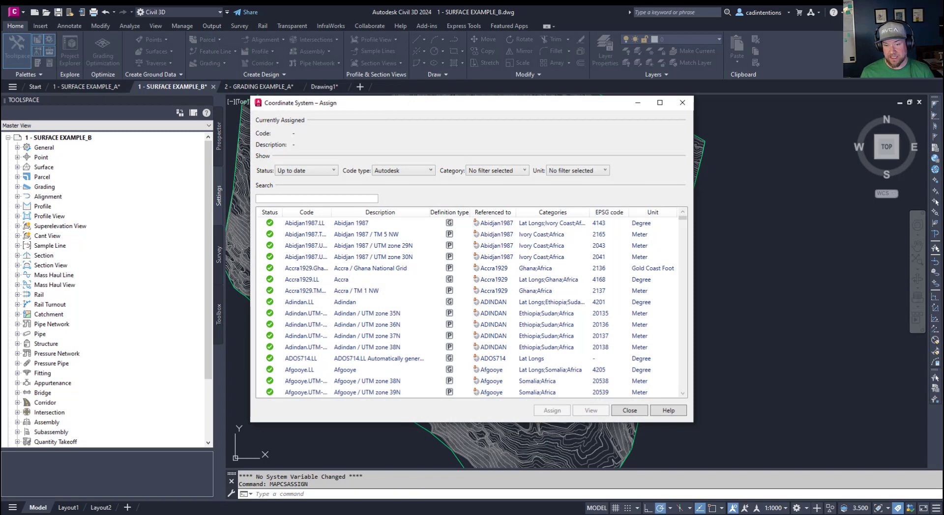
{"action": "left_click", "coordinate": [367, 313]}
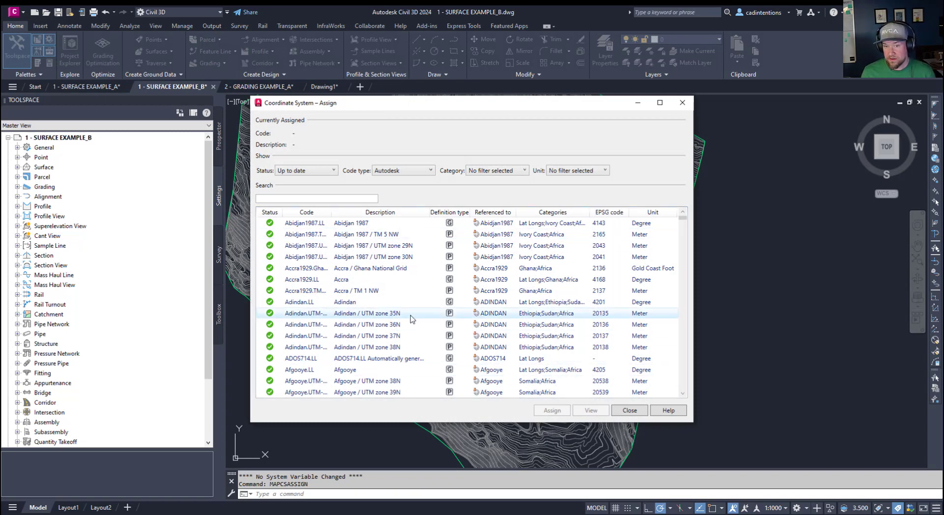
{"action": "scroll", "scroll_direction": "down", "scroll_amount": 3}
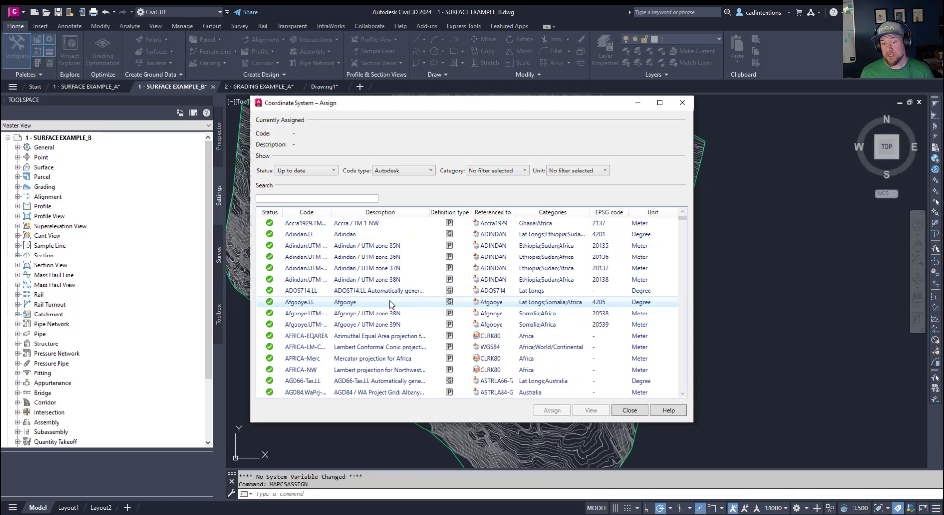
{"action": "type", "text": "UTM83"}
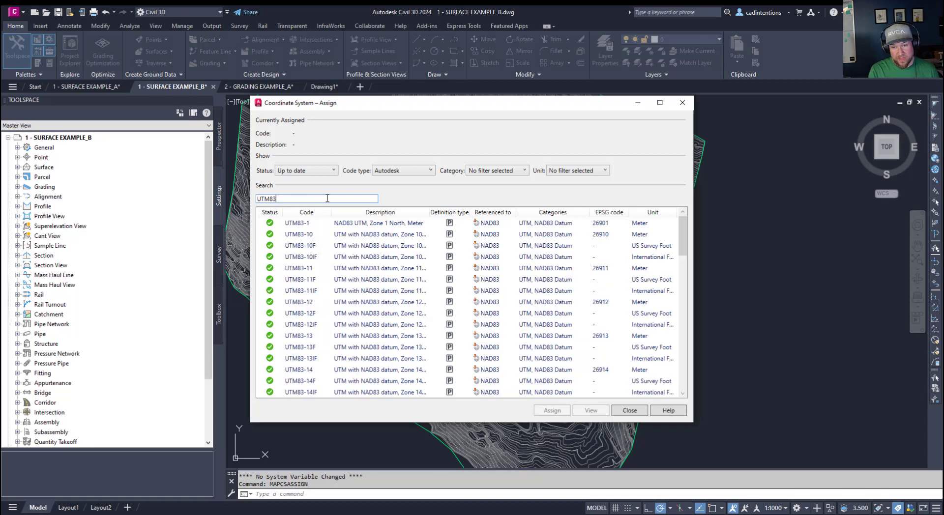
{"action": "type", "text": "-10"}
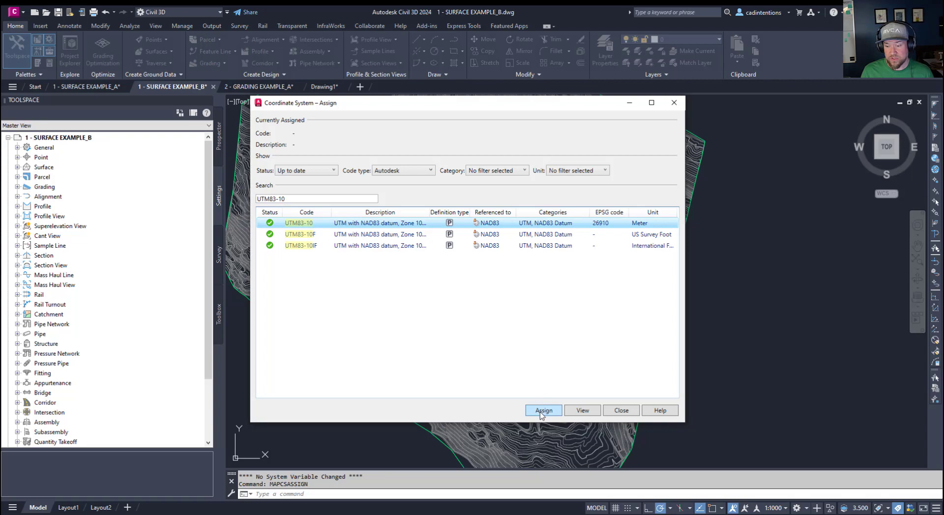
{"action": "left_click", "coordinate": [543, 410]}
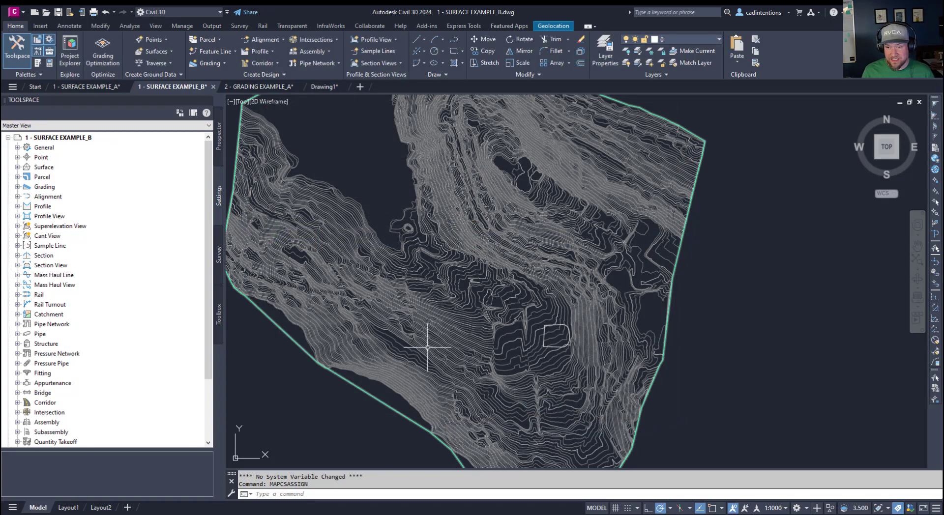